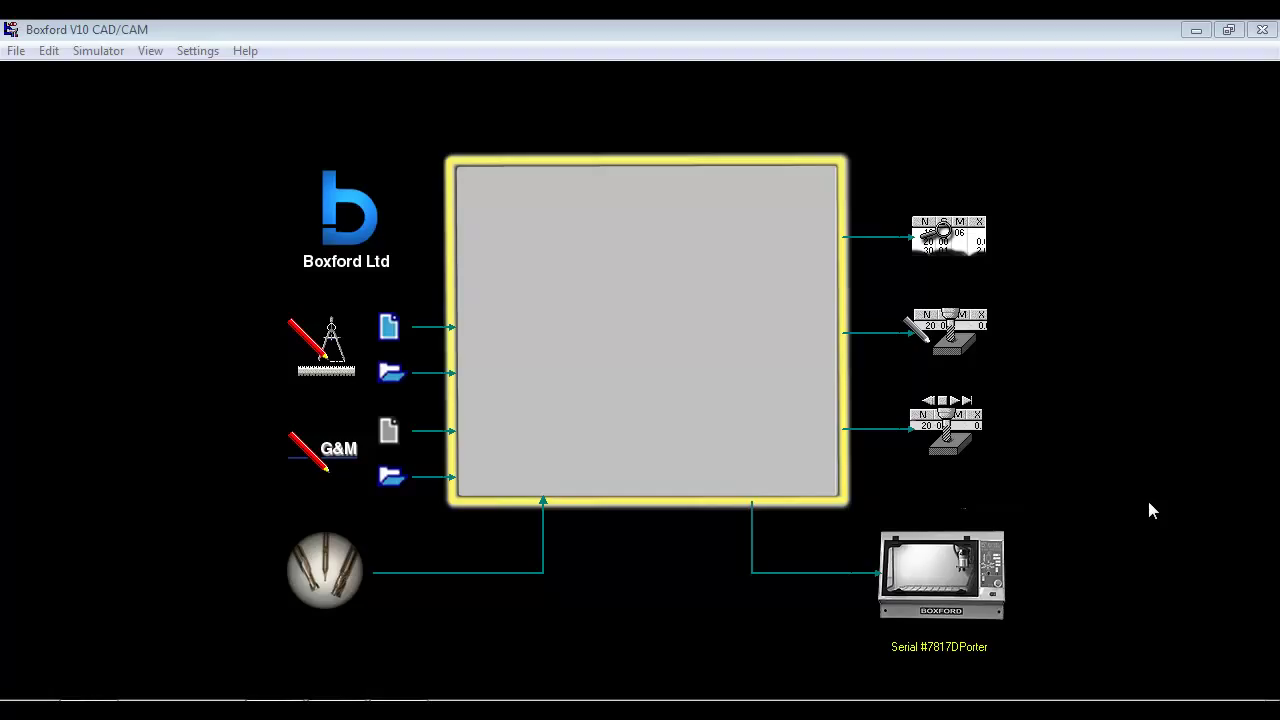
{"action": "mouse_move", "coordinate": [1192, 468]}
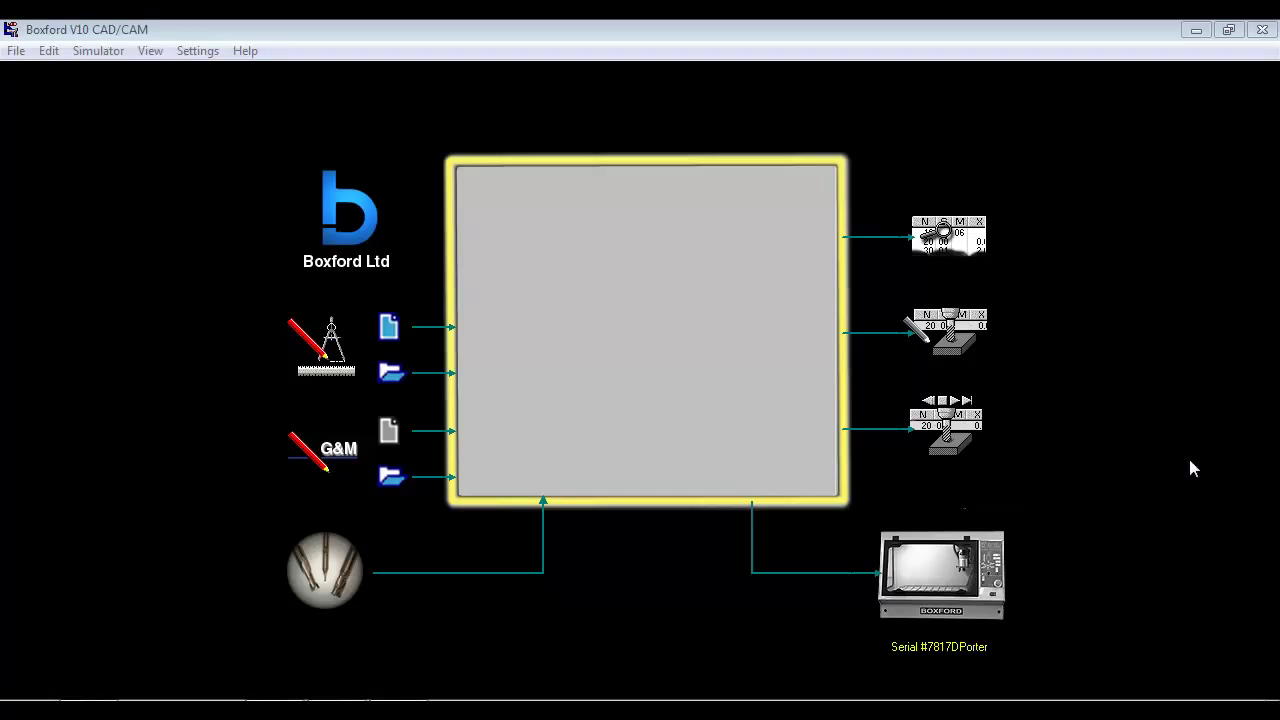
Launch Mill Design V2 with a new blank untitled drawing
{"action": "left_click", "coordinate": [676, 410]}
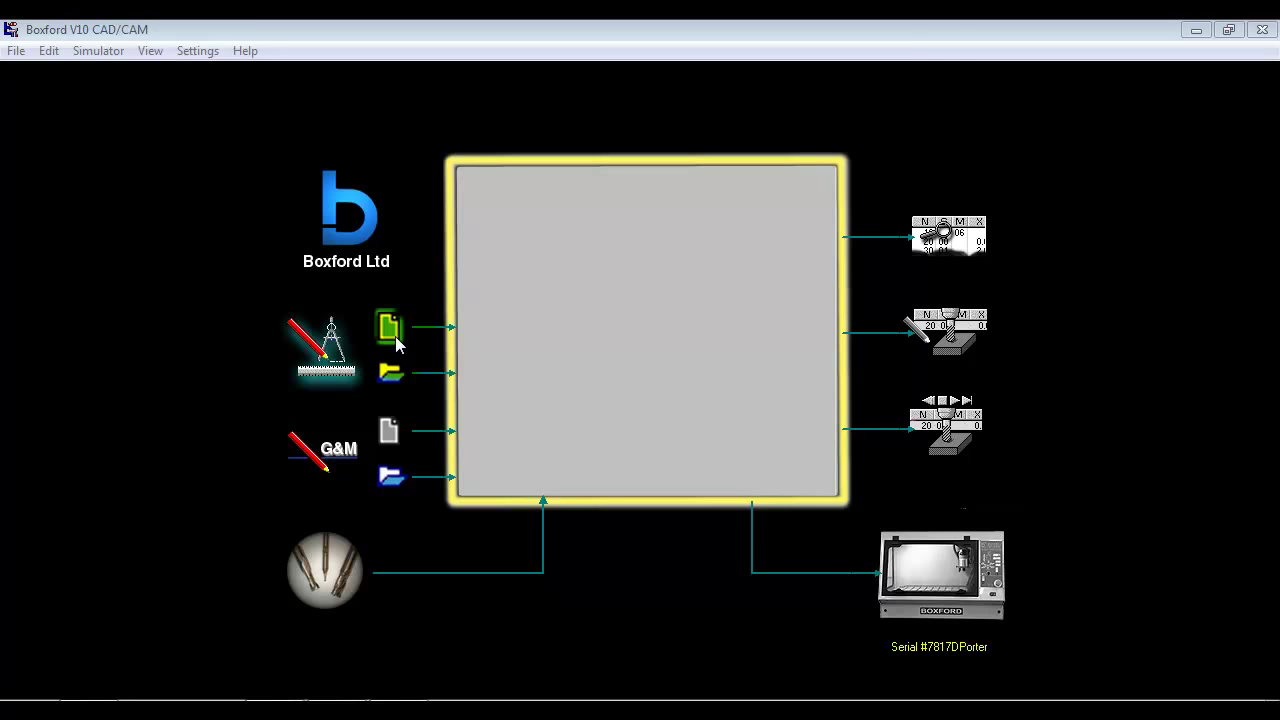
{"action": "left_click", "coordinate": [388, 328]}
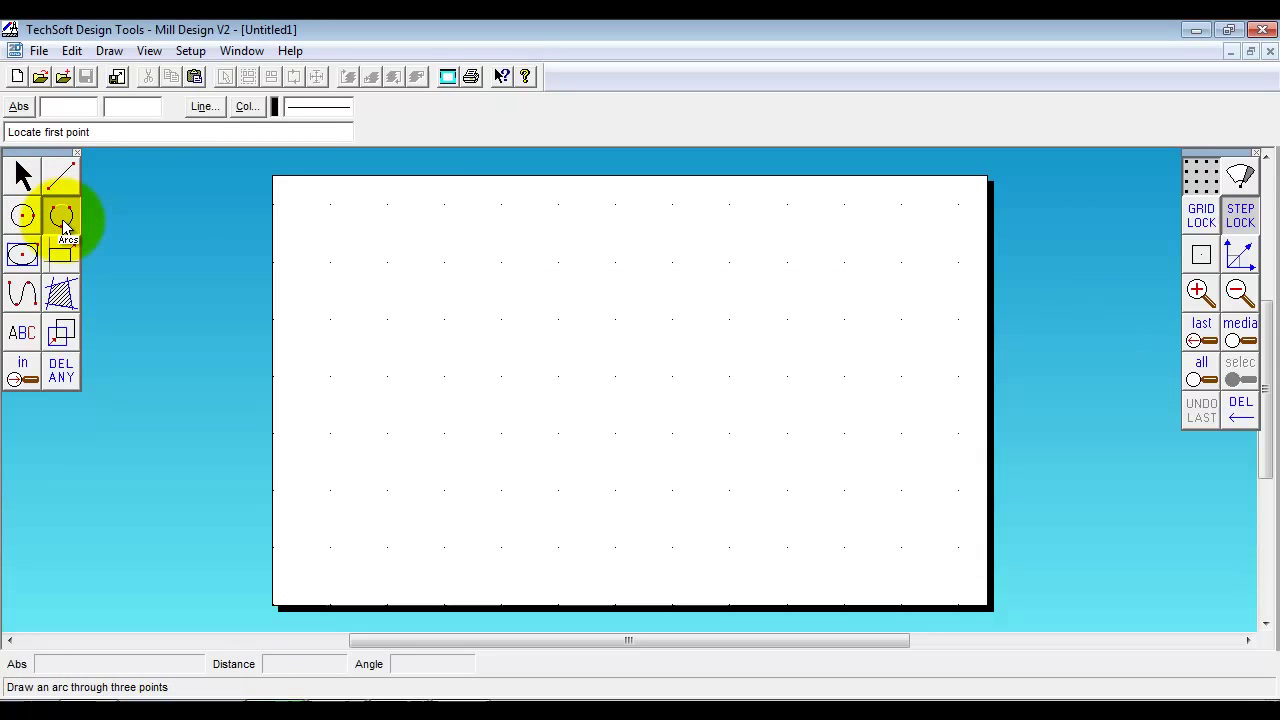
Browse the Import File dialog's format list, then cancel without importing
{"action": "left_click", "coordinate": [38, 50]}
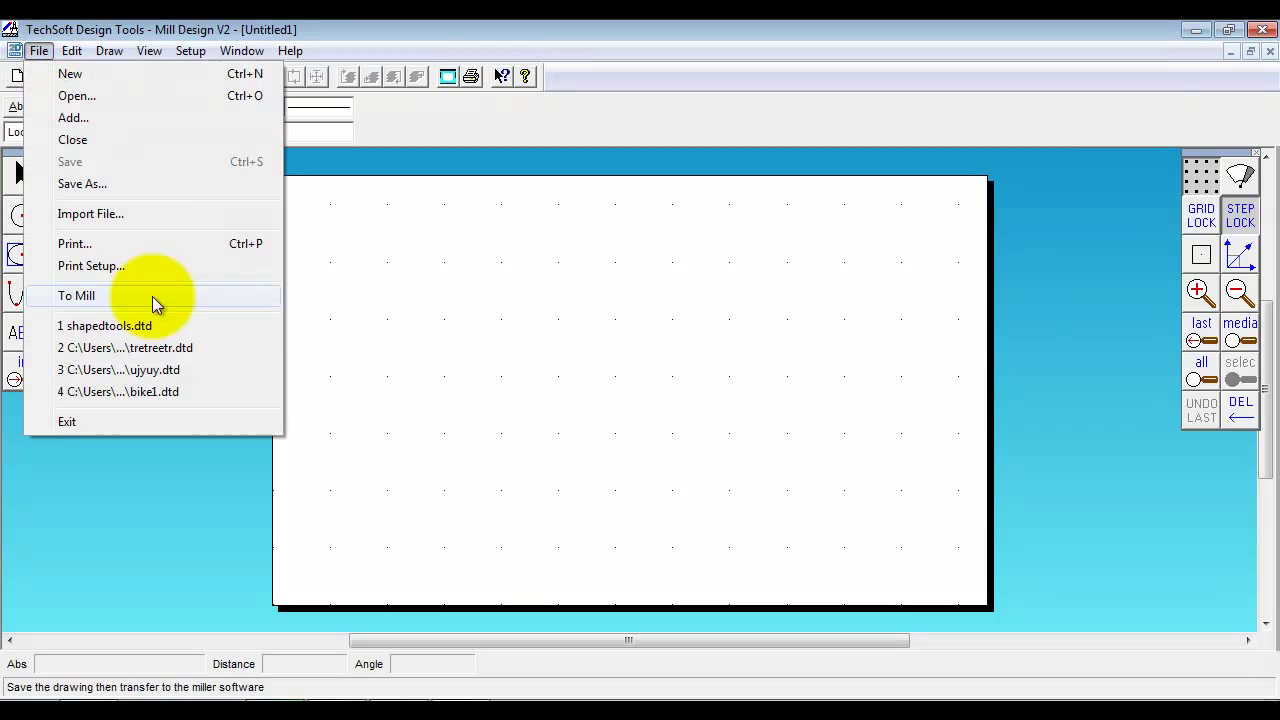
{"action": "left_click", "coordinate": [92, 212]}
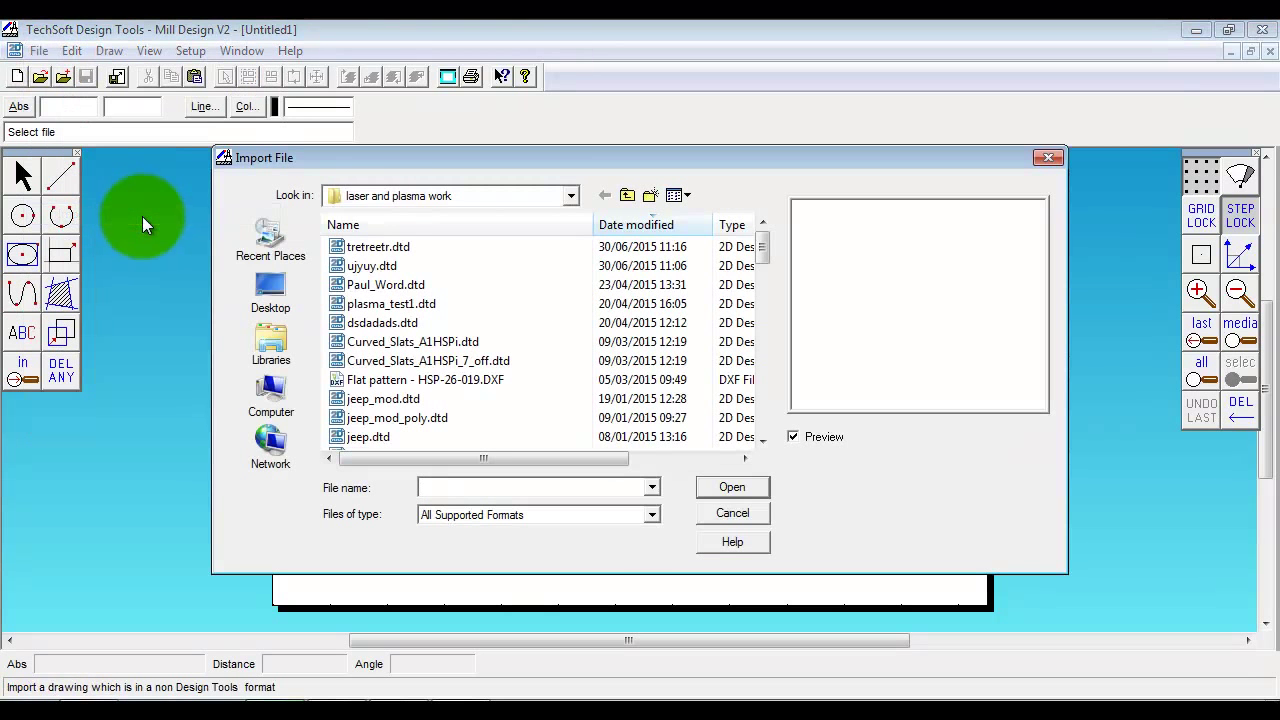
{"action": "left_click", "coordinate": [652, 514]}
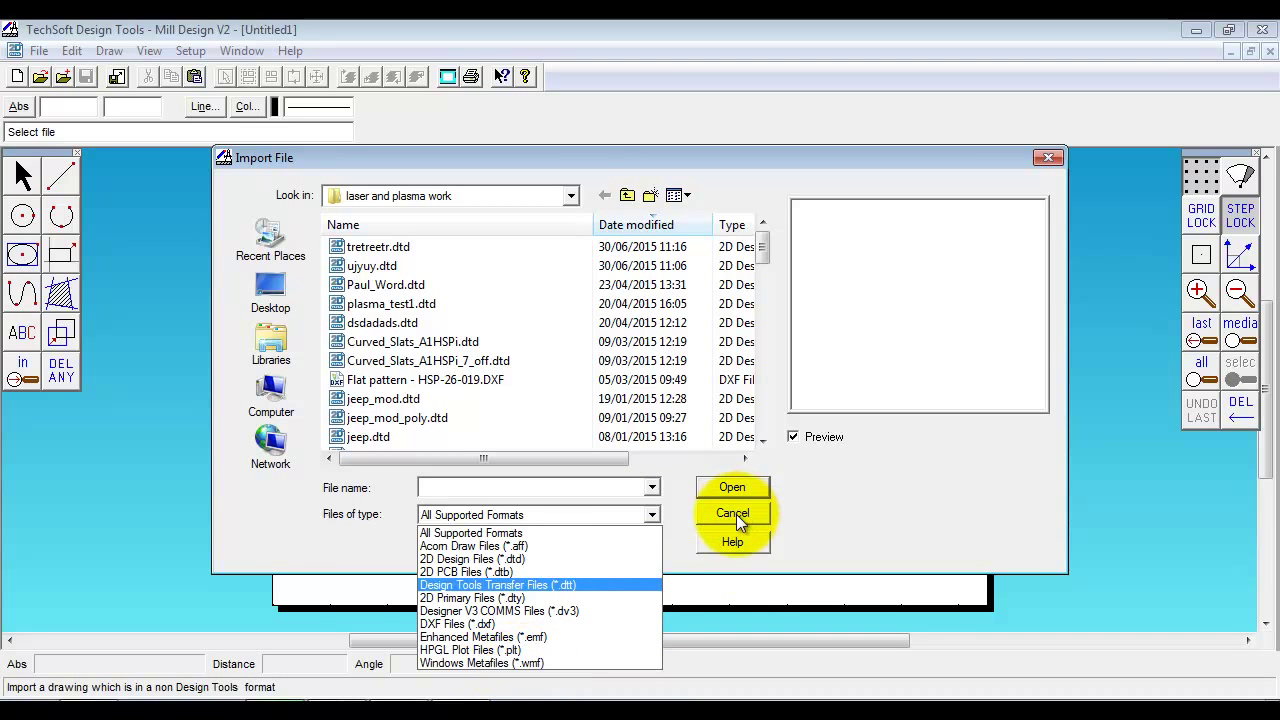
{"action": "left_click", "coordinate": [732, 512]}
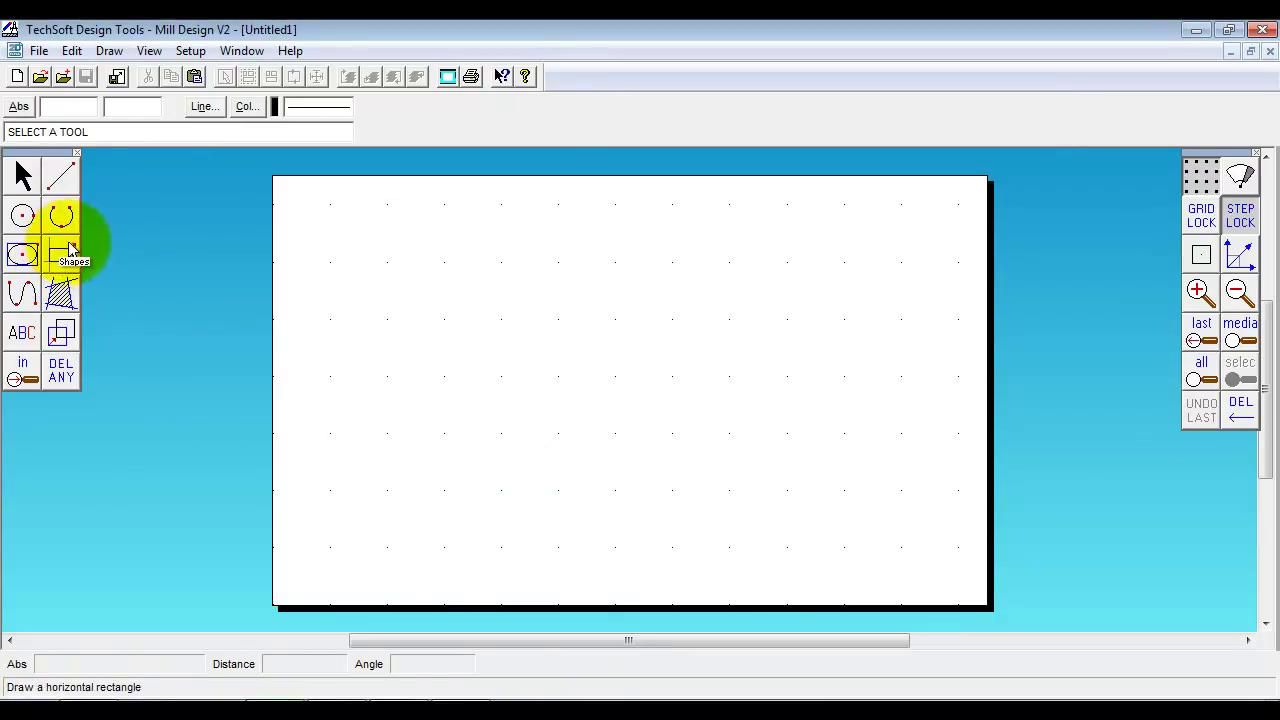
{"action": "mouse_move", "coordinate": [156, 308]}
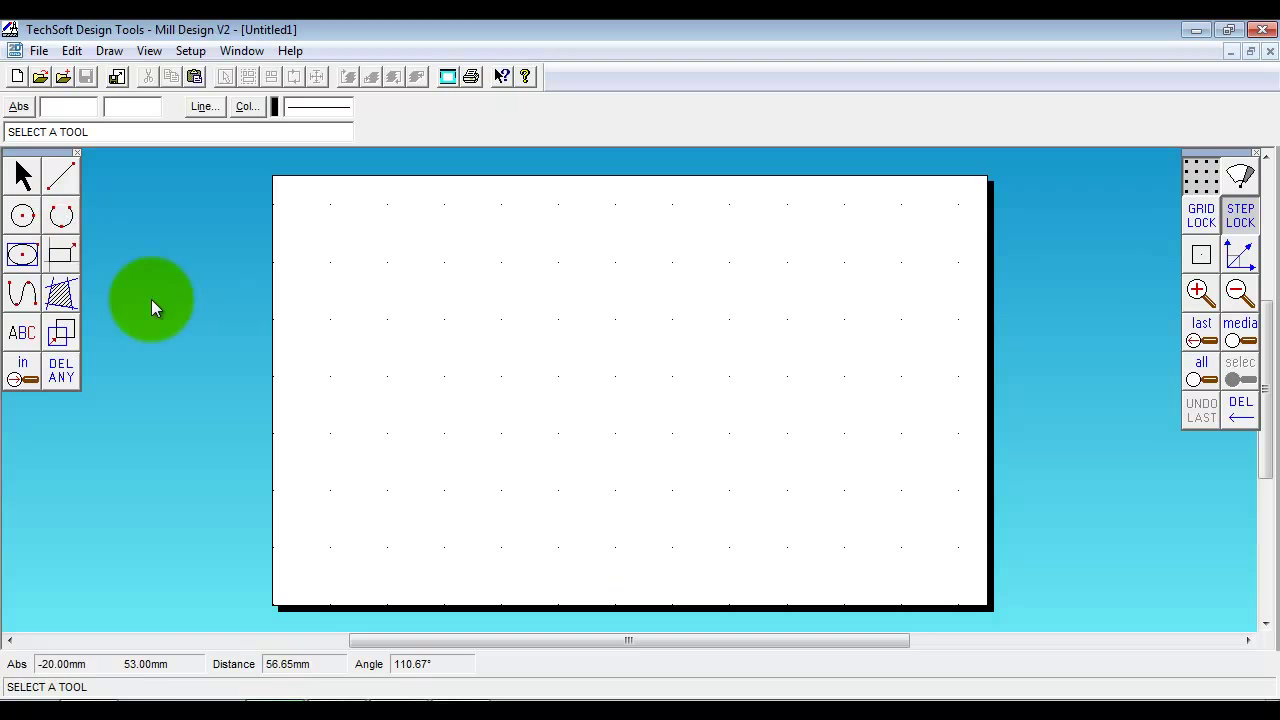
{"action": "mouse_move", "coordinate": [60, 254]}
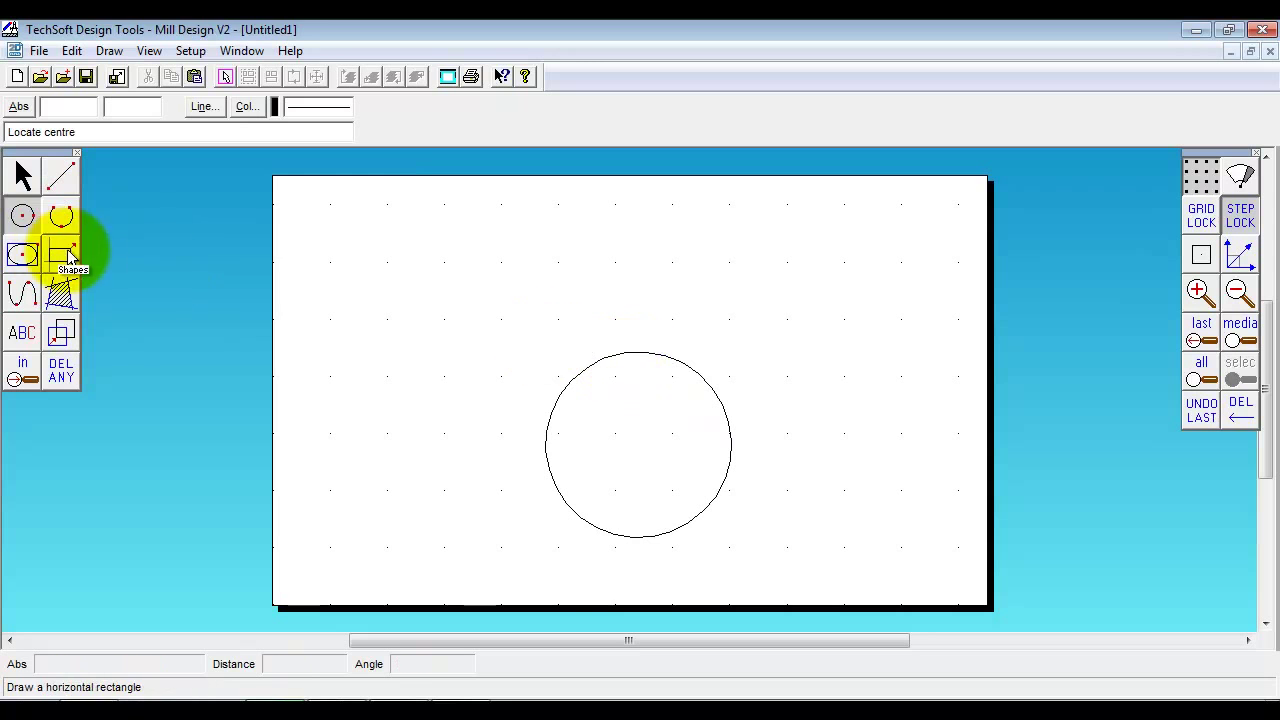
Draw a five-sided regular polygon inside the circle near the page centre
{"action": "left_click", "coordinate": [60, 254]}
{"action": "type", "text": "5"}
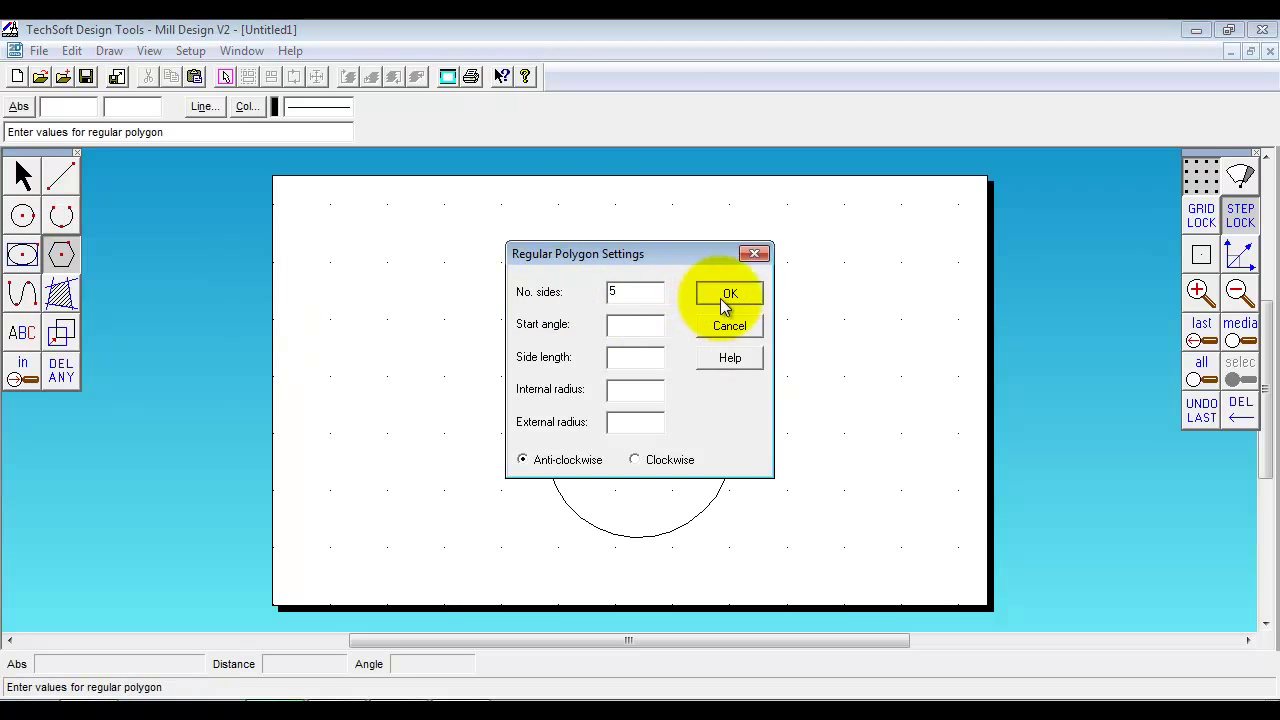
{"action": "left_click", "coordinate": [728, 292]}
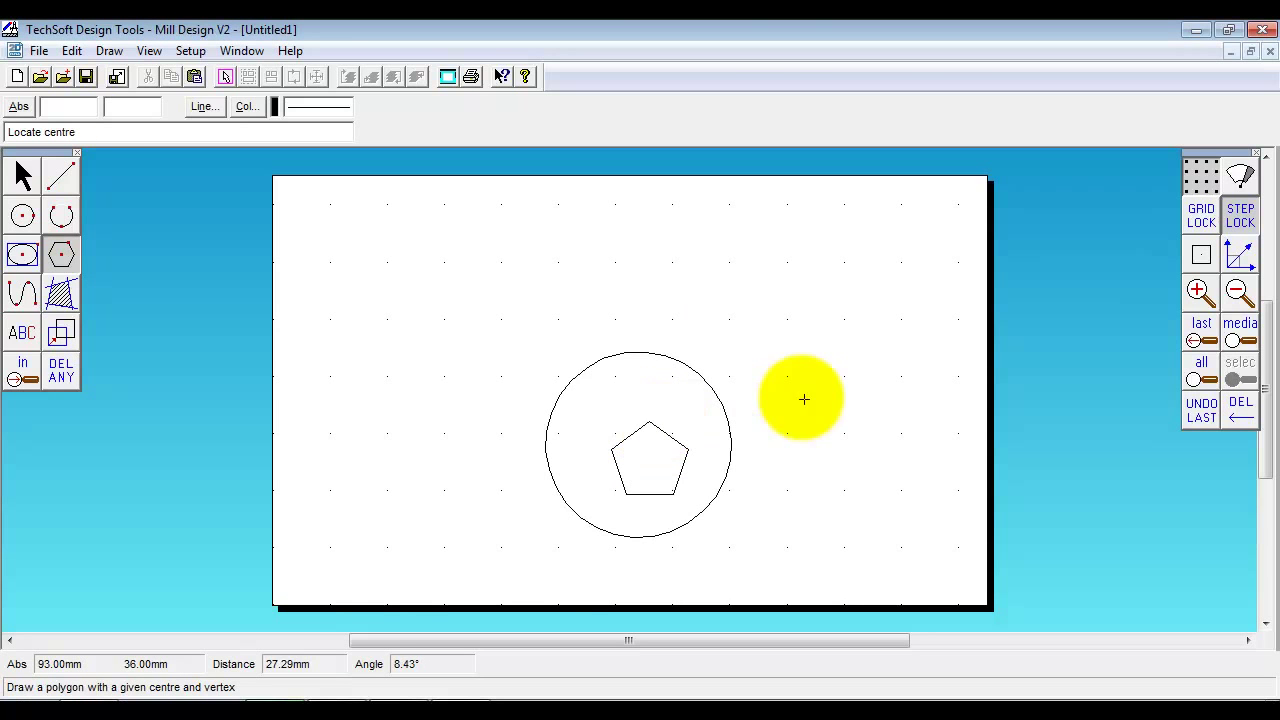
{"action": "mouse_move", "coordinate": [688, 376]}
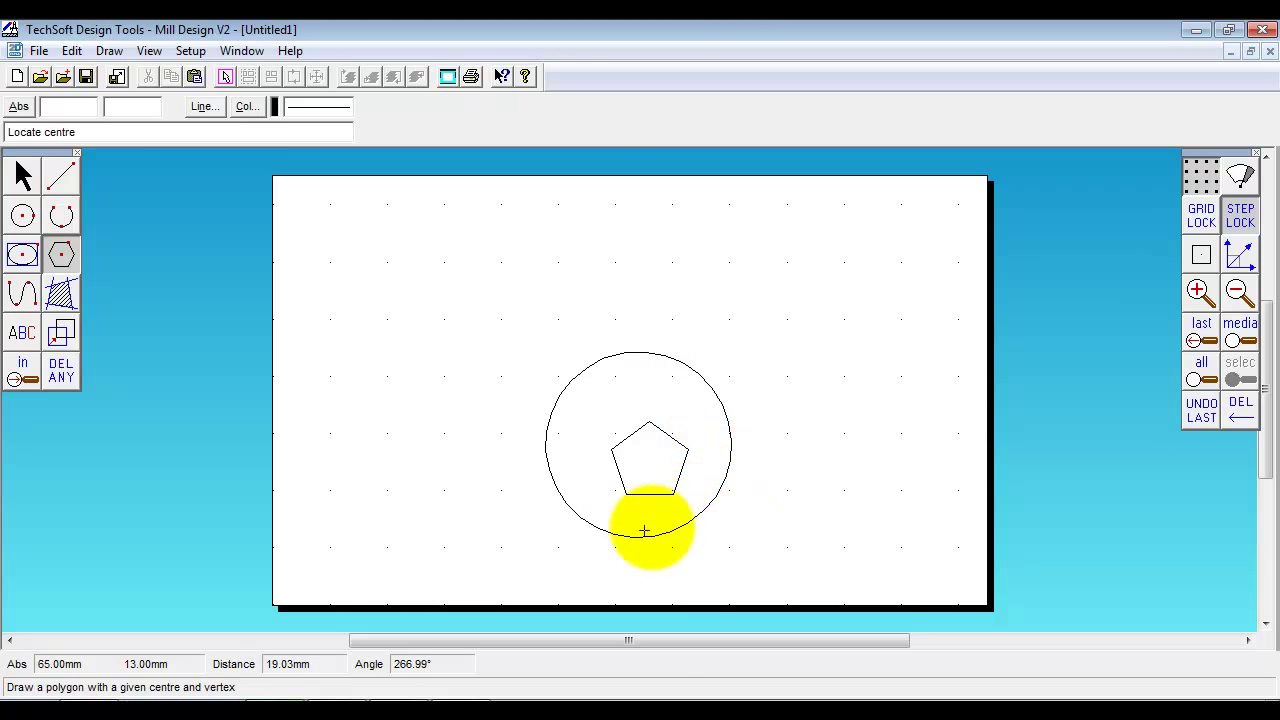
{"action": "mouse_move", "coordinate": [640, 400]}
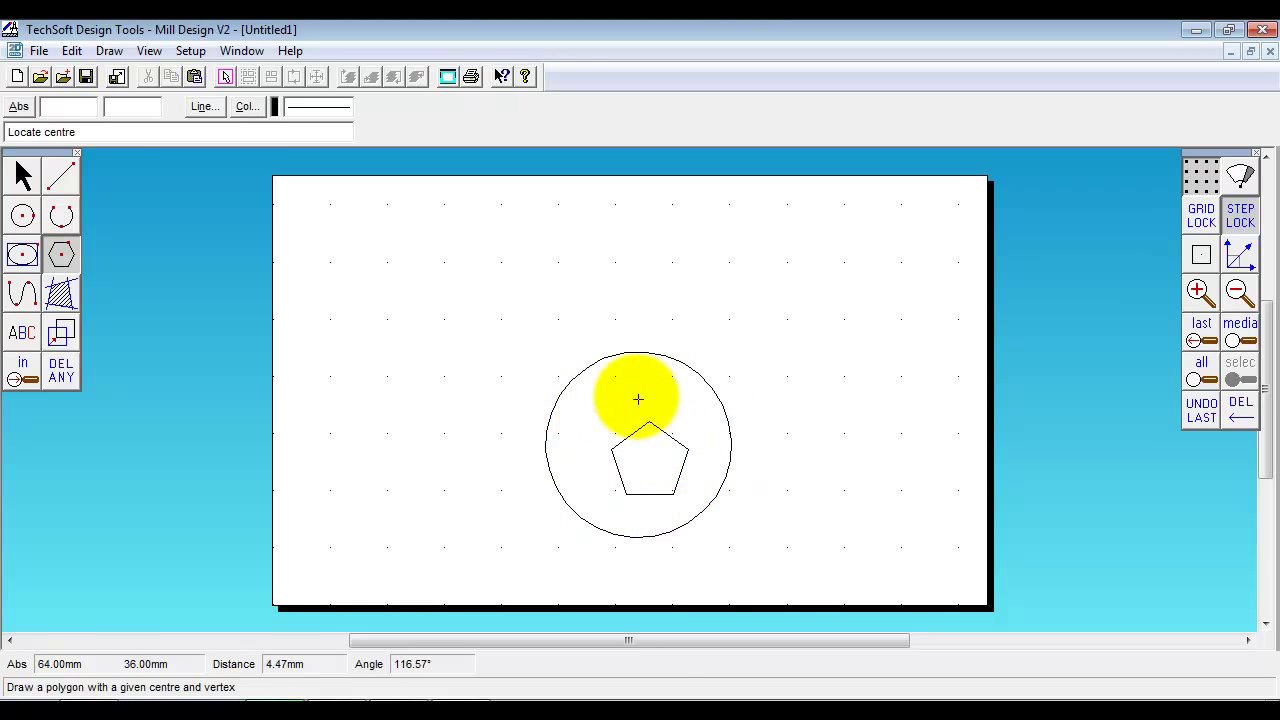
{"action": "left_click", "coordinate": [60, 292]}
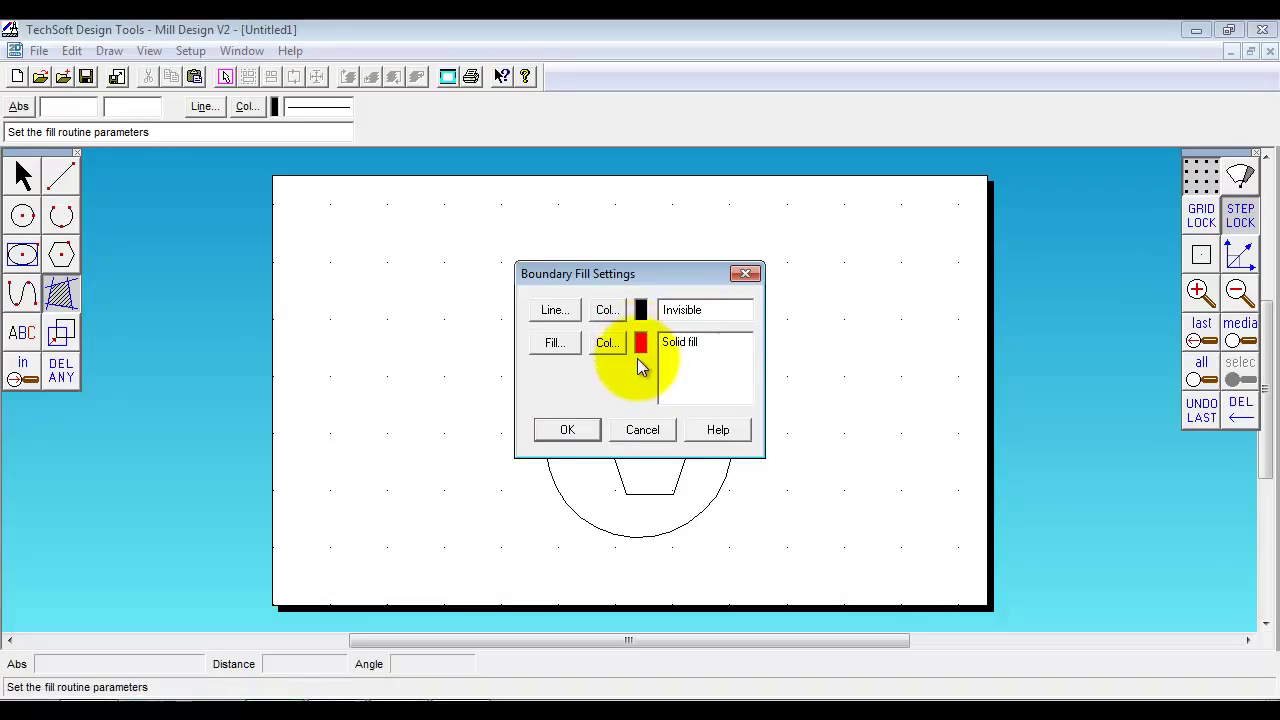
{"action": "mouse_move", "coordinate": [642, 372]}
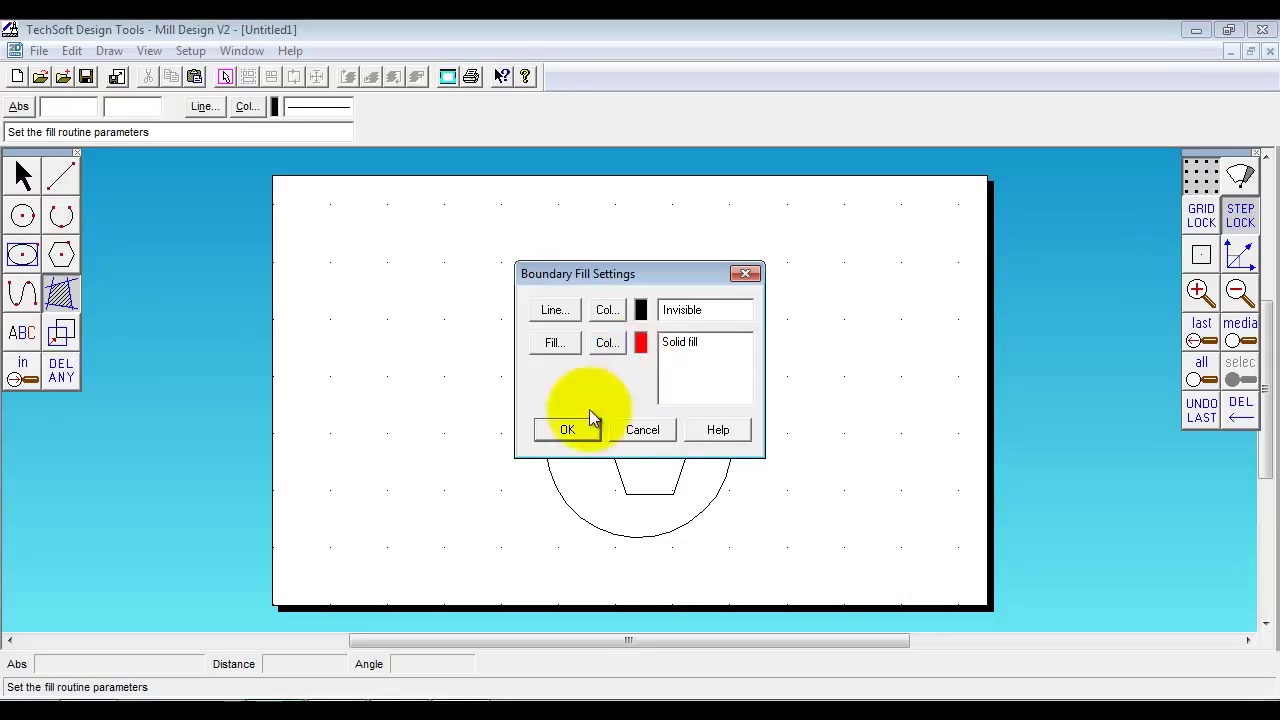
Fill the circle solid red, excluding the pentagon as an unfilled island
{"action": "left_click", "coordinate": [568, 428]}
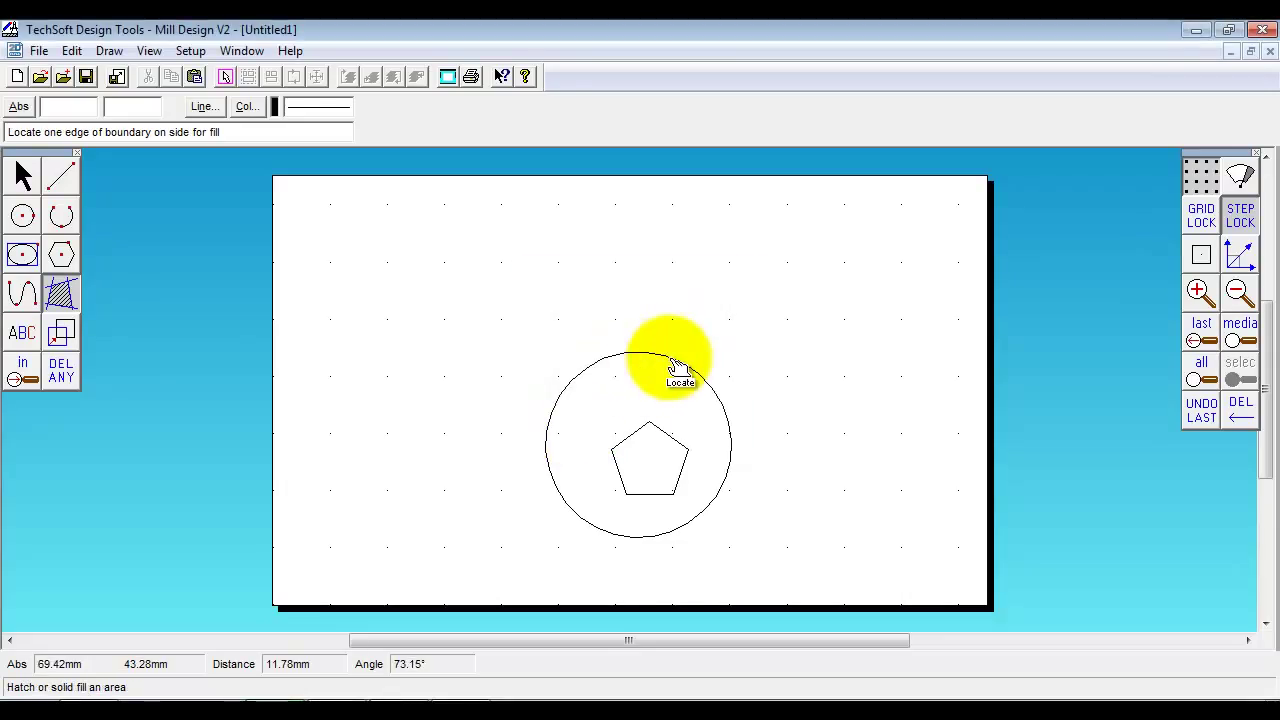
{"action": "left_click", "coordinate": [670, 362]}
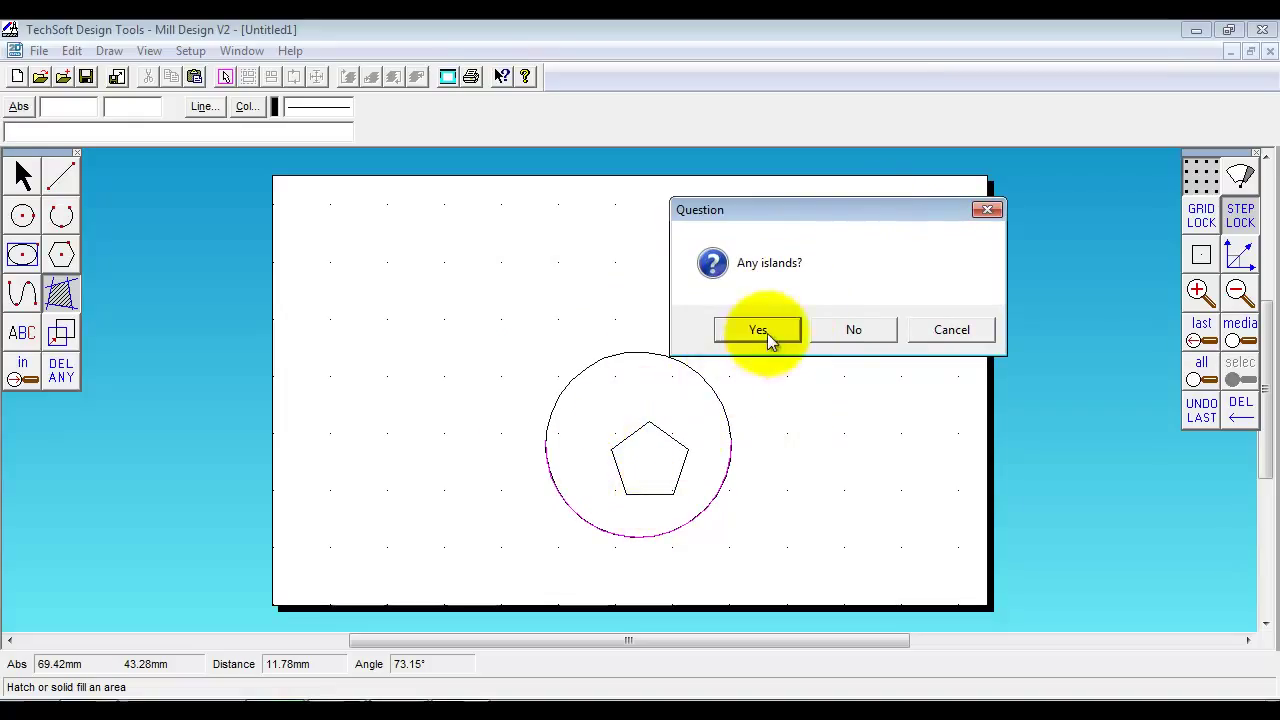
{"action": "left_click", "coordinate": [756, 330]}
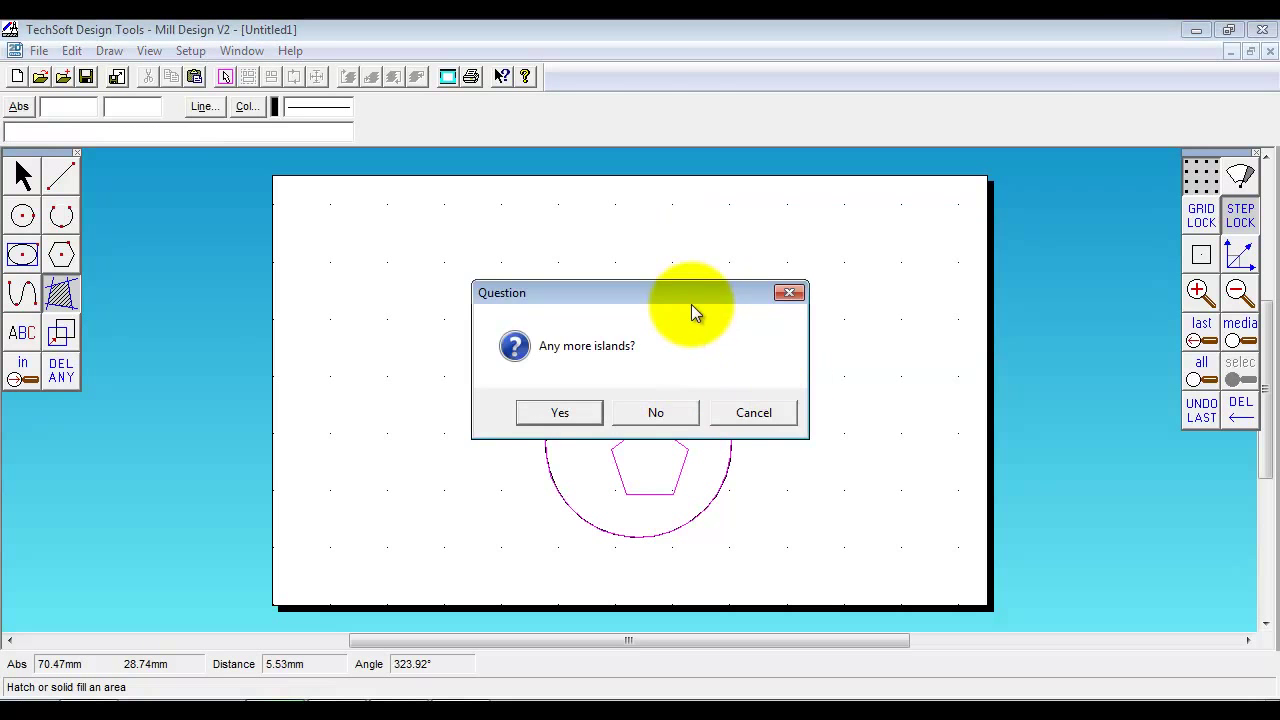
{"action": "left_click", "coordinate": [656, 412]}
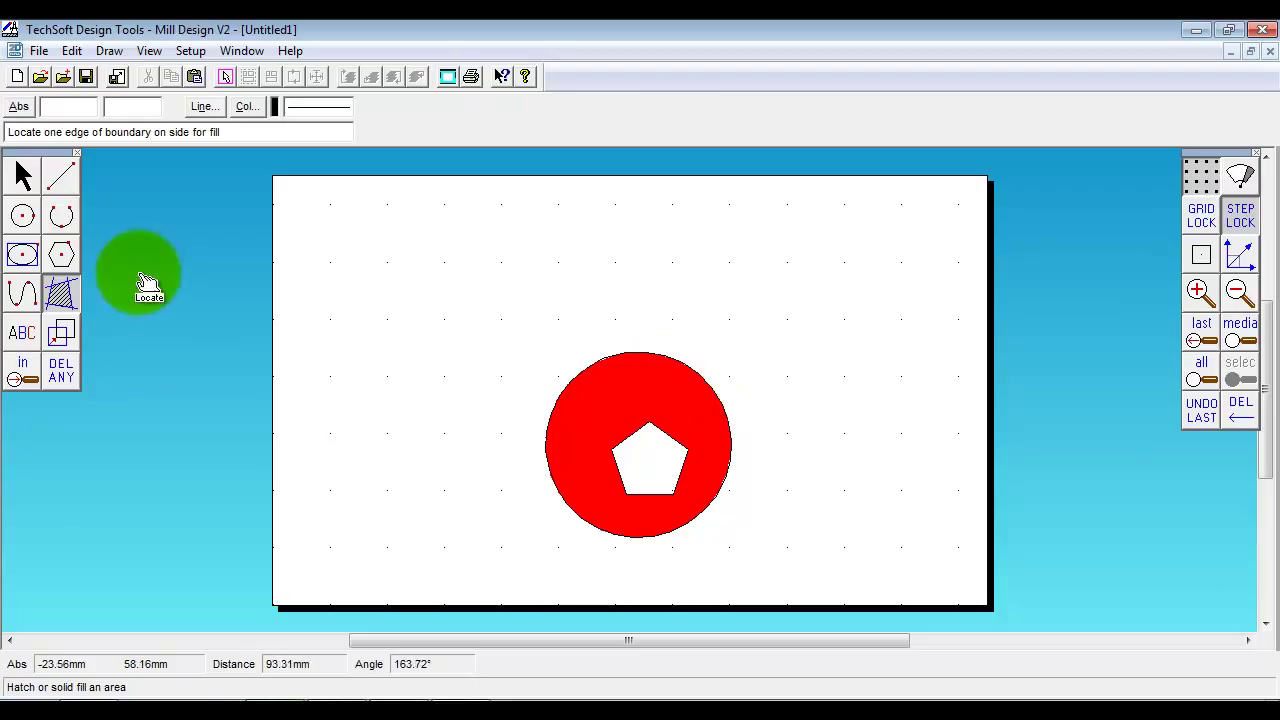
{"action": "mouse_move", "coordinate": [22, 332]}
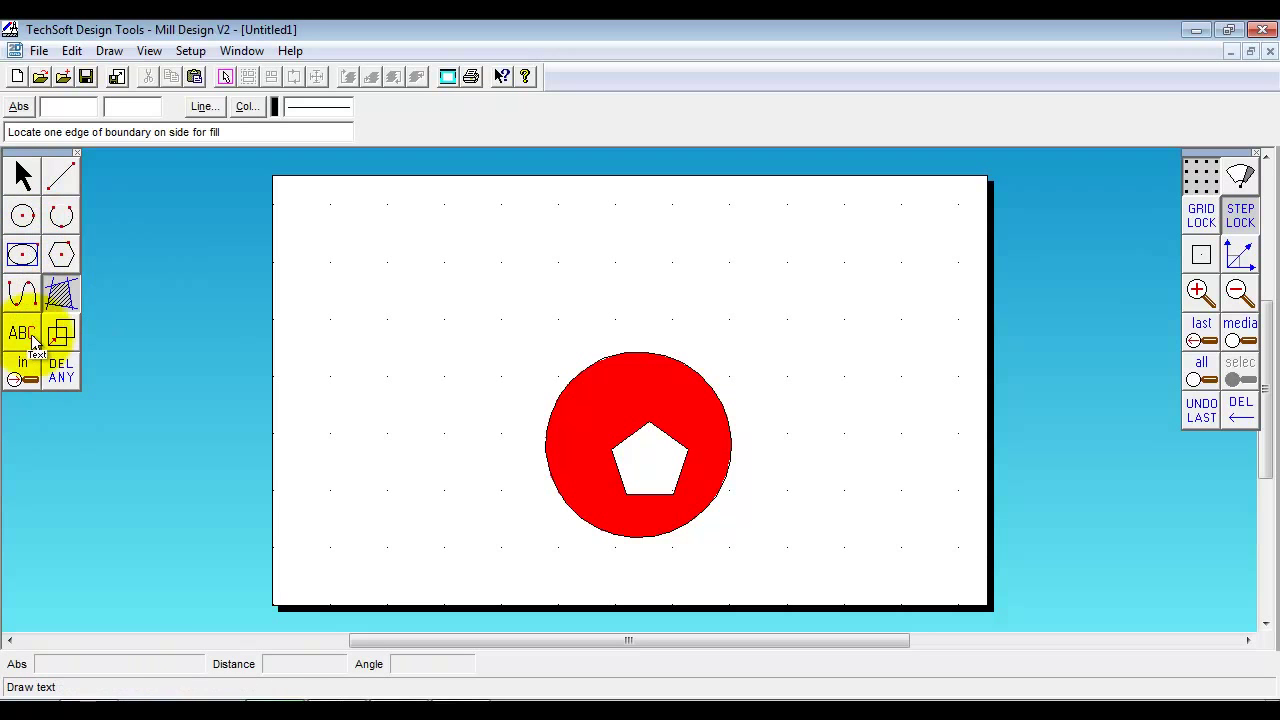
Place the text CAM in Arial Rounded MT Bold Oblique above the red circle
{"action": "left_click", "coordinate": [22, 332]}
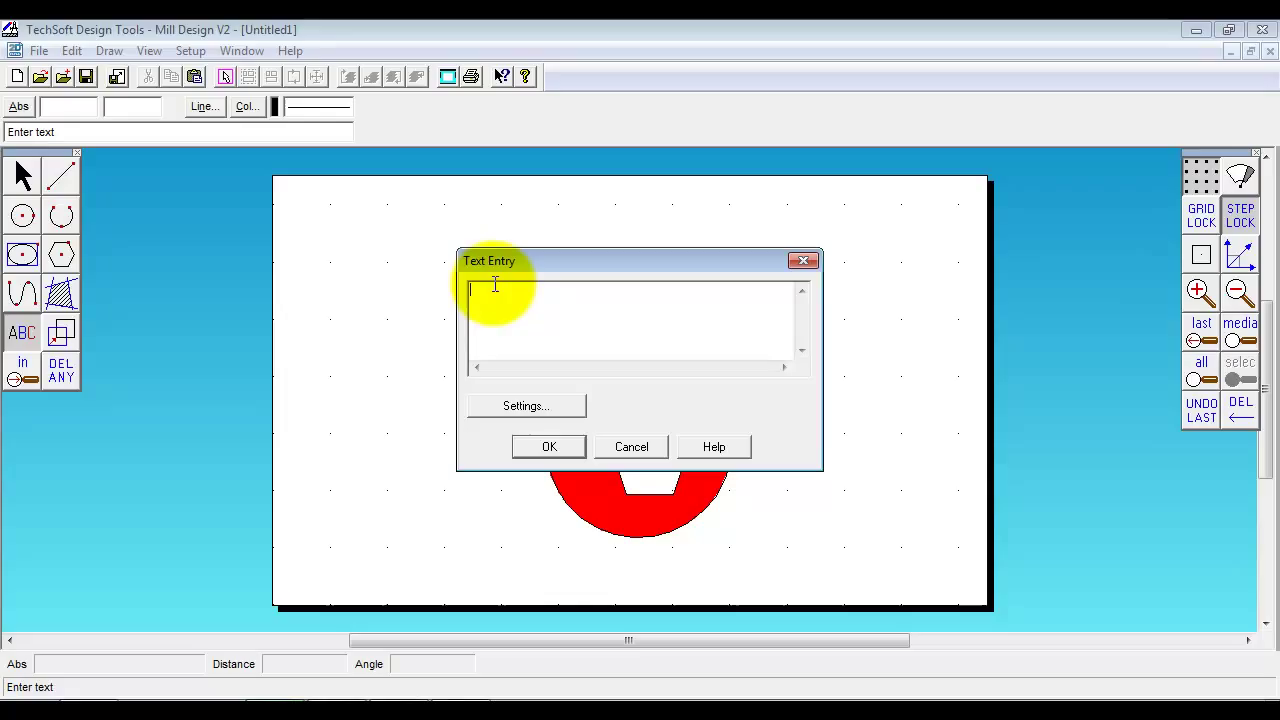
{"action": "type", "text": "CAMI"}
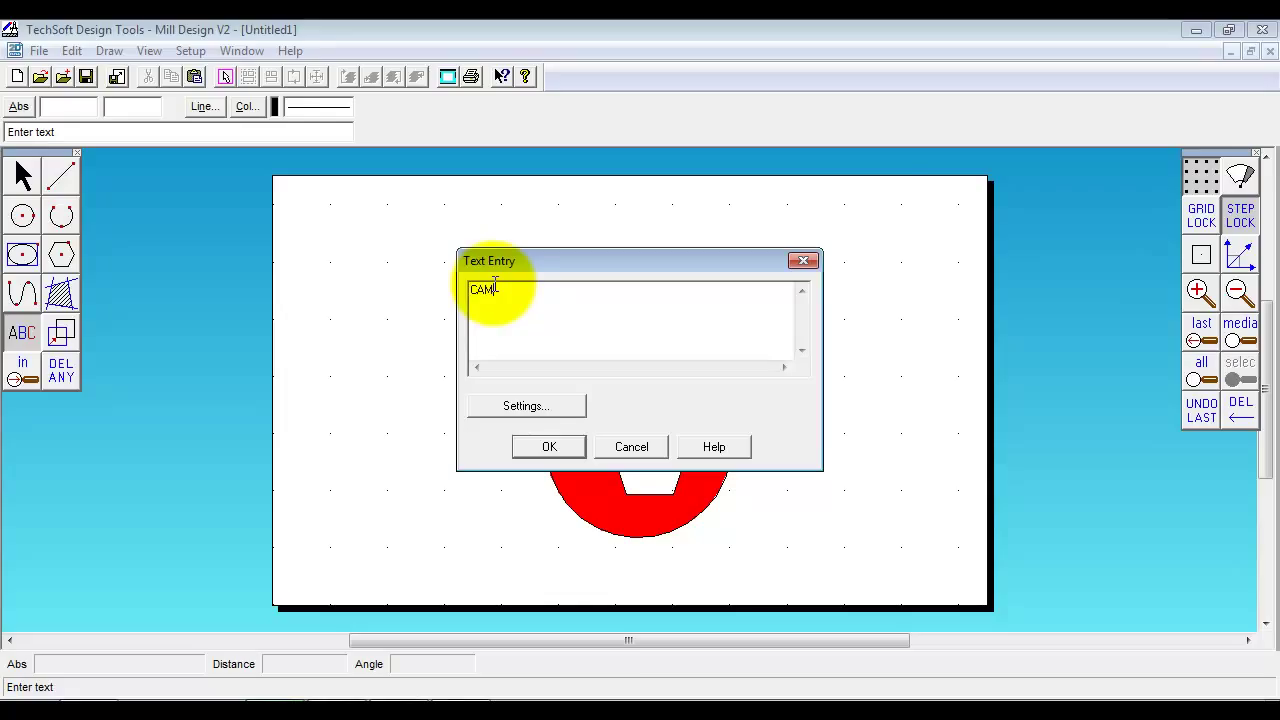
{"action": "left_click", "coordinate": [526, 406]}
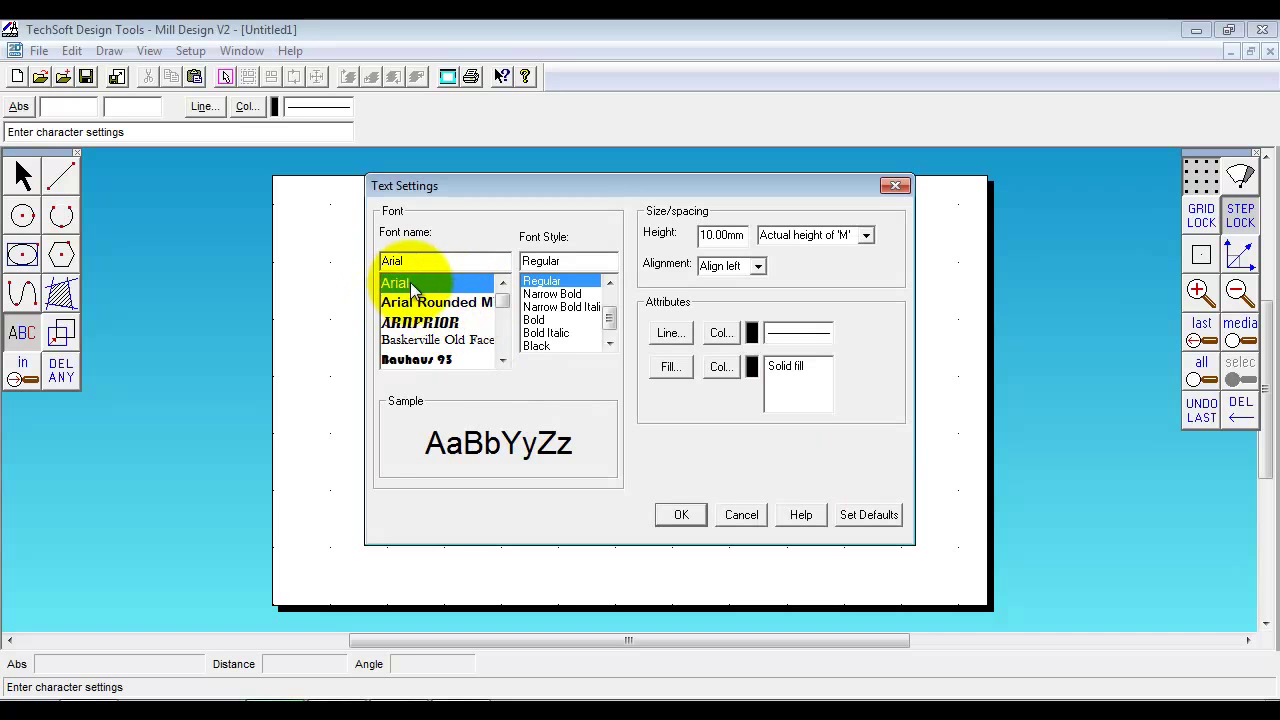
{"action": "left_click", "coordinate": [436, 302]}
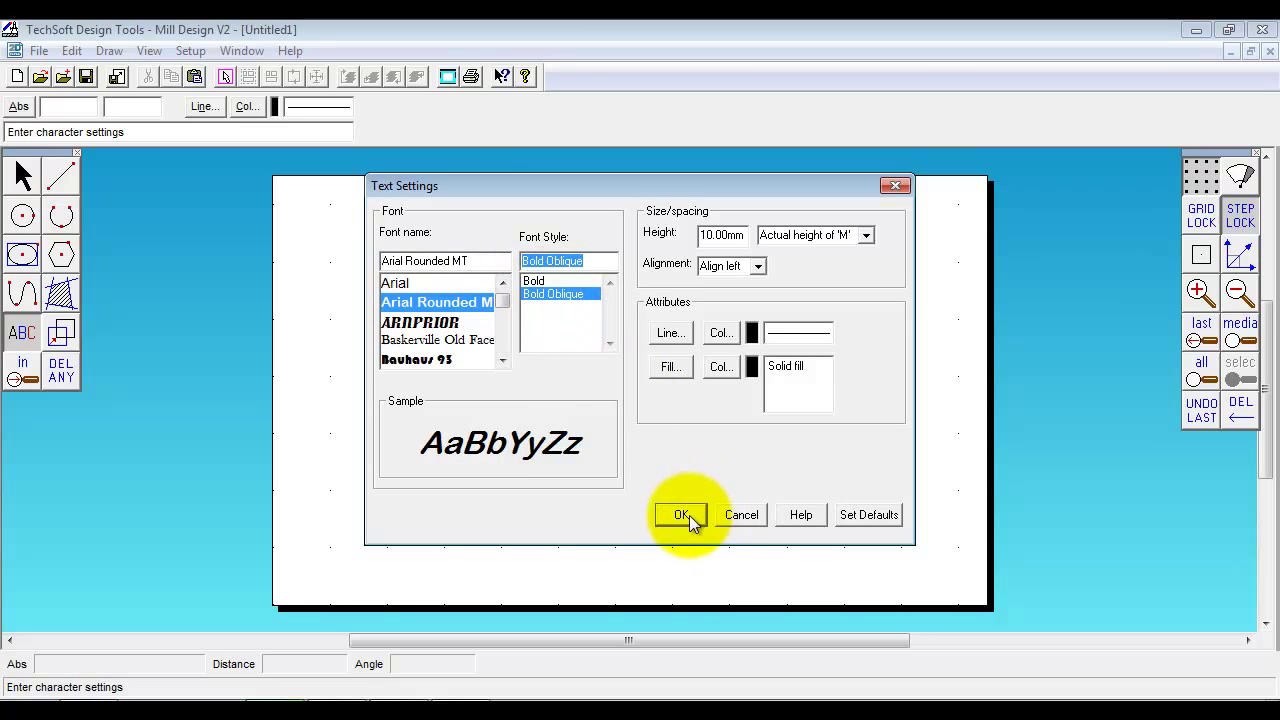
{"action": "left_click", "coordinate": [680, 516]}
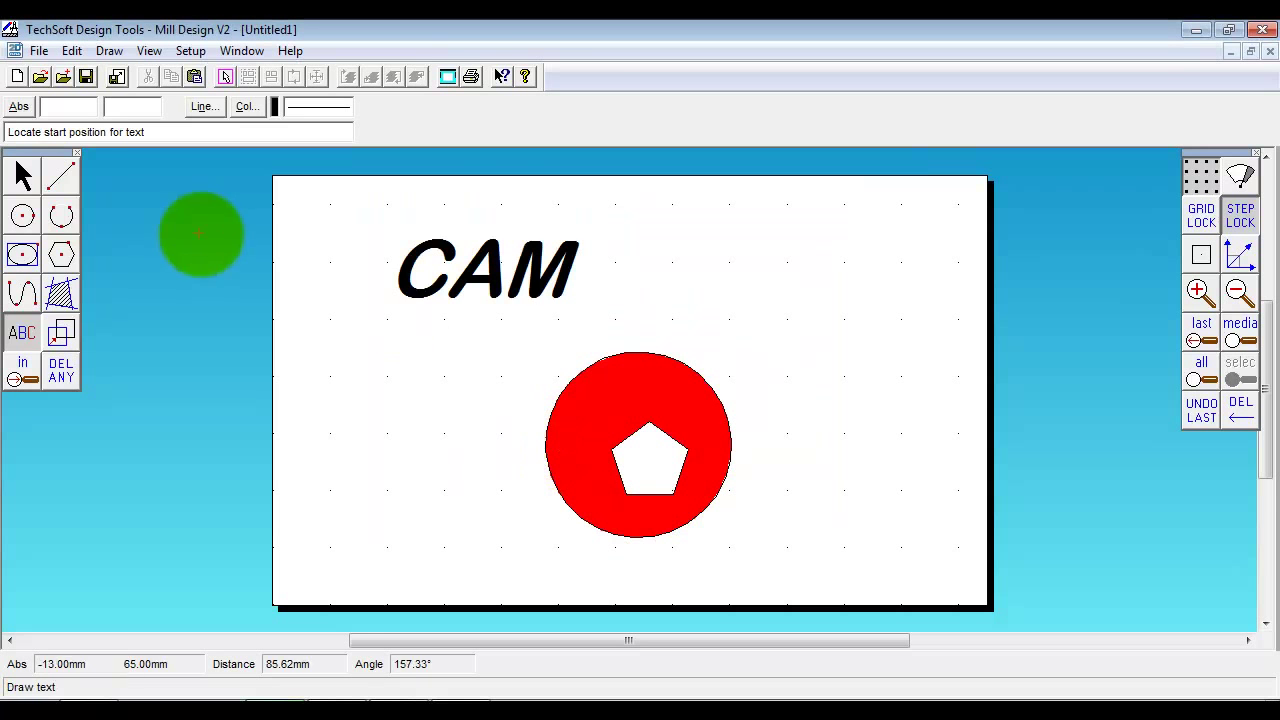
{"action": "left_click", "coordinate": [488, 270]}
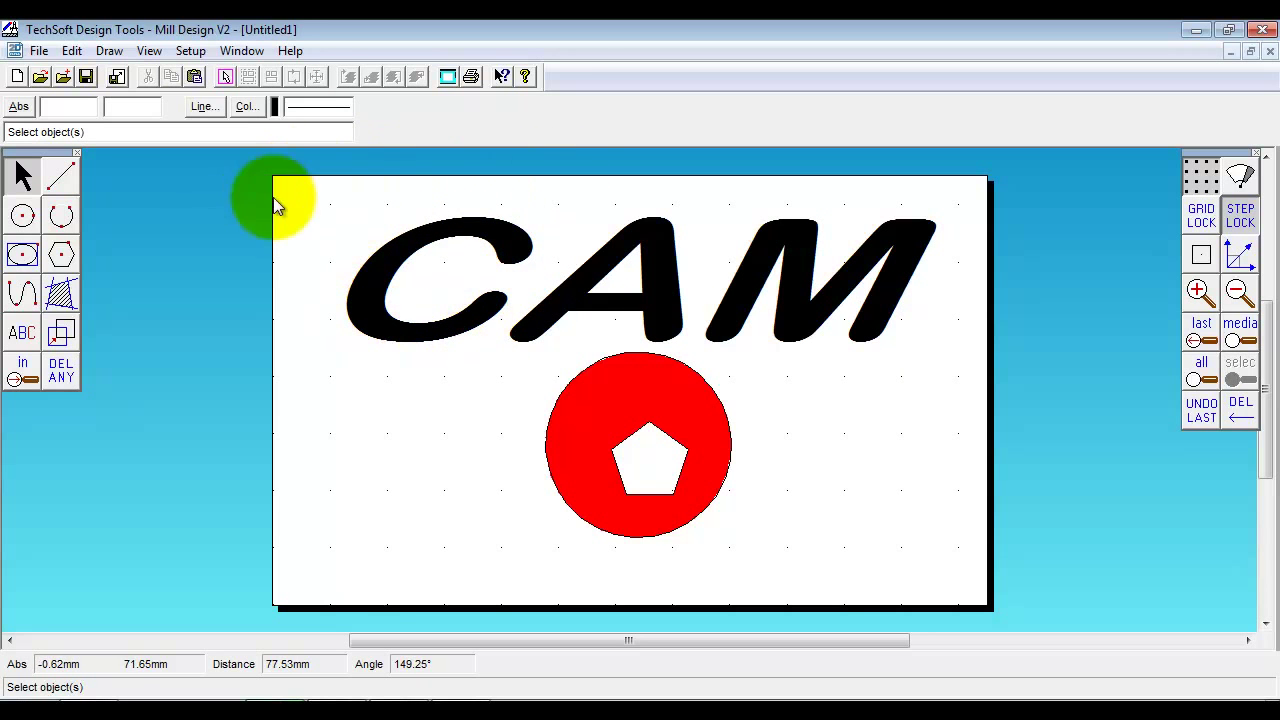
{"action": "mouse_move", "coordinate": [950, 250]}
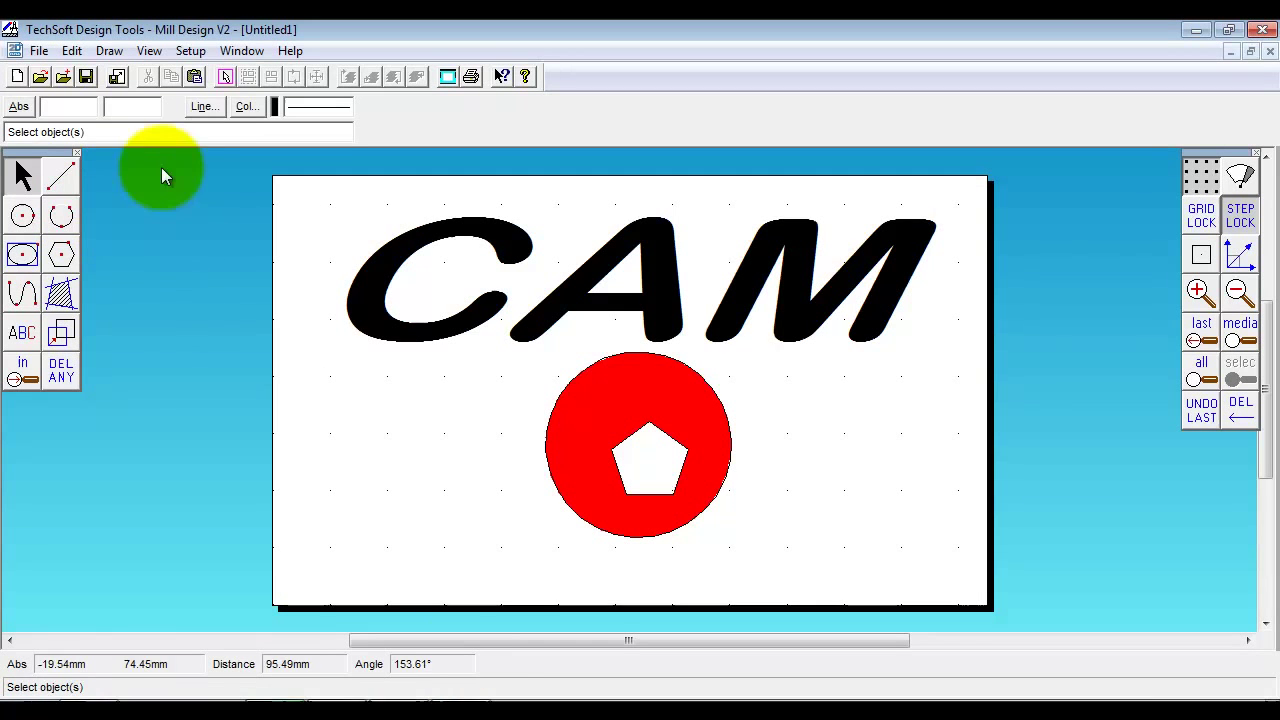
Set the line style to Thick and the line colour to green for the wavy curve
{"action": "left_click", "coordinate": [204, 106]}
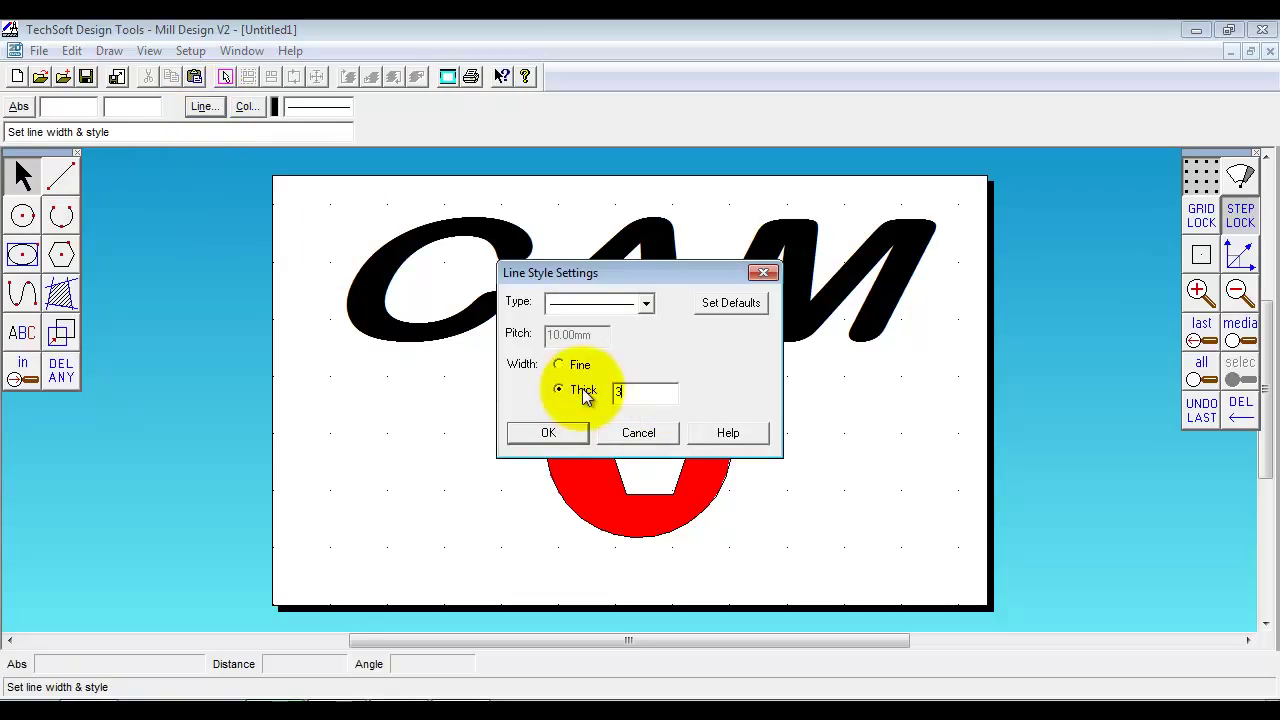
{"action": "left_click", "coordinate": [548, 432]}
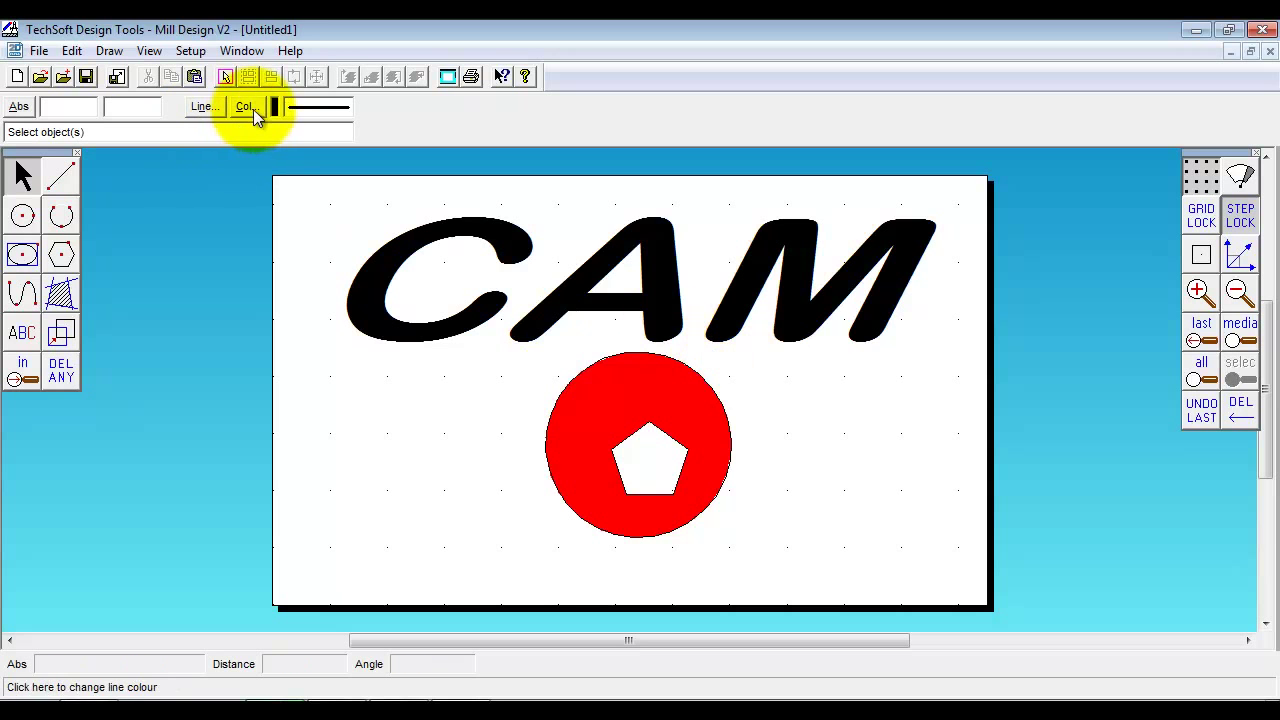
{"action": "left_click", "coordinate": [244, 108]}
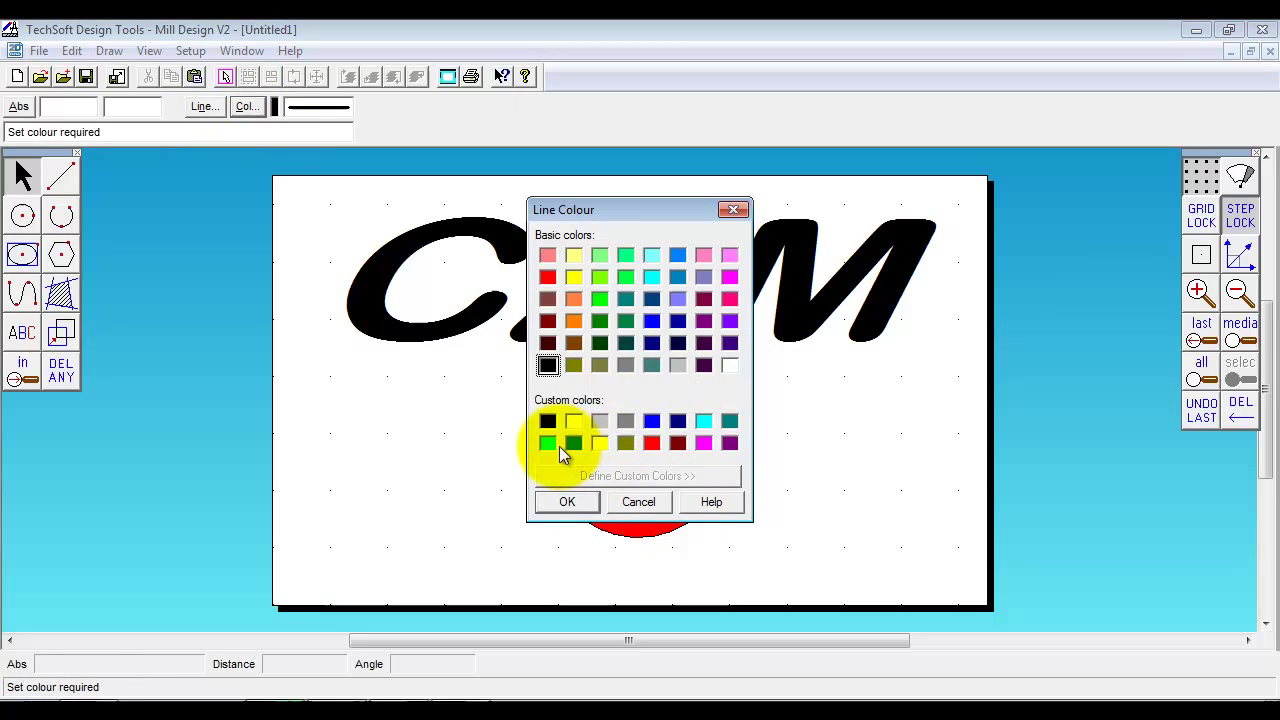
{"action": "left_click", "coordinate": [566, 502]}
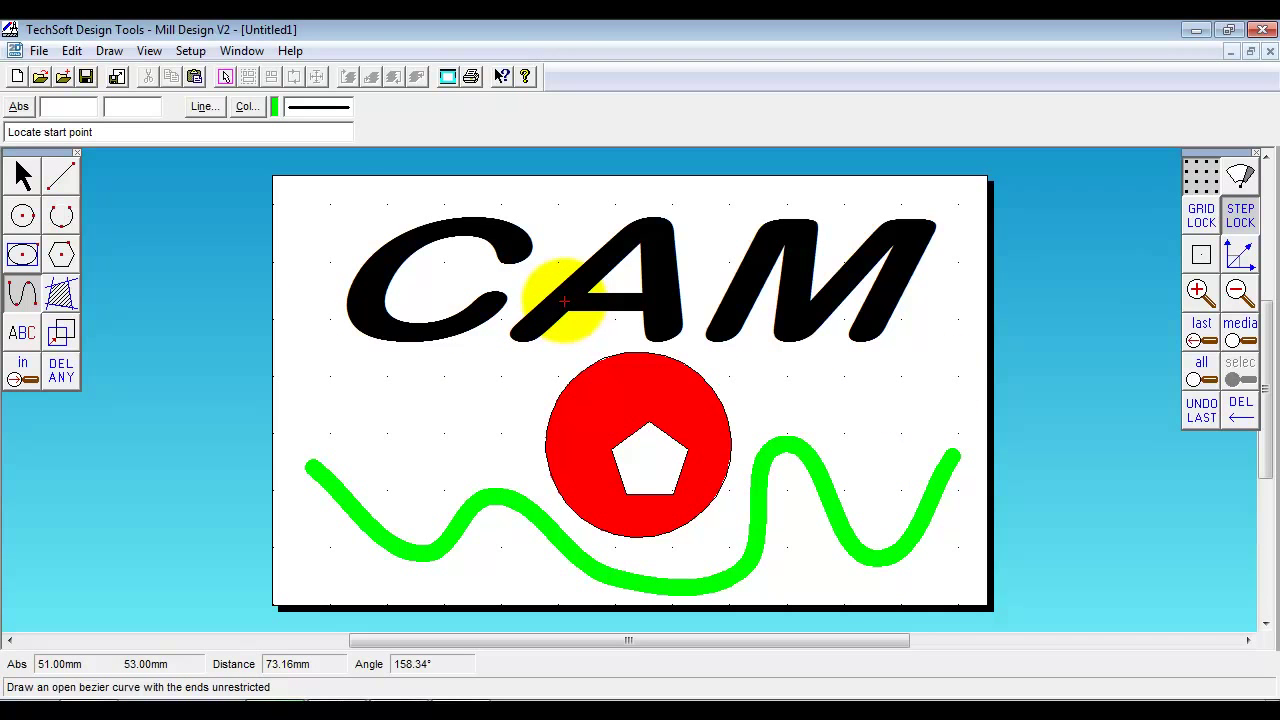
Send the drawing To Mill, saving it as renwerew with HARD WOOD material
{"action": "left_click", "coordinate": [40, 50]}
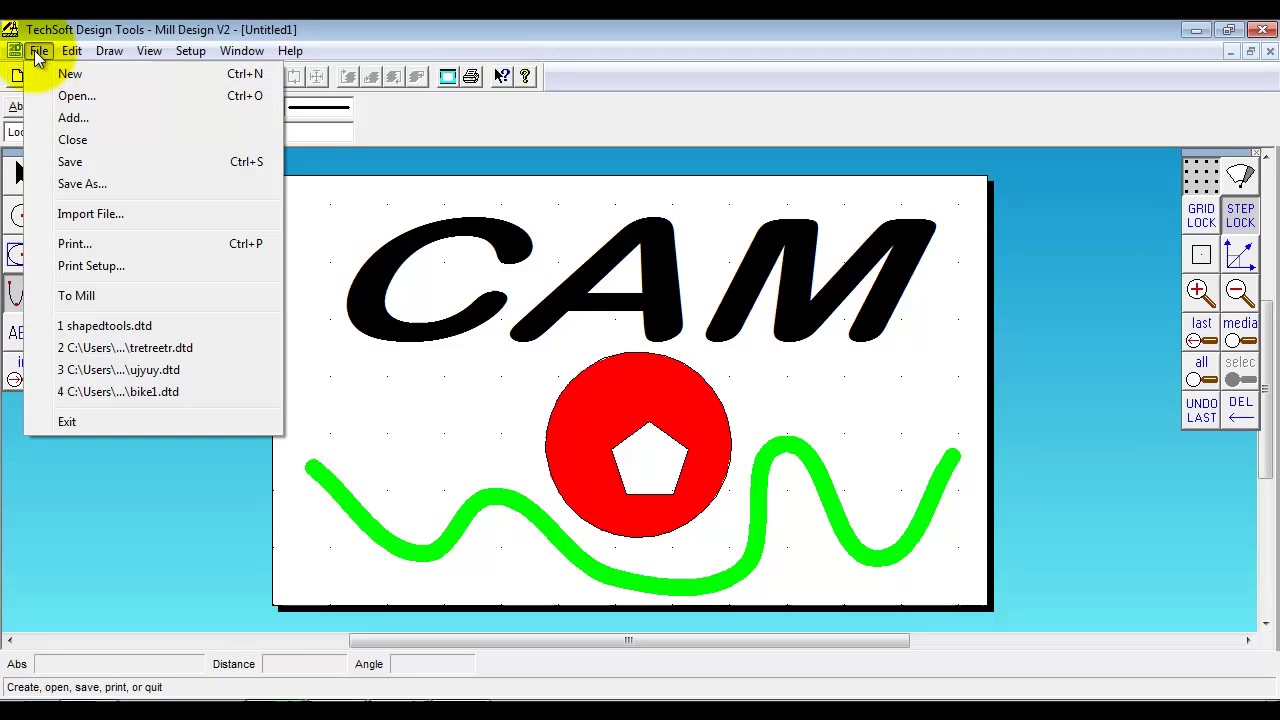
{"action": "mouse_move", "coordinate": [100, 296]}
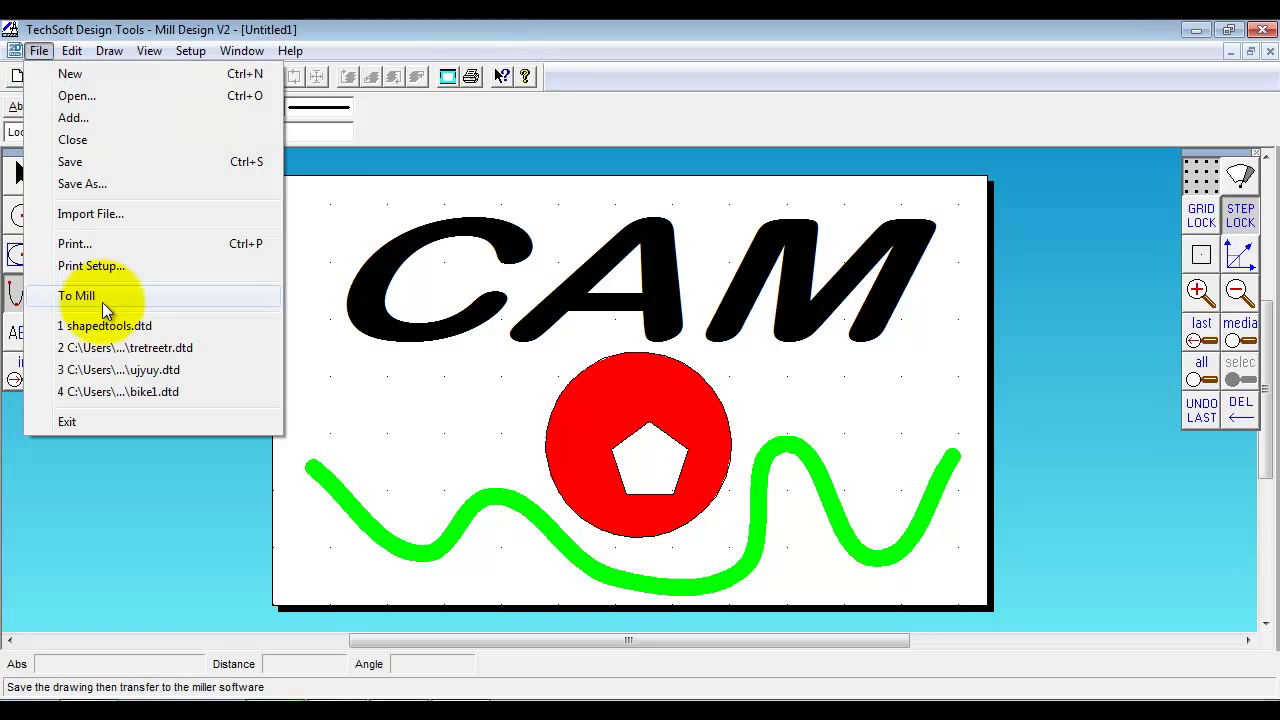
{"action": "left_click", "coordinate": [78, 296]}
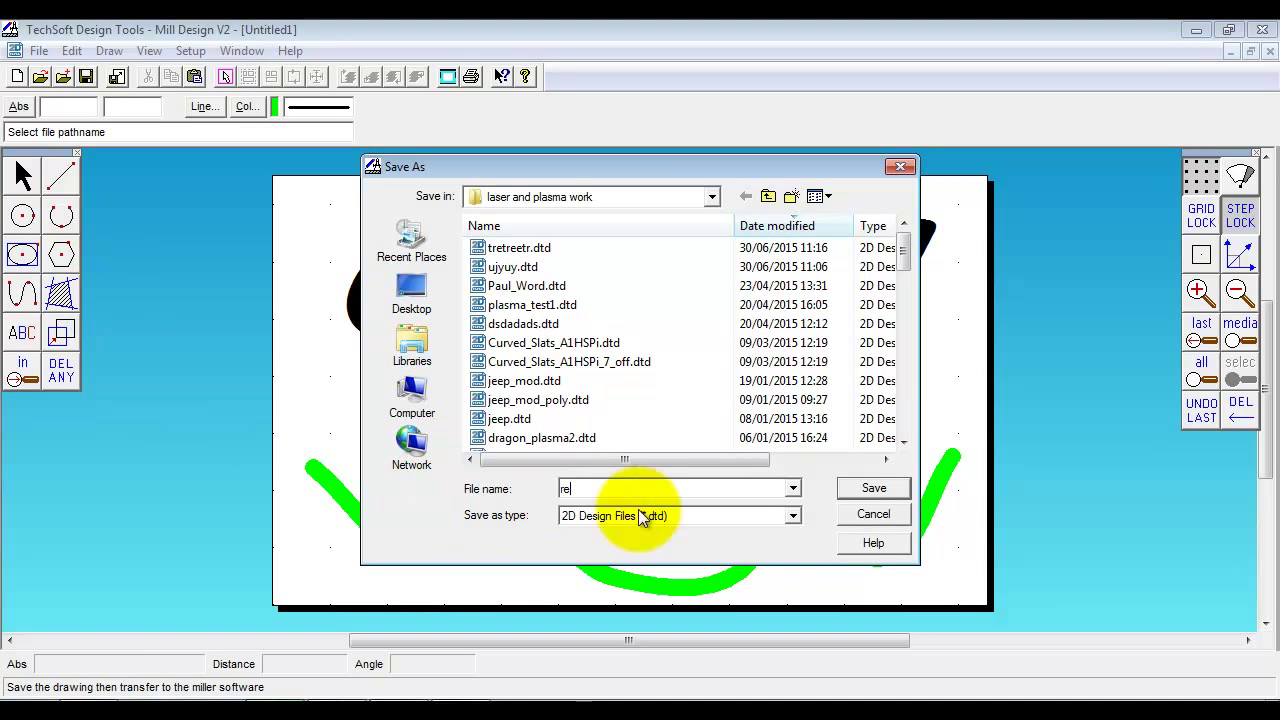
{"action": "left_click", "coordinate": [872, 488]}
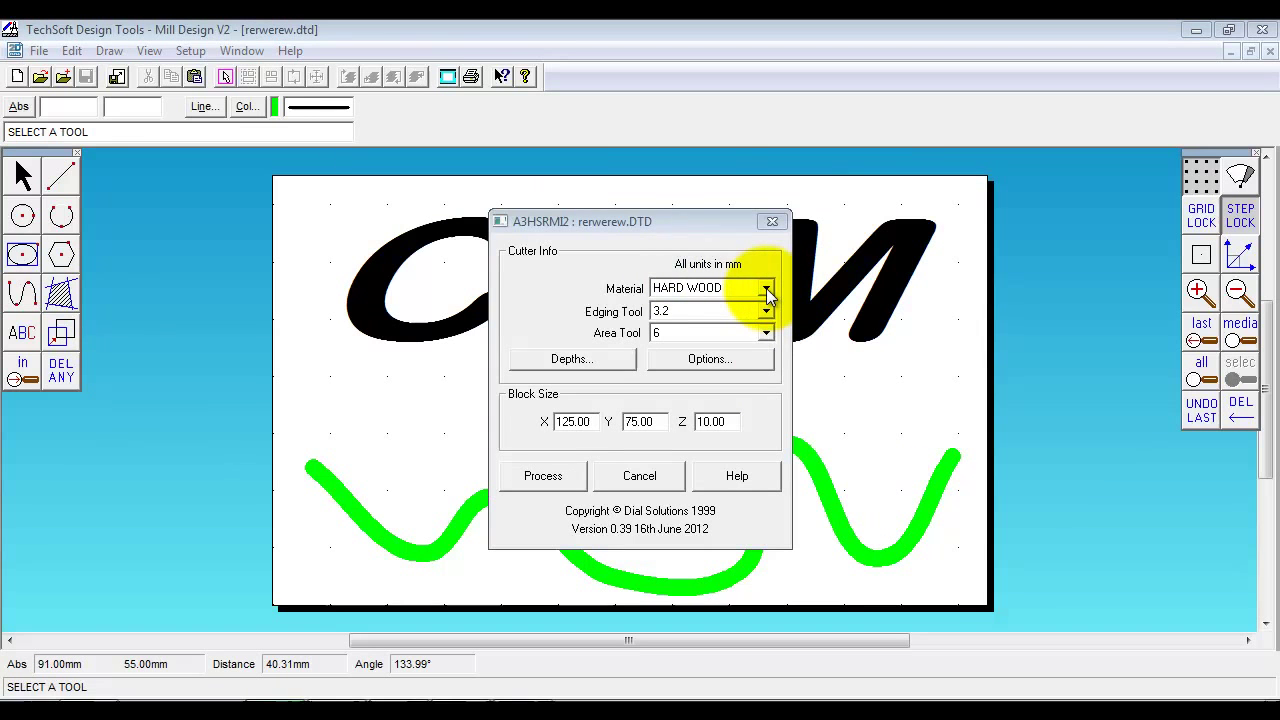
{"action": "left_click", "coordinate": [764, 288]}
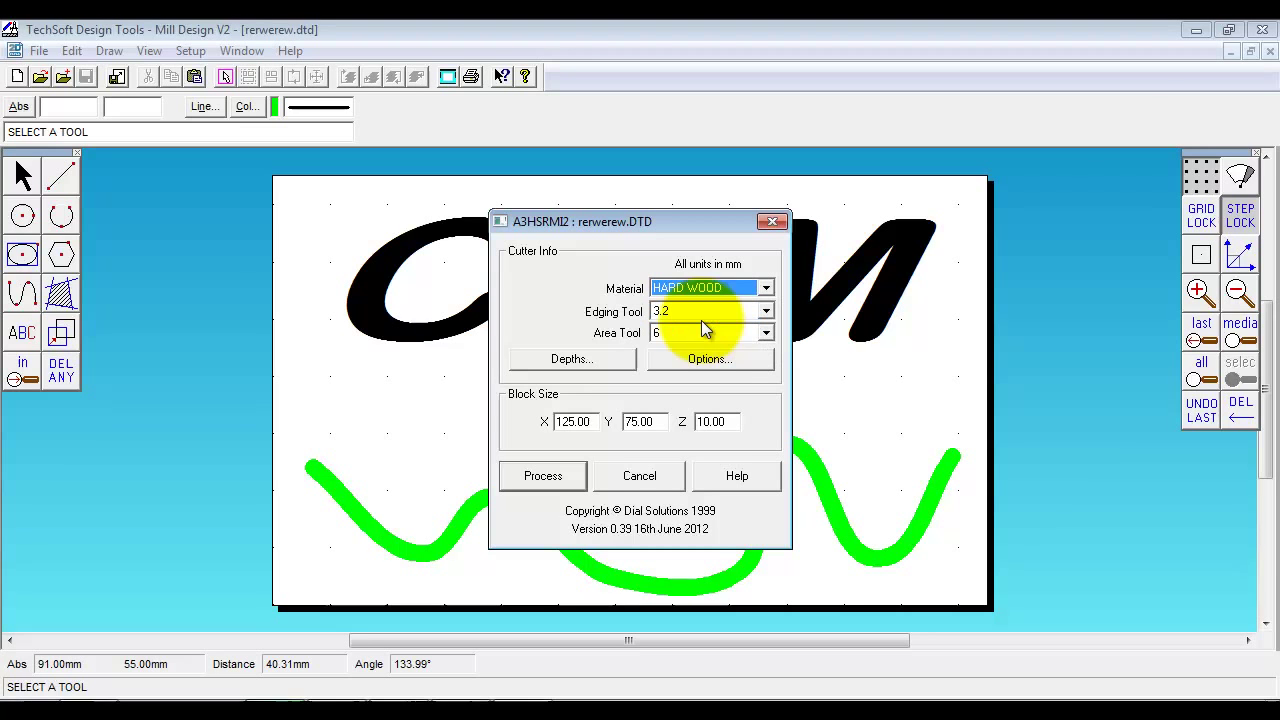
Accept the cutter depths, process the toolpaths and save the processor settings
{"action": "left_click", "coordinate": [572, 358]}
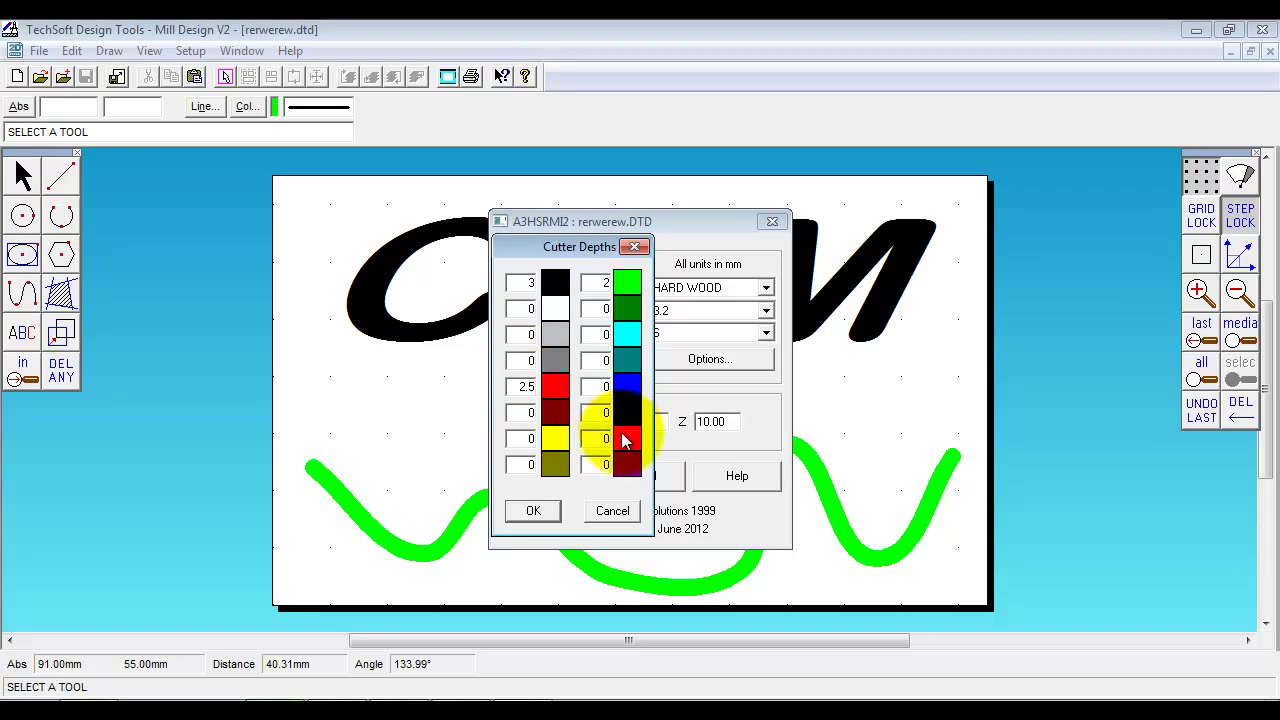
{"action": "left_click", "coordinate": [532, 510]}
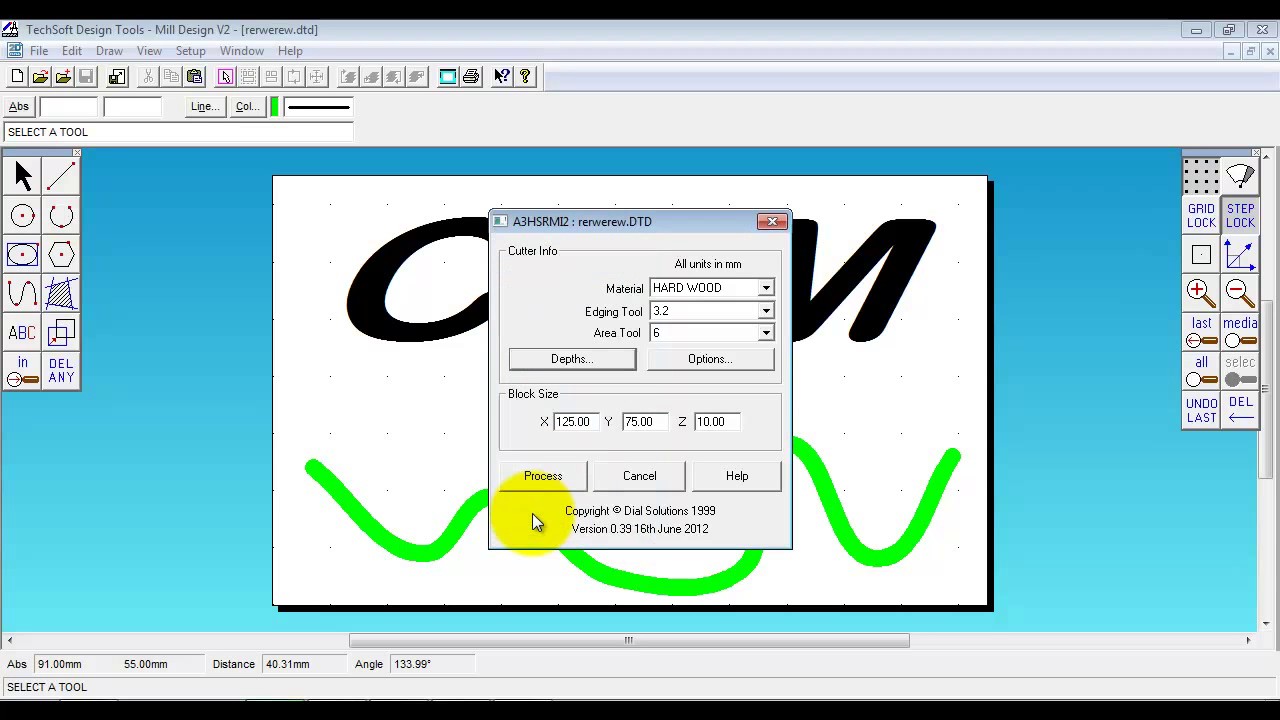
{"action": "left_click", "coordinate": [542, 476]}
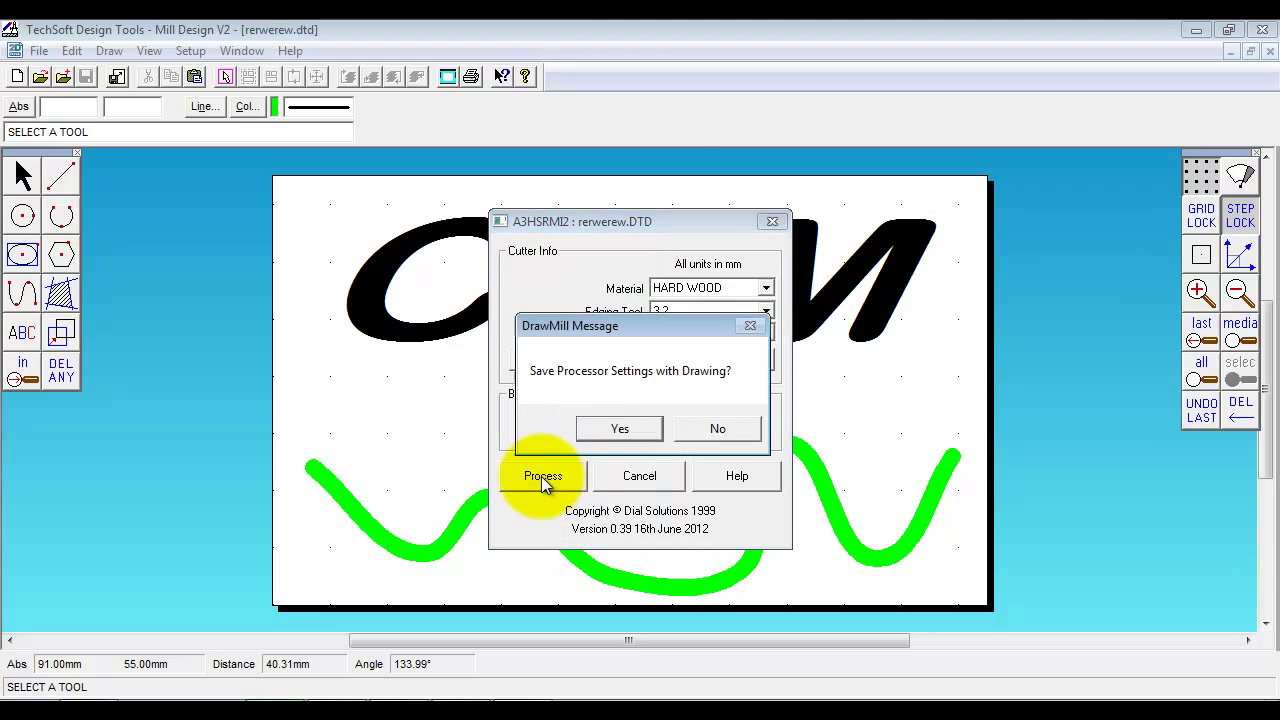
{"action": "mouse_move", "coordinate": [678, 336]}
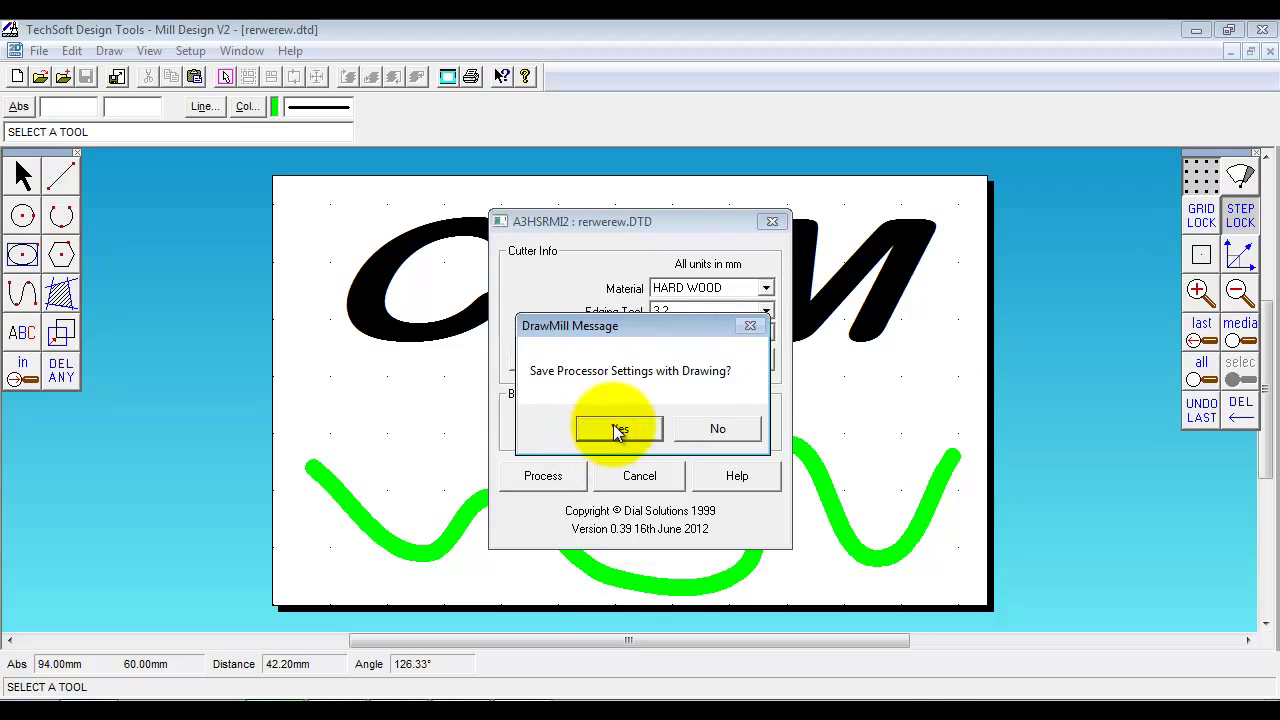
{"action": "left_click", "coordinate": [616, 428]}
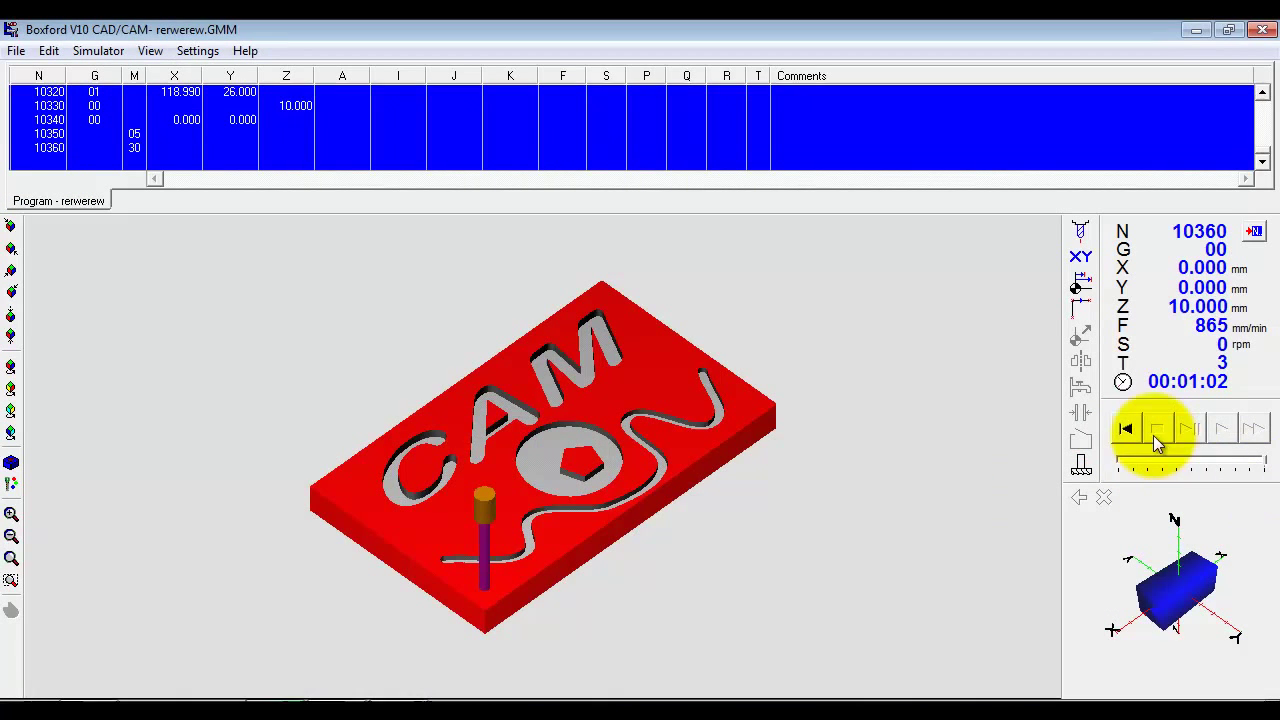
Rewind, speed up and fast-forward the renwerew milling simulation on the red block
{"action": "left_click", "coordinate": [1126, 428]}
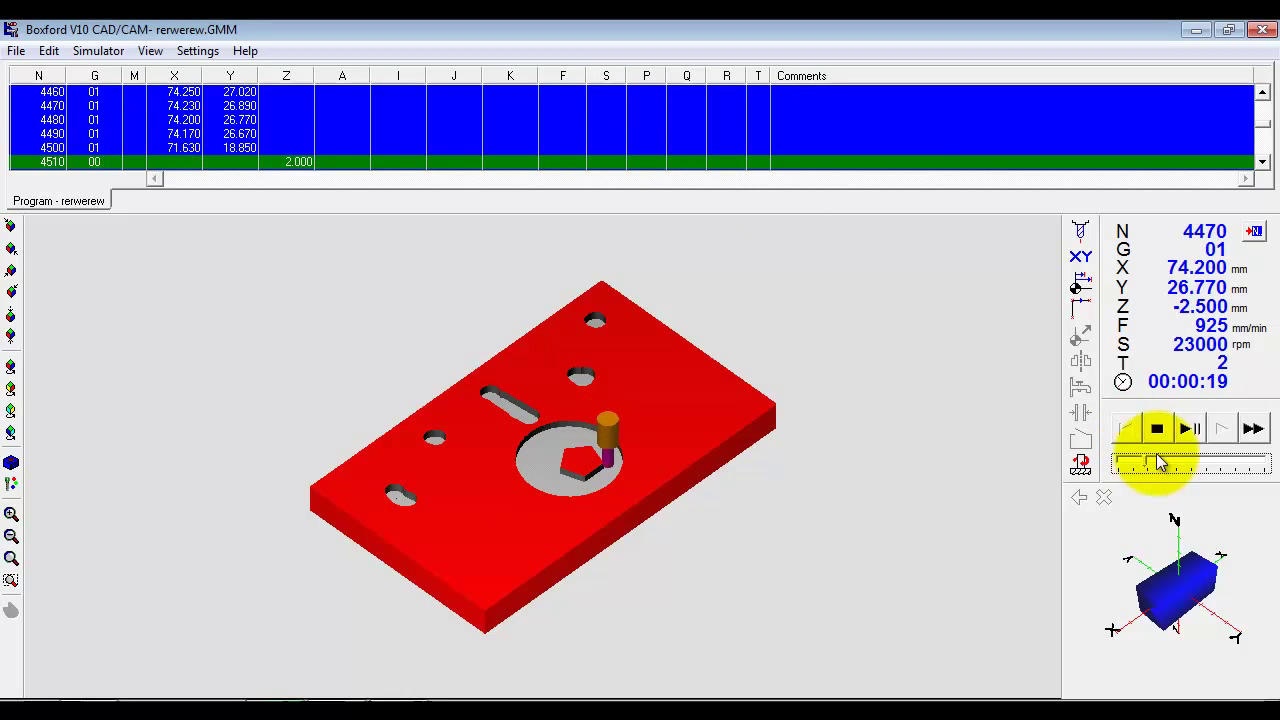
{"action": "left_click", "coordinate": [1188, 428]}
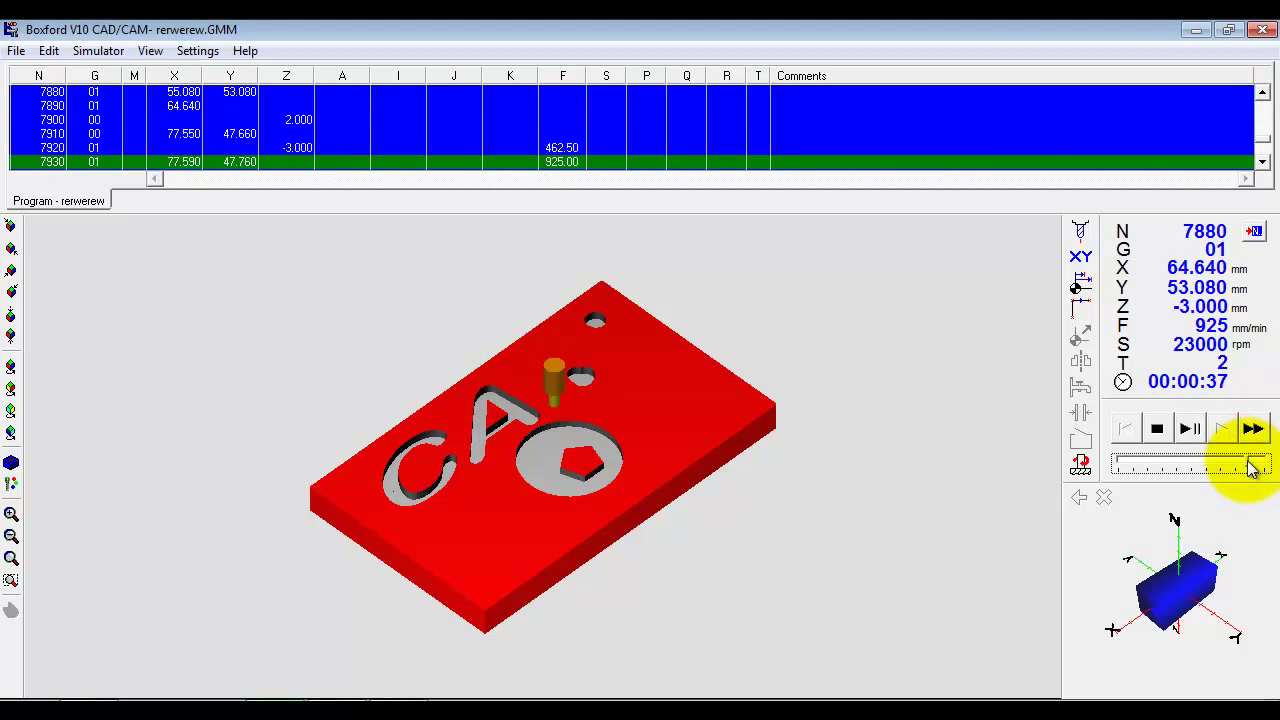
{"action": "left_click", "coordinate": [1224, 428]}
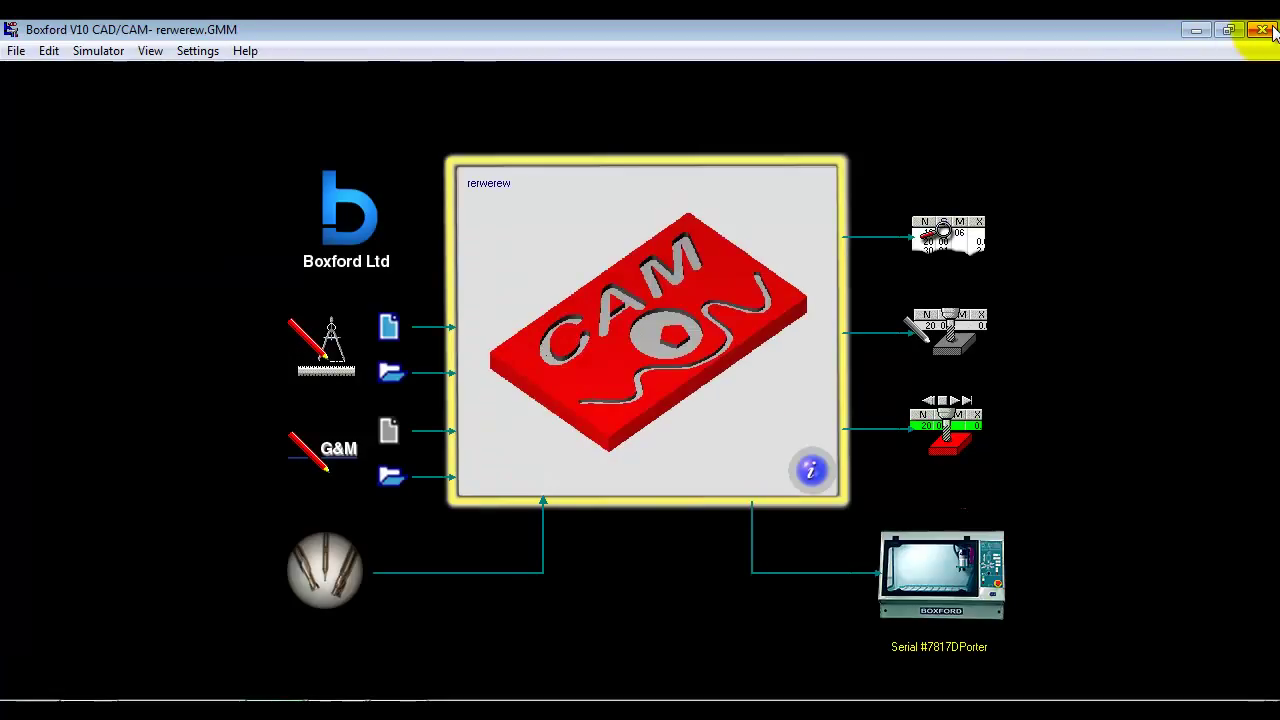
{"action": "mouse_move", "coordinate": [956, 596]}
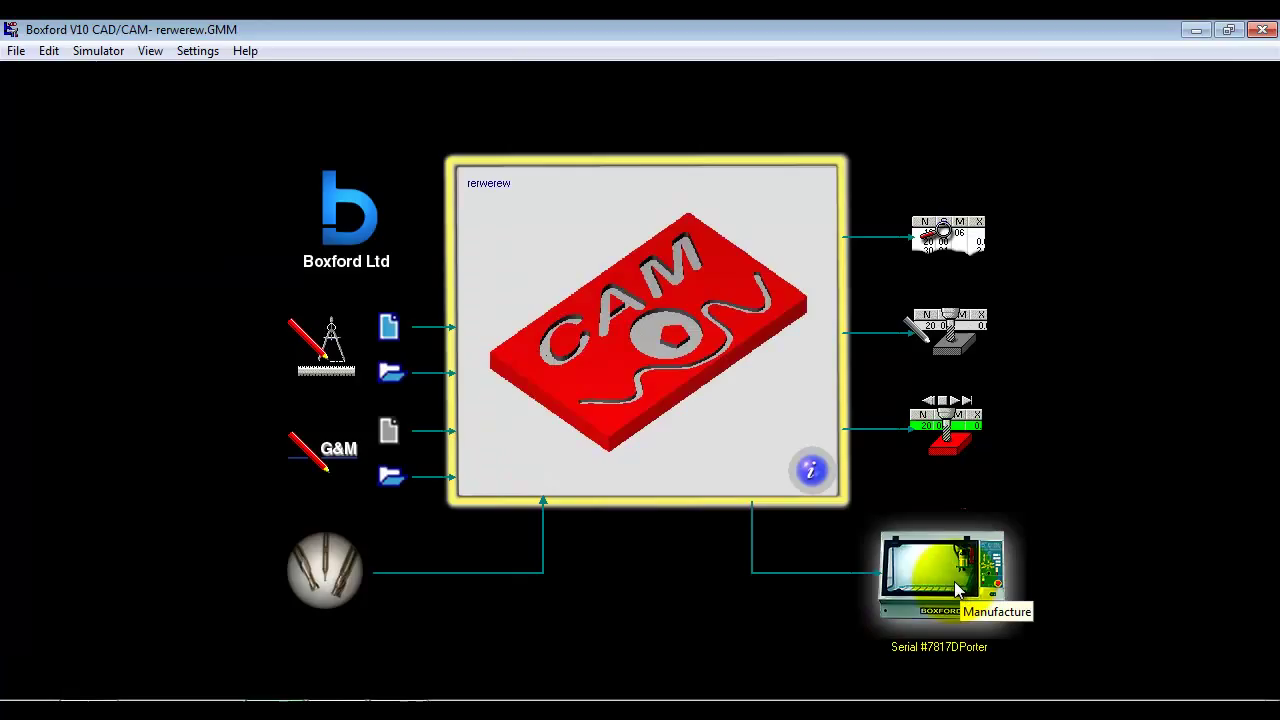
{"action": "mouse_move", "coordinate": [956, 588]}
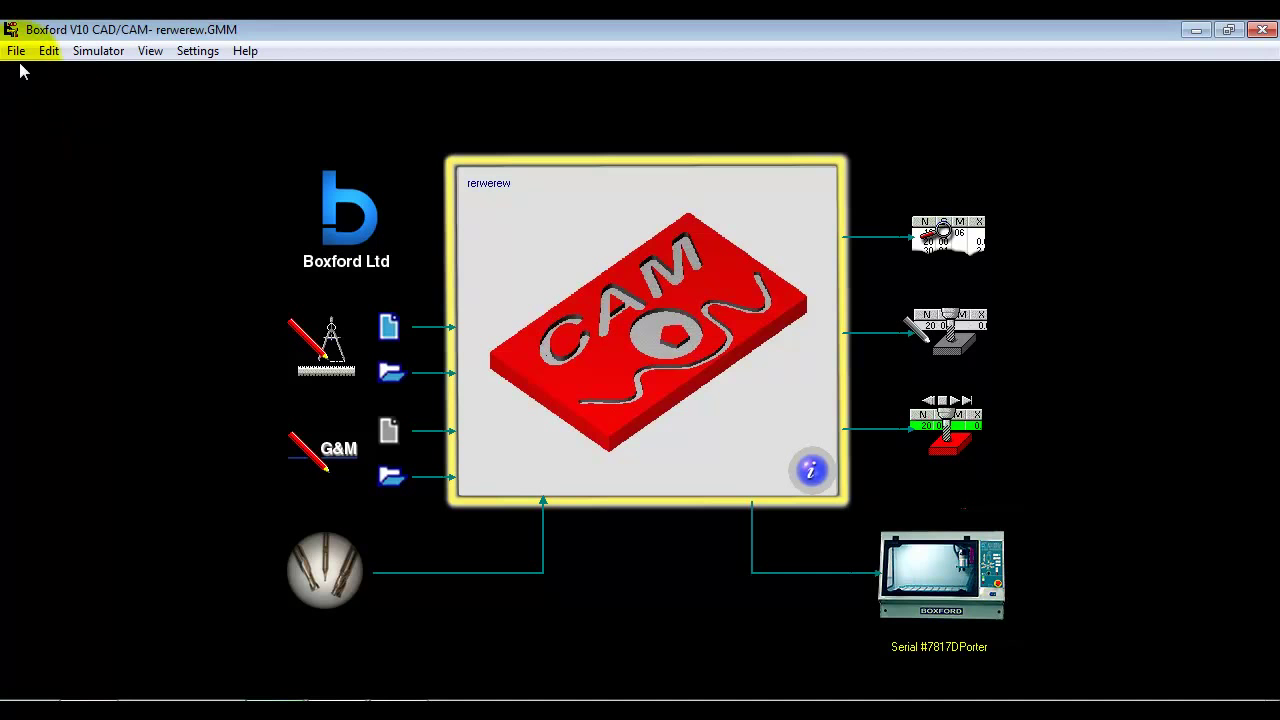
Reopen the shapedtools.dtd drawing from the File menu
{"action": "left_click", "coordinate": [16, 50]}
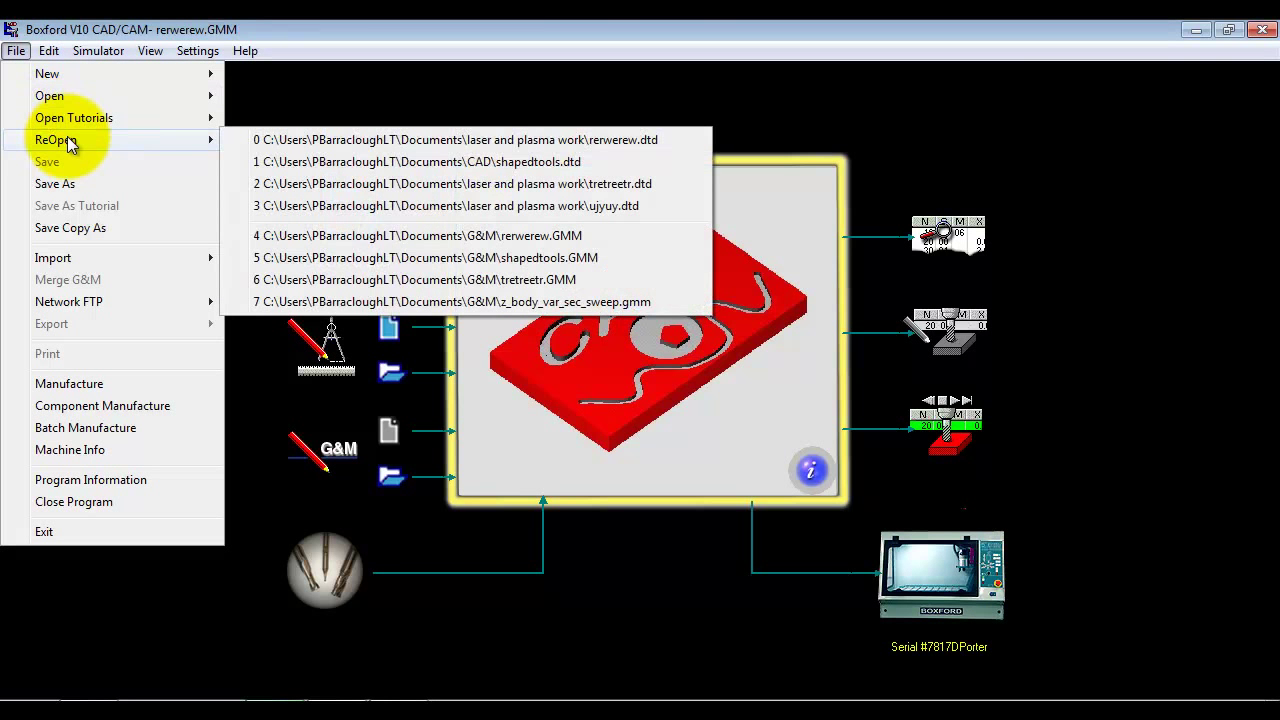
{"action": "left_click", "coordinate": [466, 160]}
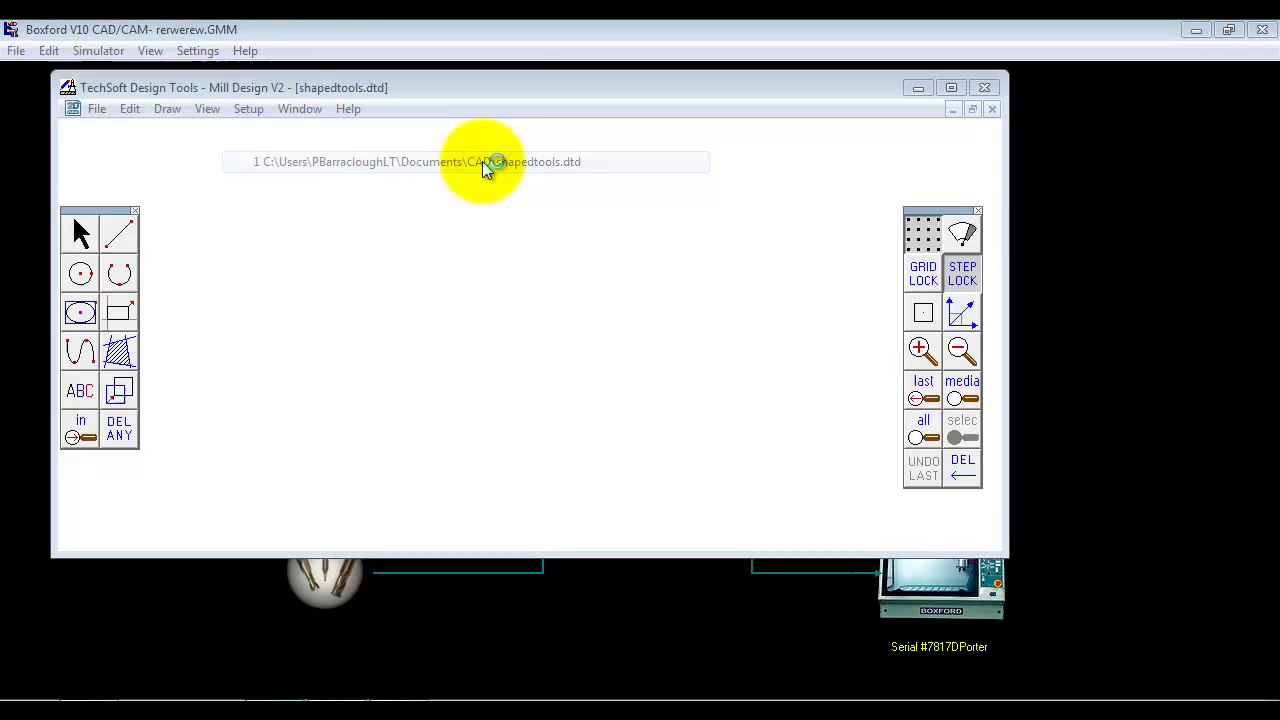
Load shapedtools, accept cutter depths and set per-colour cutter styles and tools
{"action": "left_click", "coordinate": [492, 160]}
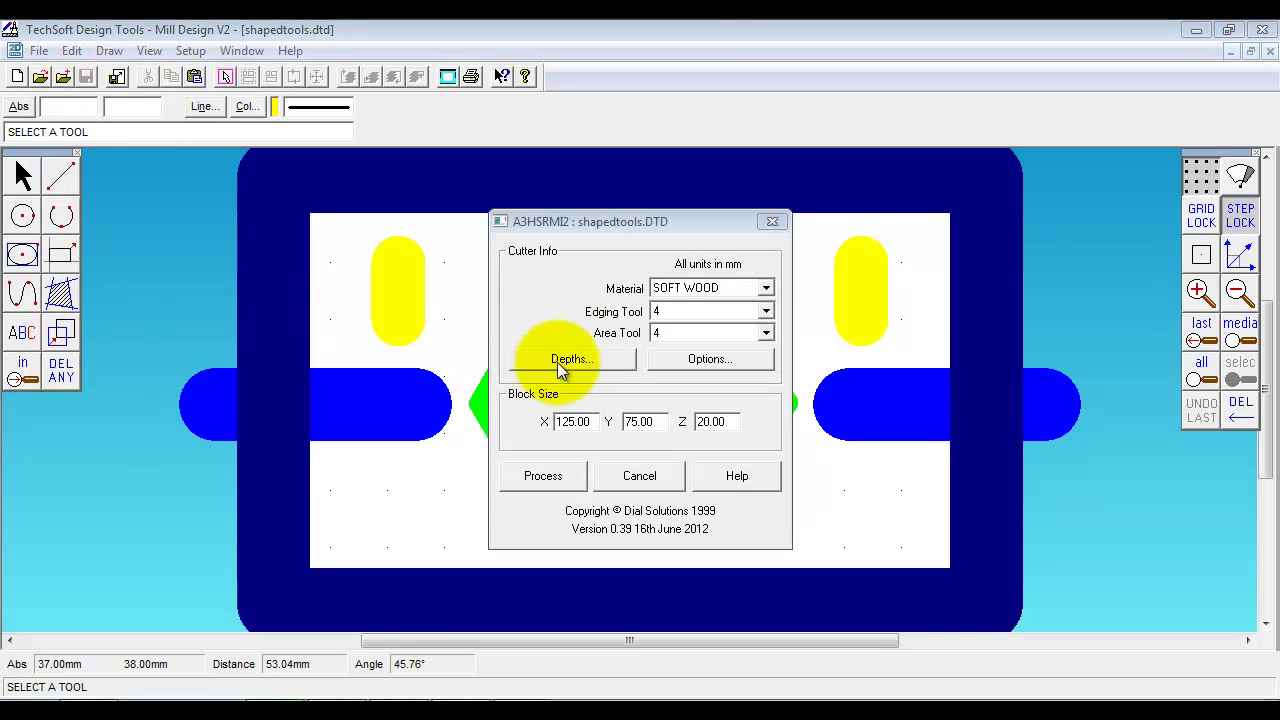
{"action": "left_click", "coordinate": [572, 358]}
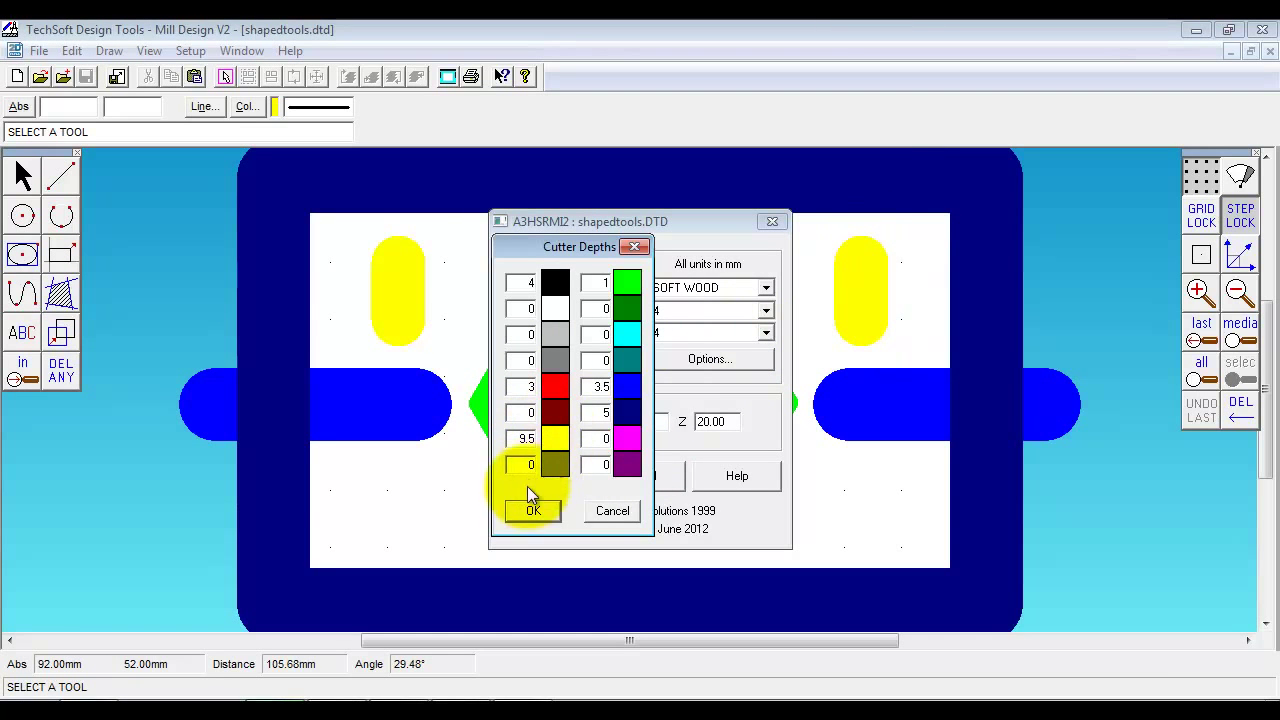
{"action": "left_click", "coordinate": [532, 512]}
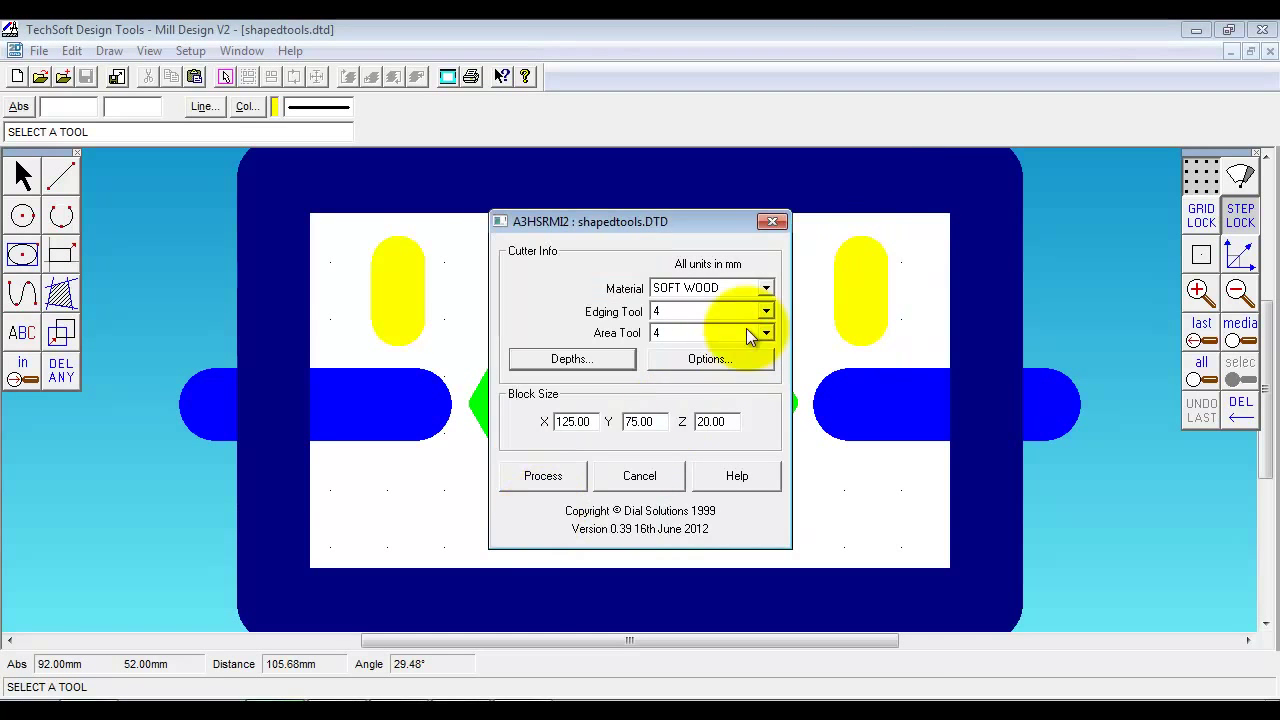
{"action": "left_click", "coordinate": [708, 360]}
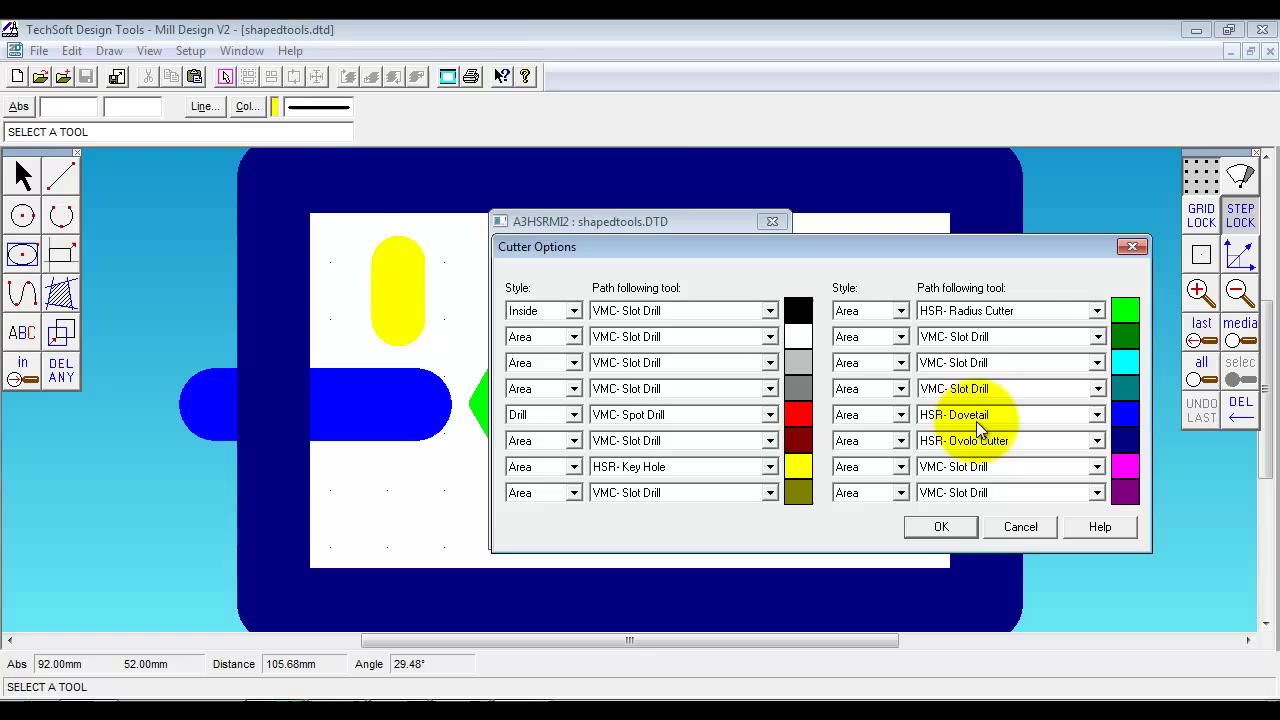
{"action": "mouse_move", "coordinate": [656, 190]}
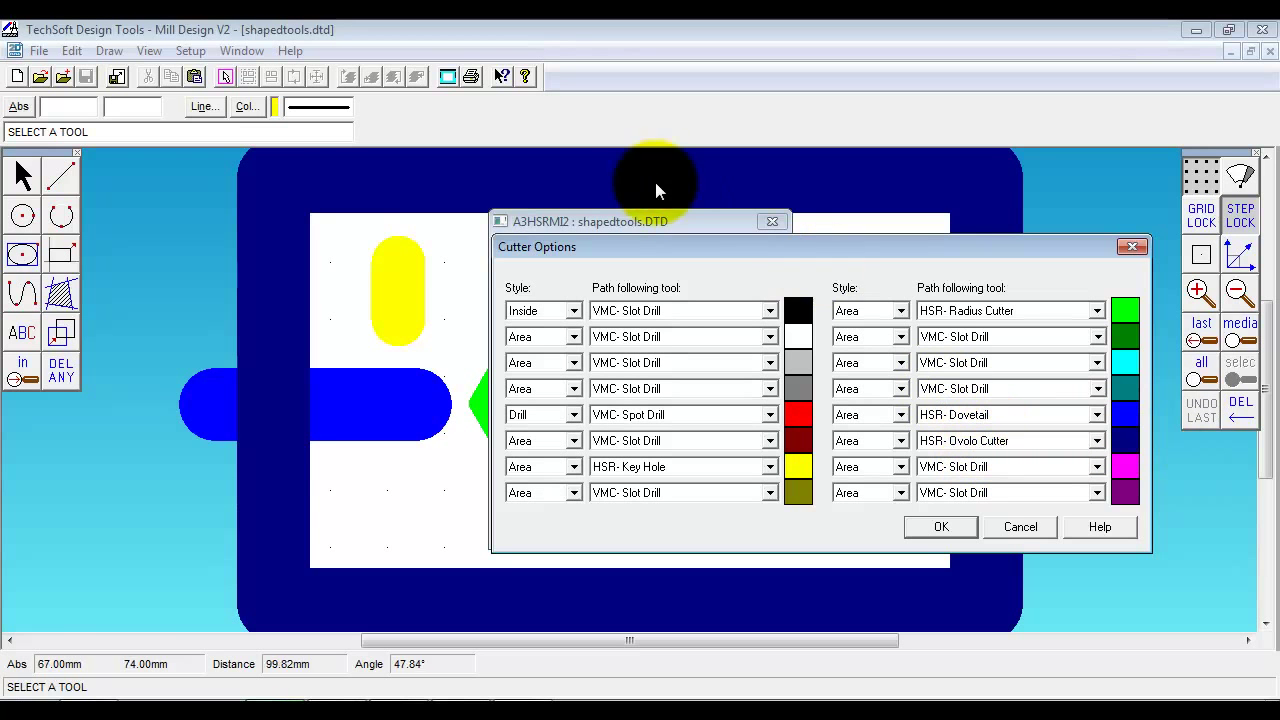
{"action": "mouse_move", "coordinate": [956, 176]}
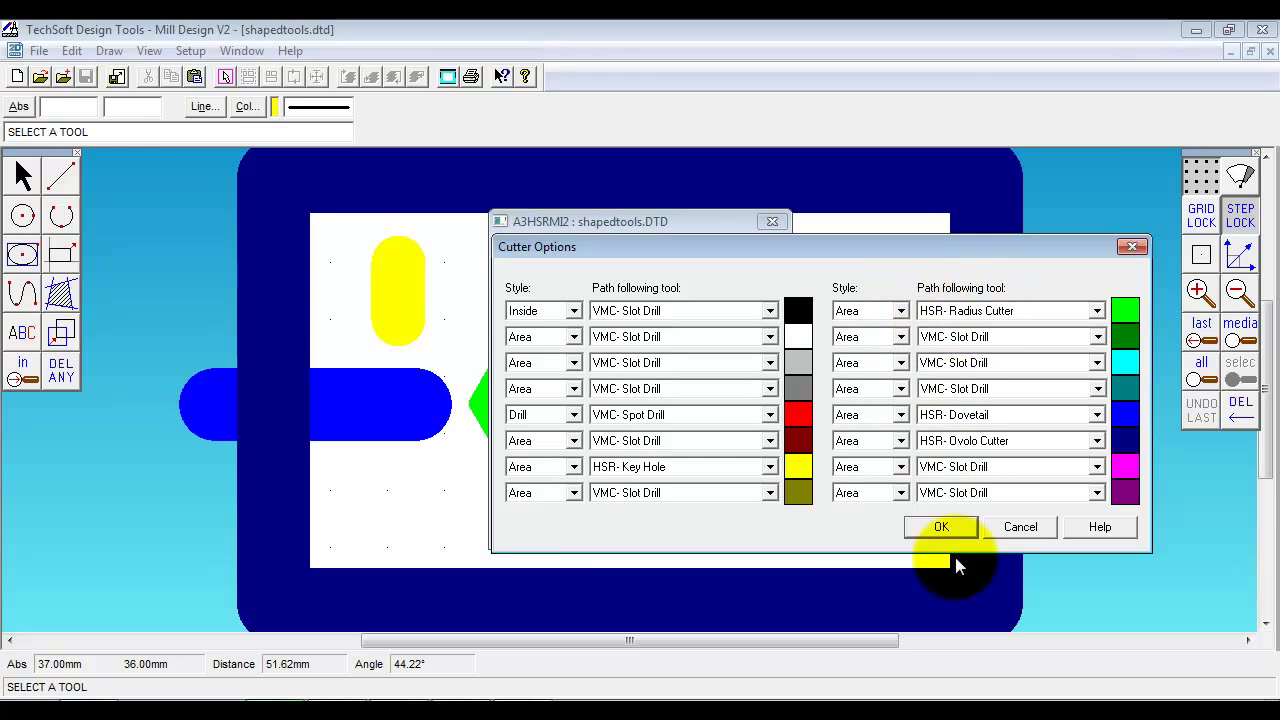
{"action": "left_click", "coordinate": [940, 528]}
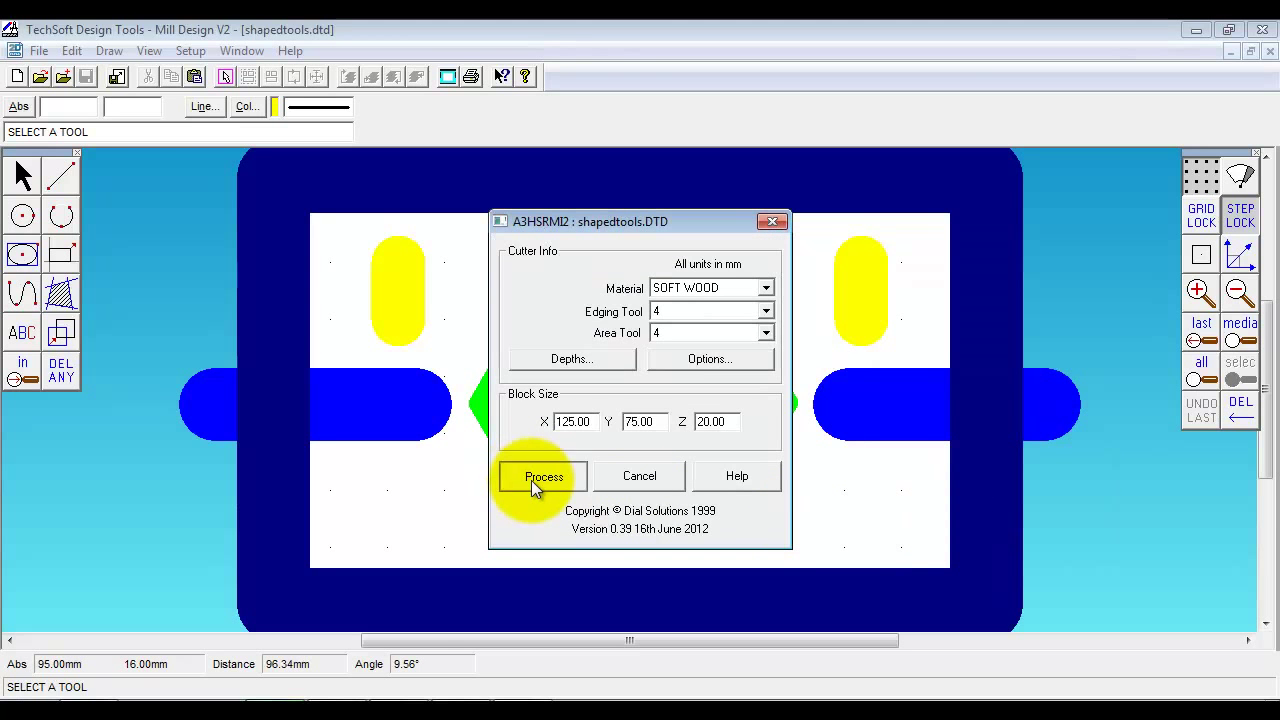
Process shapedtools into a milling program and play its cutting simulation
{"action": "left_click", "coordinate": [542, 476]}
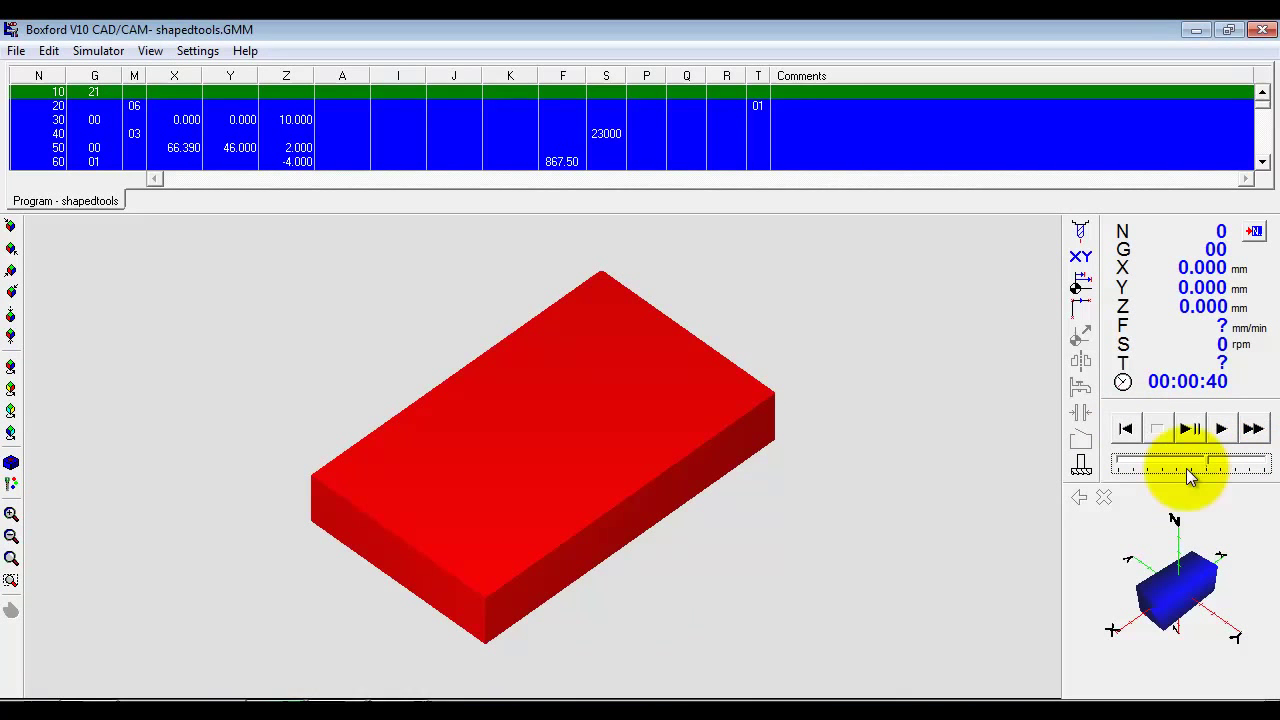
{"action": "left_click", "coordinate": [1220, 428]}
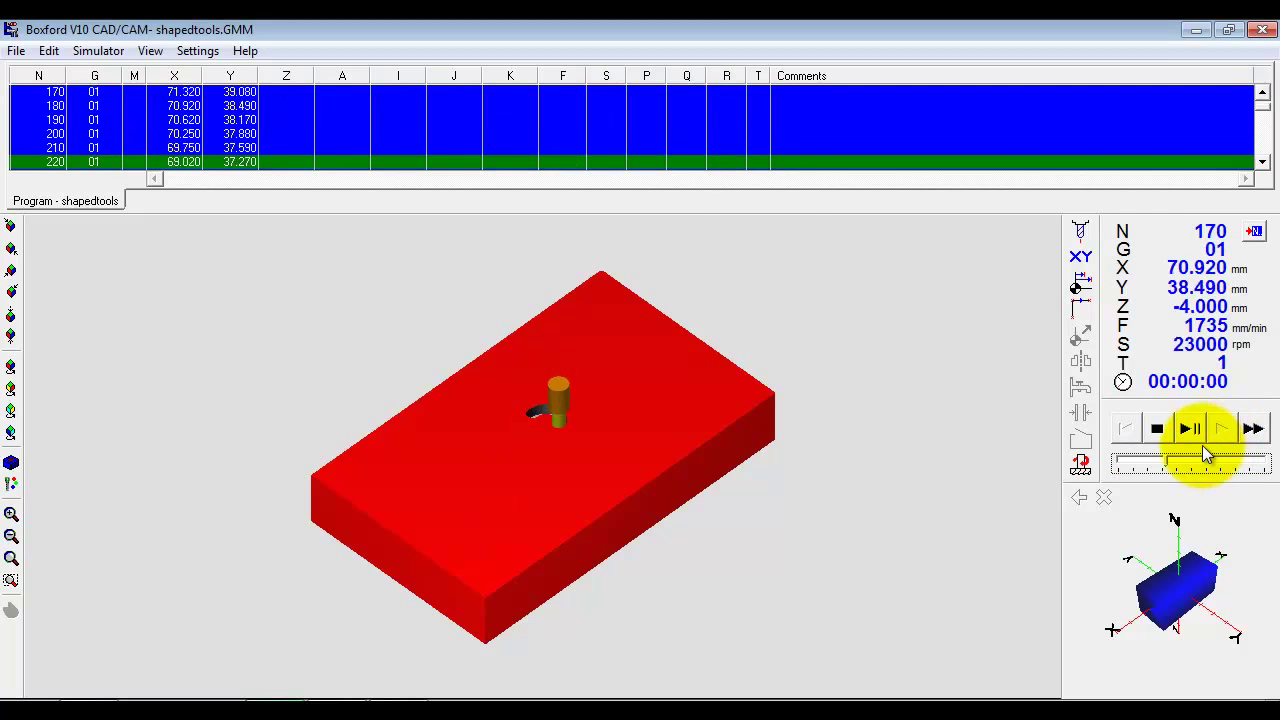
{"action": "left_click", "coordinate": [1186, 428]}
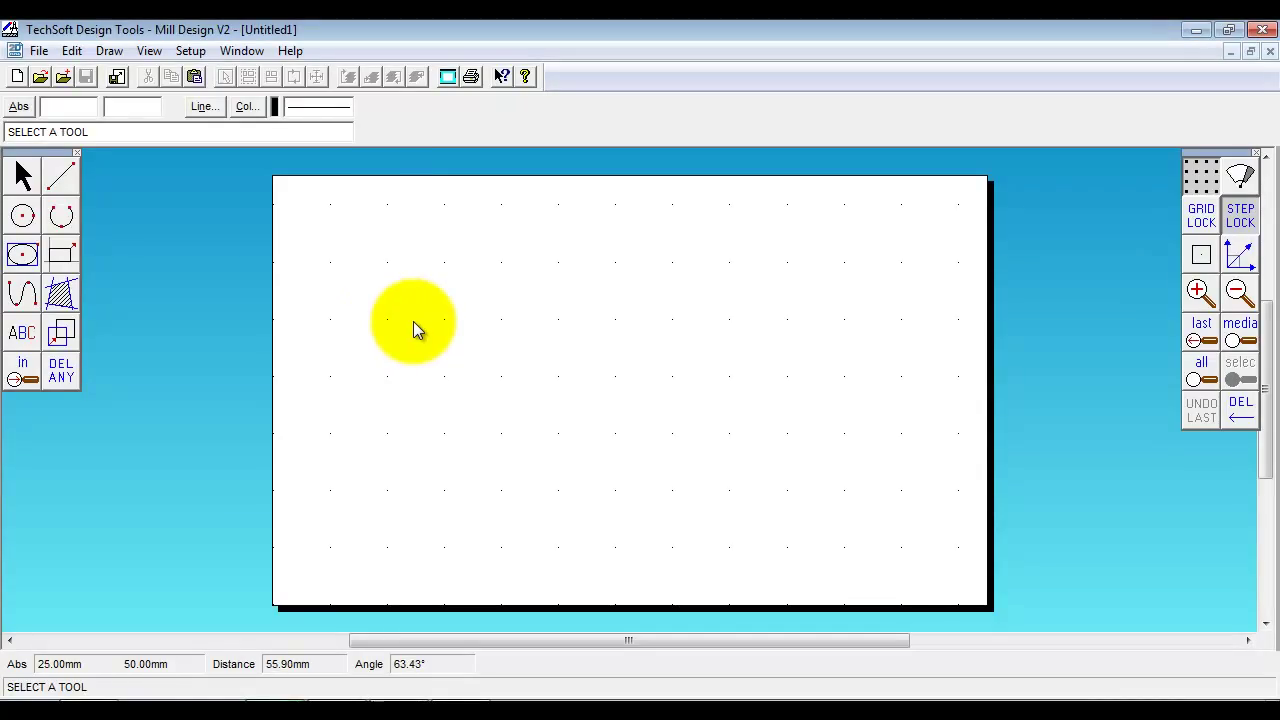
Draw the closed freeform outline with its inner island and boundary-fill the ring solid red
{"action": "left_click", "coordinate": [22, 292]}
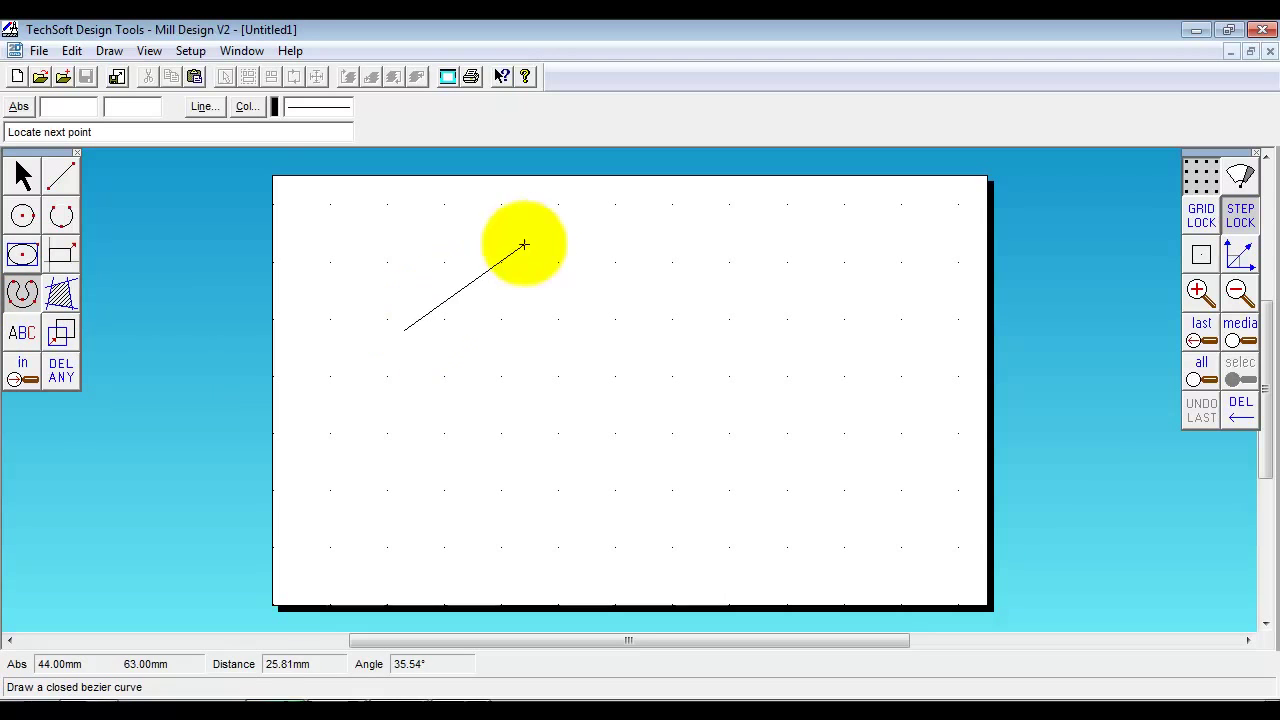
{"action": "left_click", "coordinate": [708, 414]}
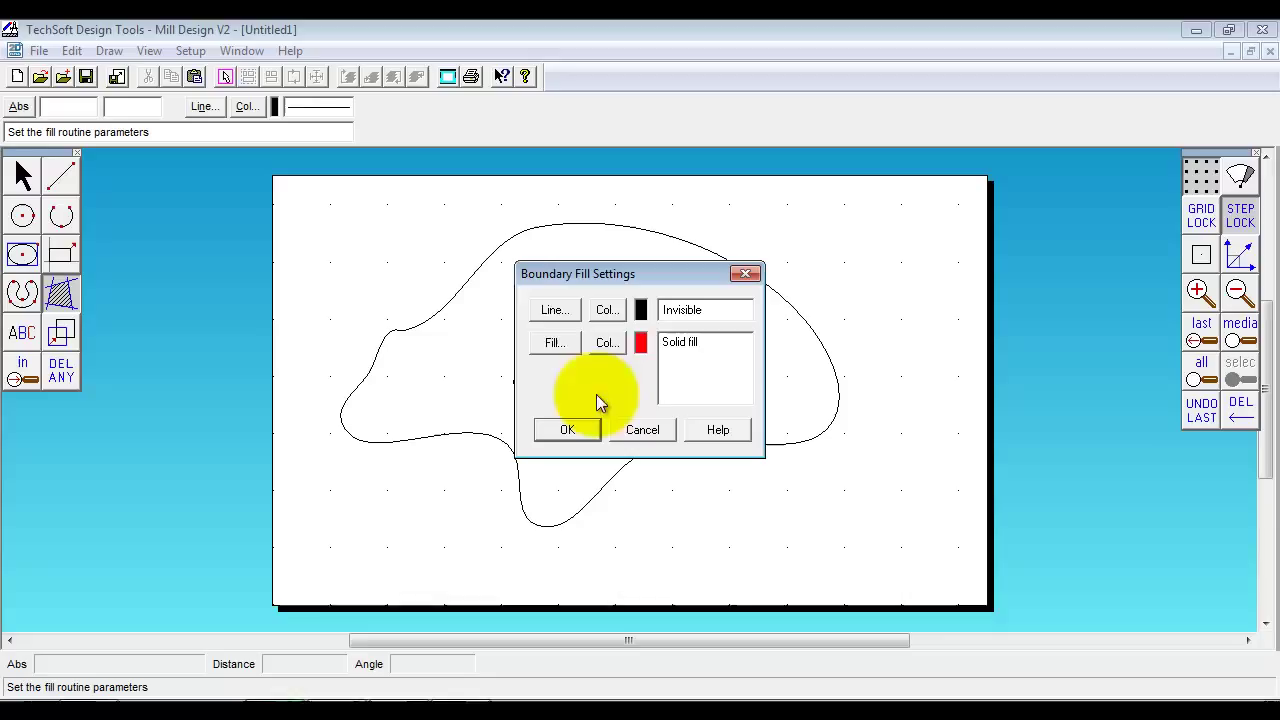
{"action": "mouse_move", "coordinate": [608, 344]}
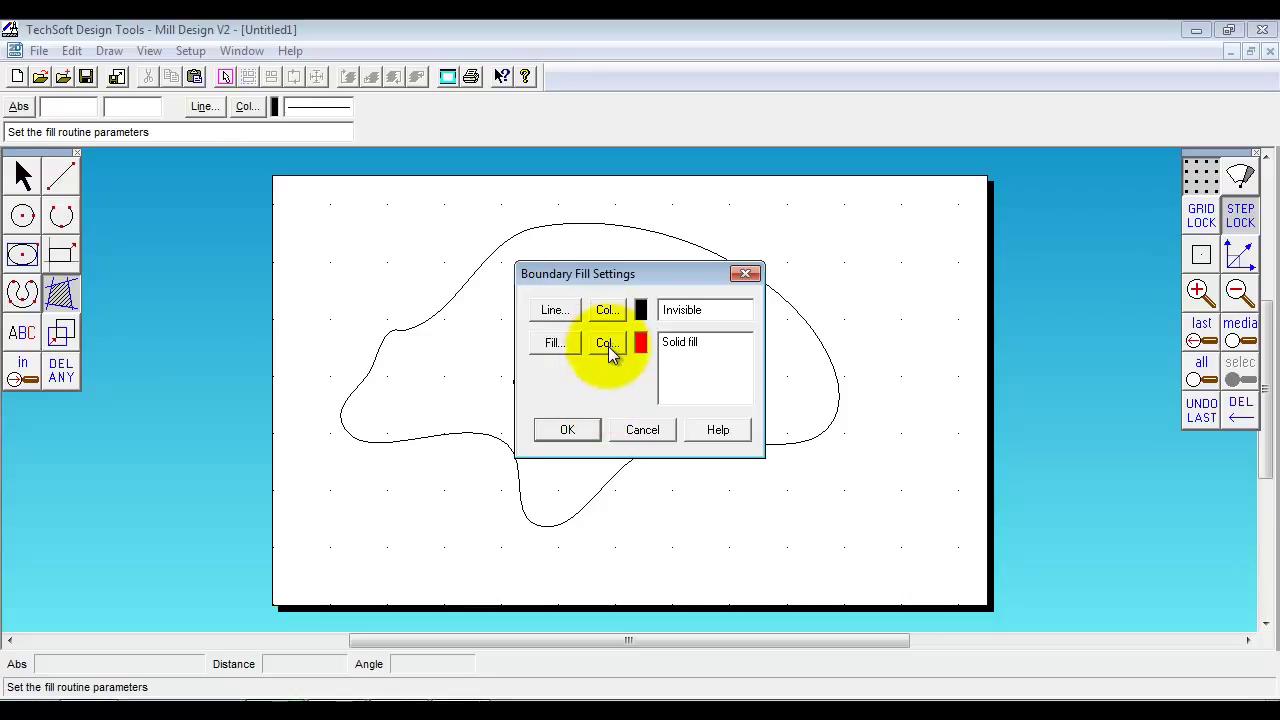
{"action": "left_click", "coordinate": [568, 430]}
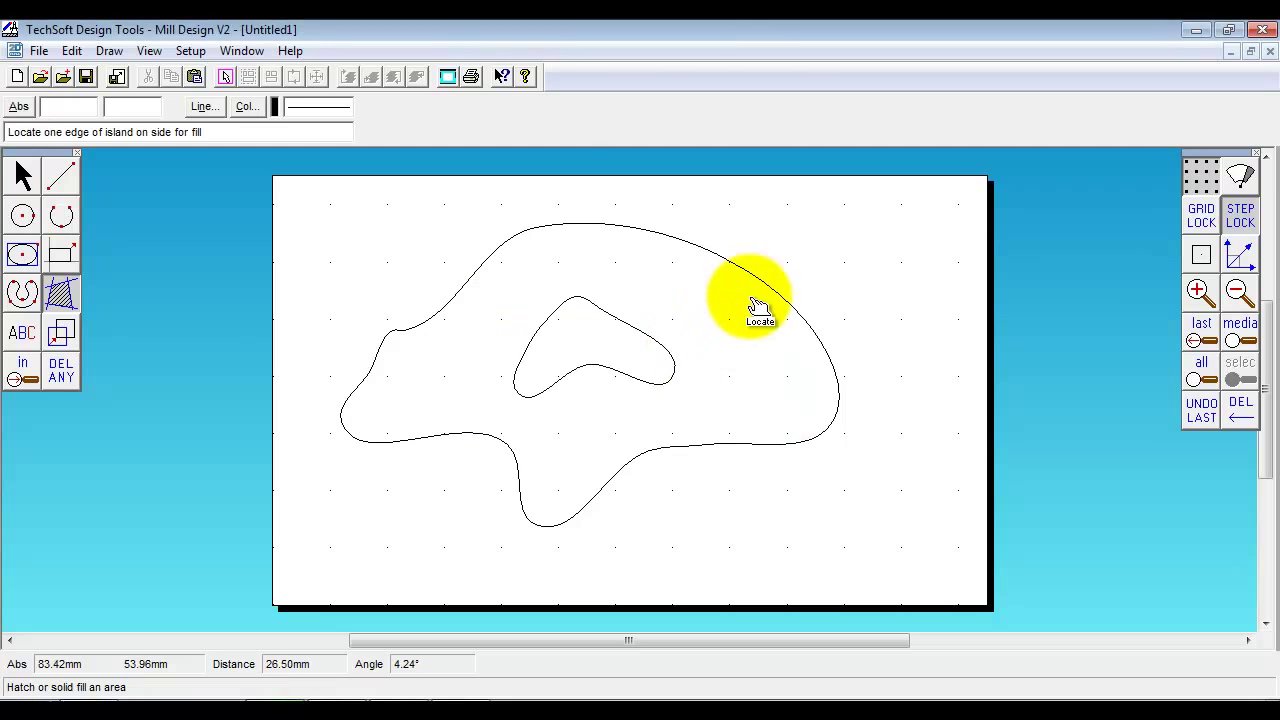
{"action": "left_click", "coordinate": [756, 304]}
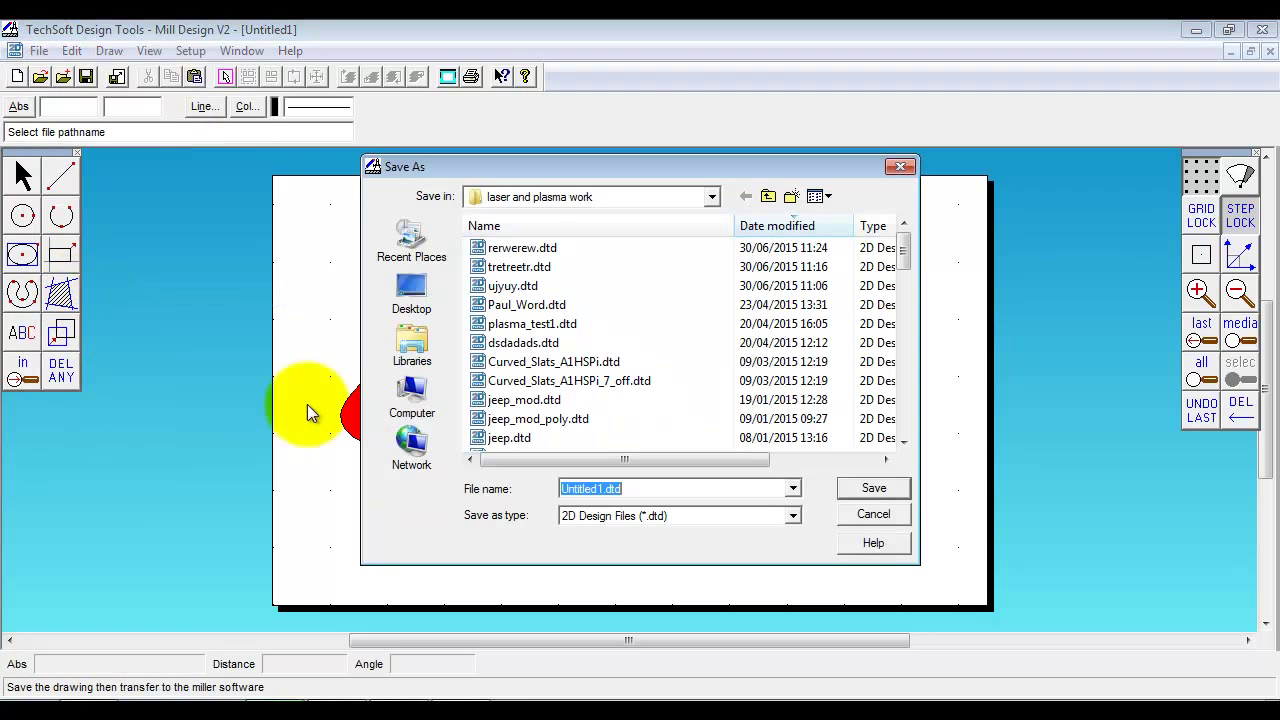
Save the drawing as fgterewwe.dtd and pass it to the milling setup
{"action": "left_click", "coordinate": [872, 488]}
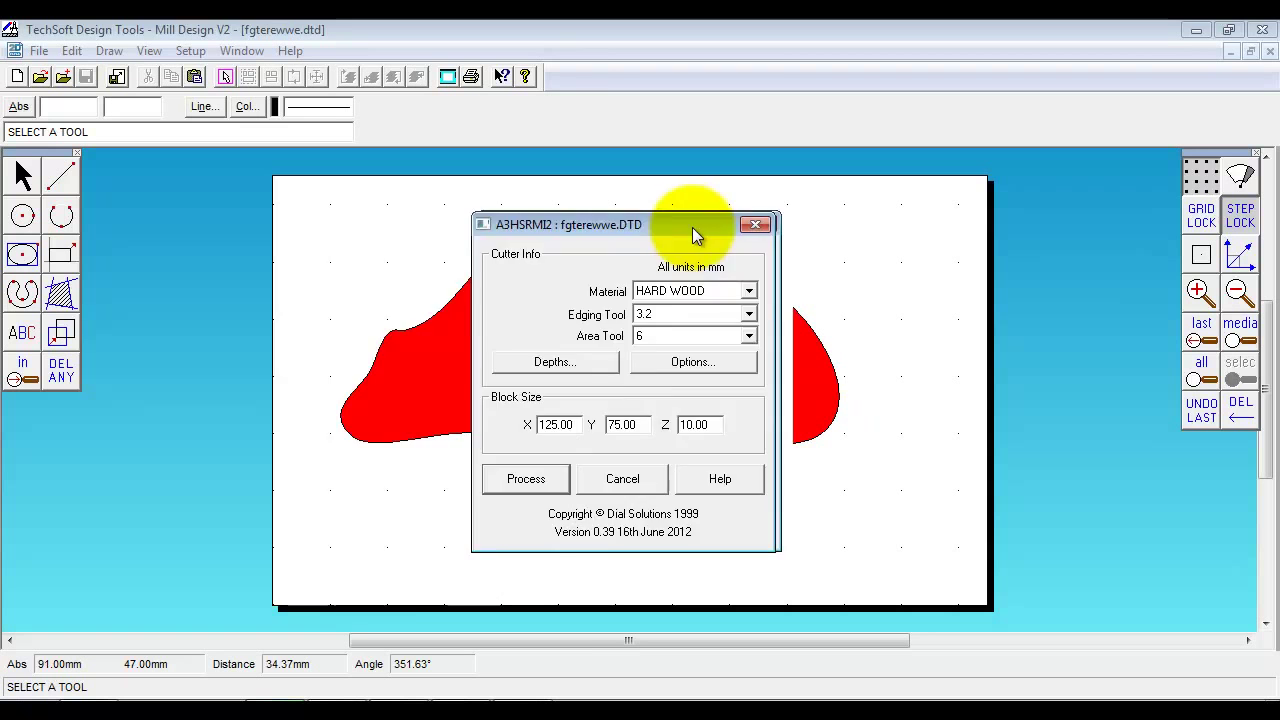
{"action": "left_click_drag", "start_coordinate": [692, 224], "coordinate": [224, 288]}
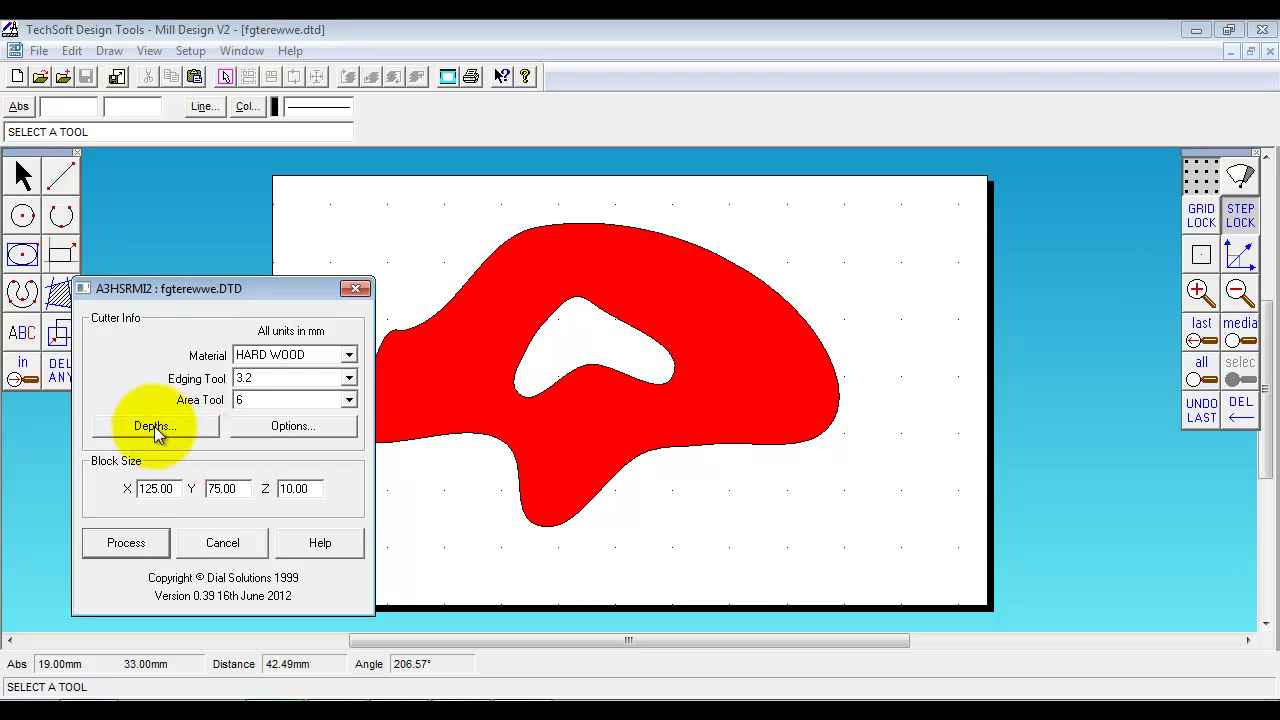
Confirm the cutter depths, change one colour's cutting style and process the shape for milling
{"action": "left_click", "coordinate": [152, 424]}
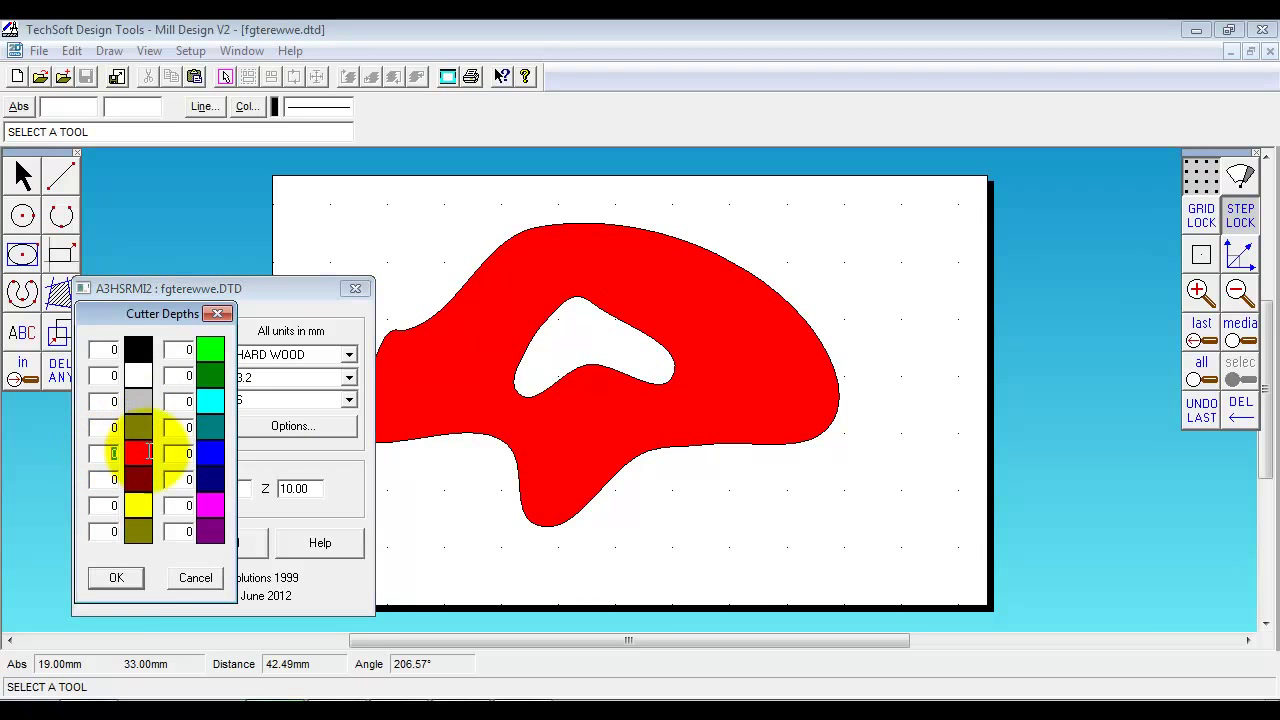
{"action": "left_click", "coordinate": [116, 578]}
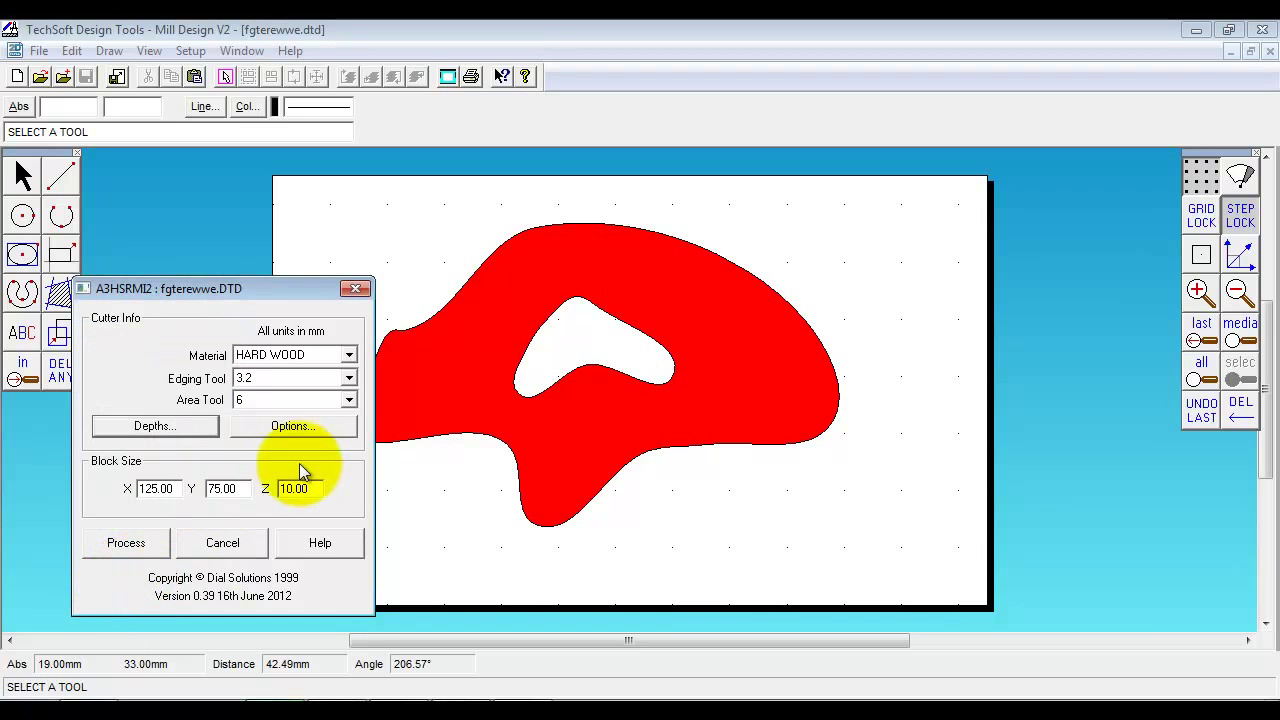
{"action": "left_click", "coordinate": [292, 426]}
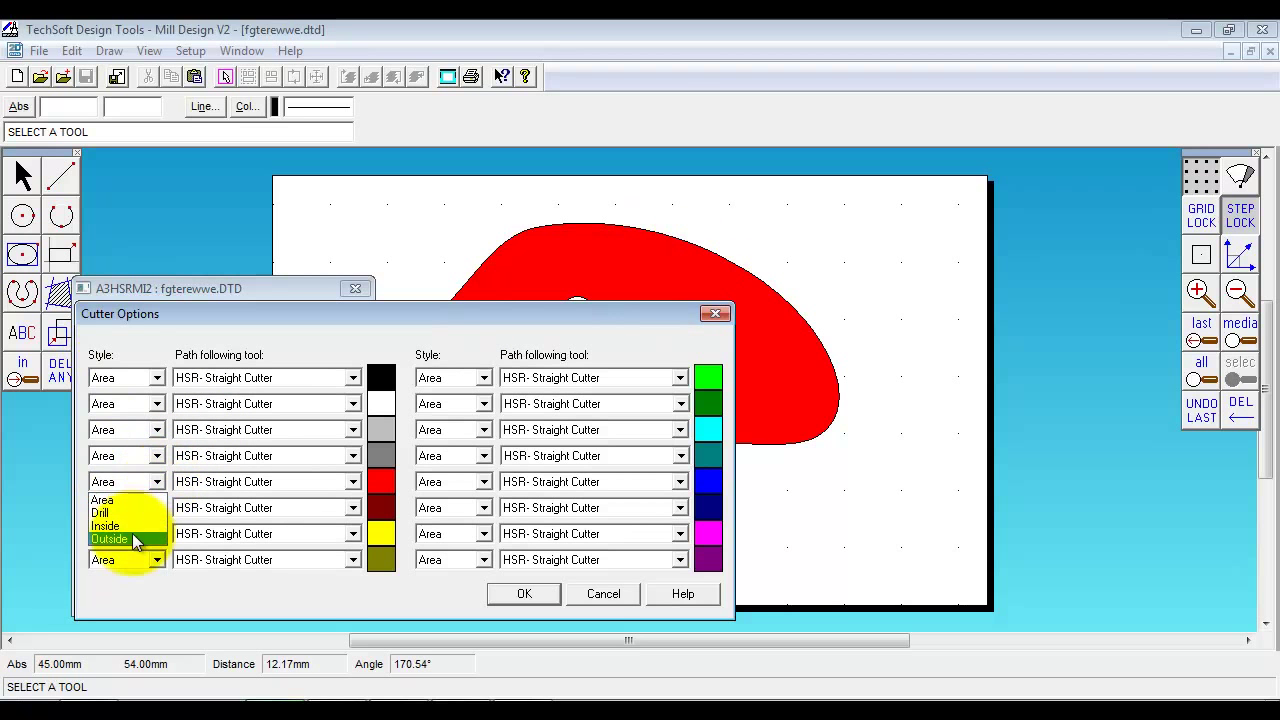
{"action": "left_click", "coordinate": [112, 536]}
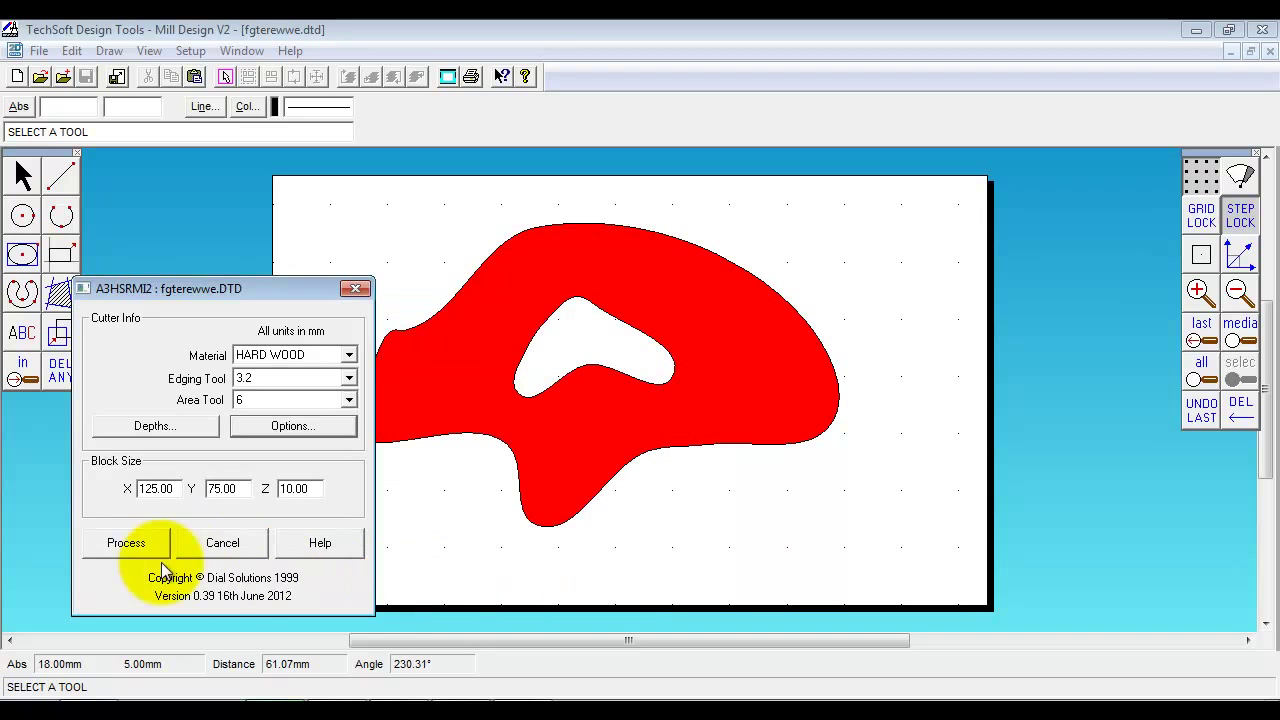
{"action": "left_click", "coordinate": [124, 542]}
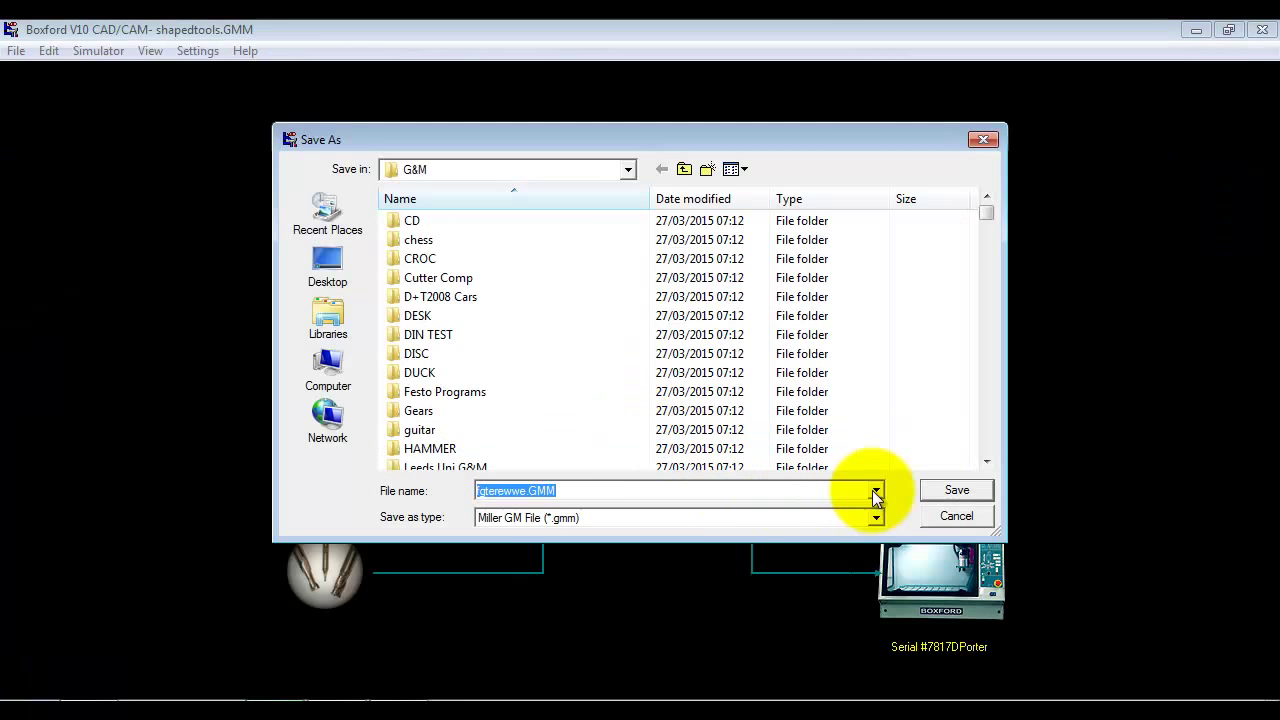
Save fgterewwe.GMM, rewind to the uncut block and run the cutting simulation
{"action": "left_click", "coordinate": [956, 490]}
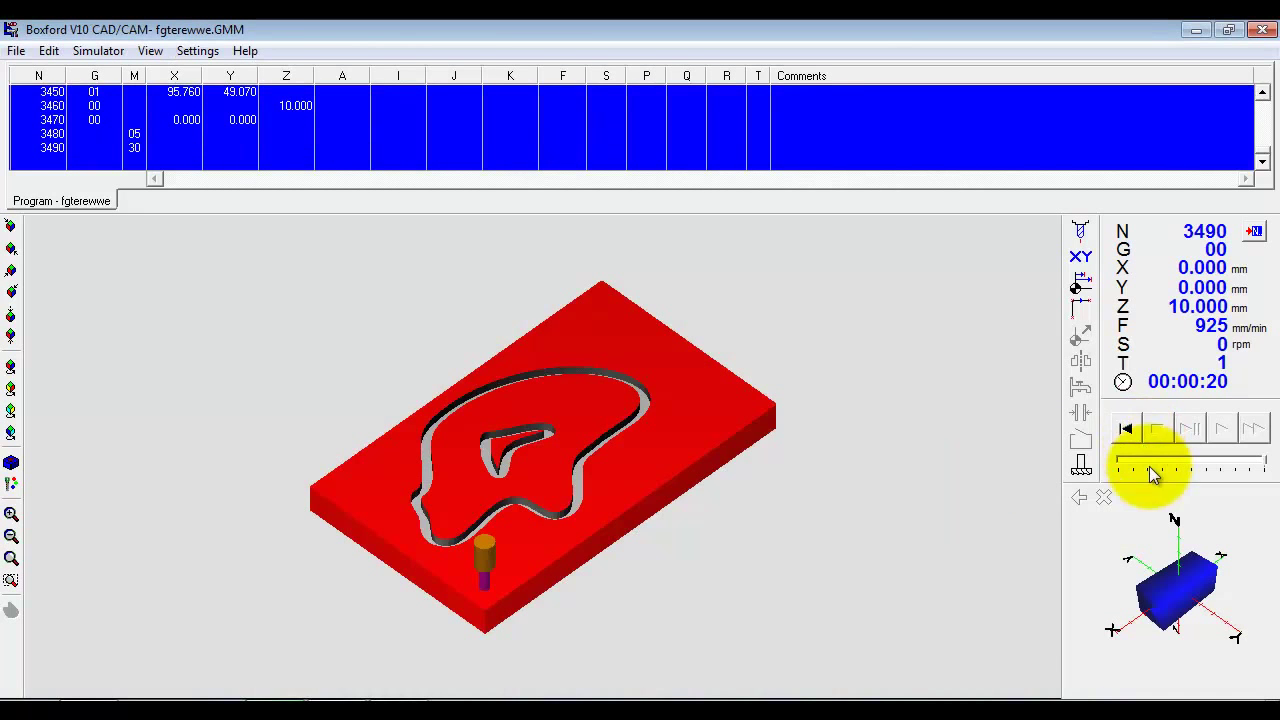
{"action": "left_click", "coordinate": [1124, 428]}
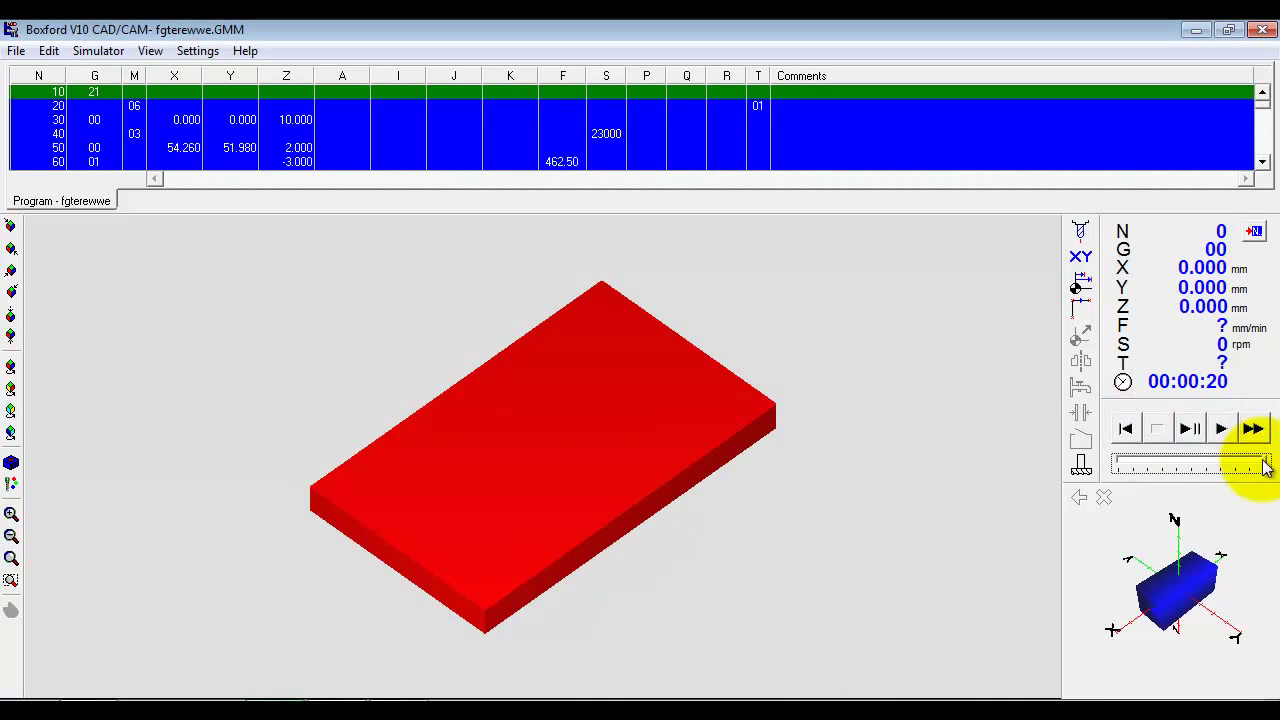
{"action": "left_click", "coordinate": [1220, 428]}
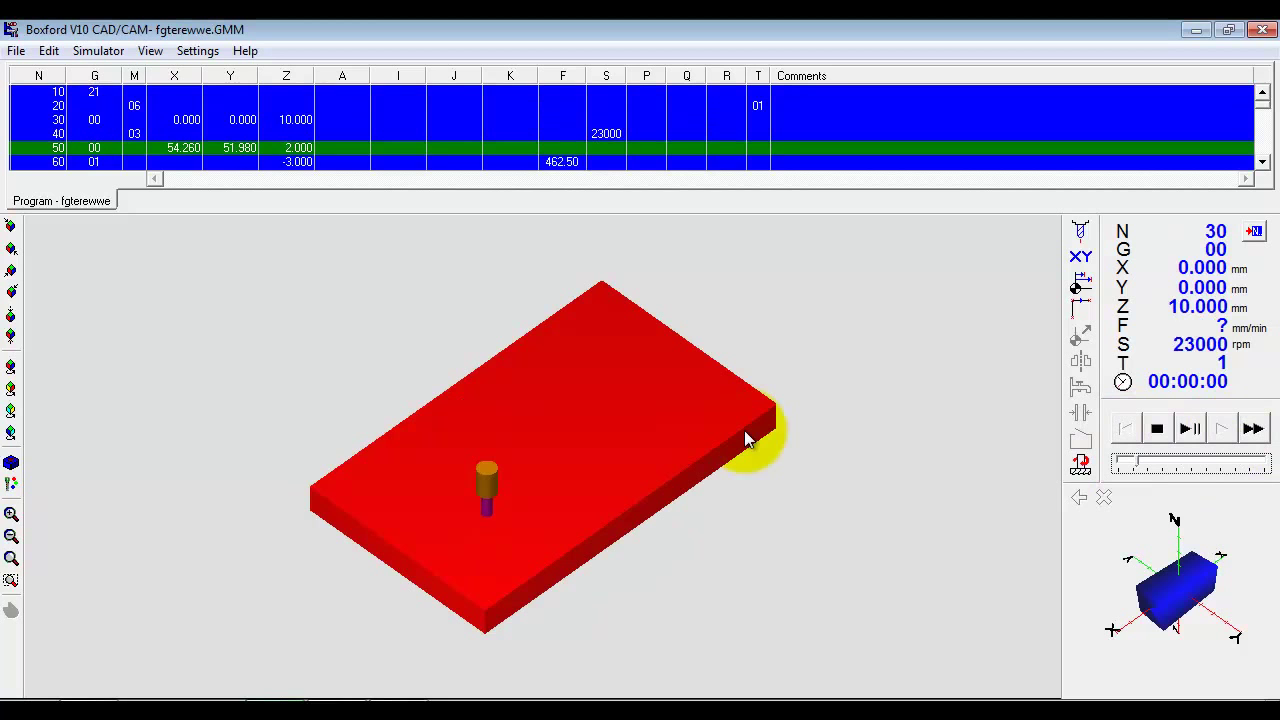
{"action": "left_click", "coordinate": [1188, 428]}
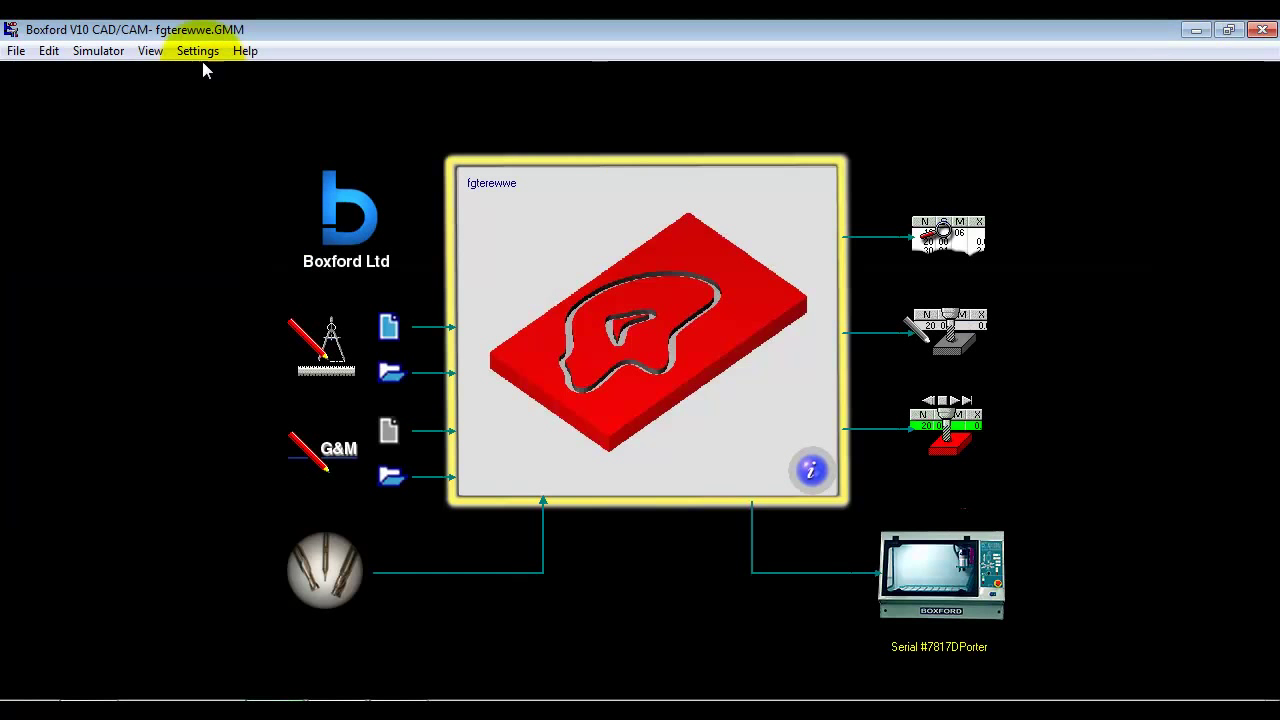
Change the user level in the program settings and select program line 60 to re-run fgterewwe
{"action": "left_click", "coordinate": [196, 50]}
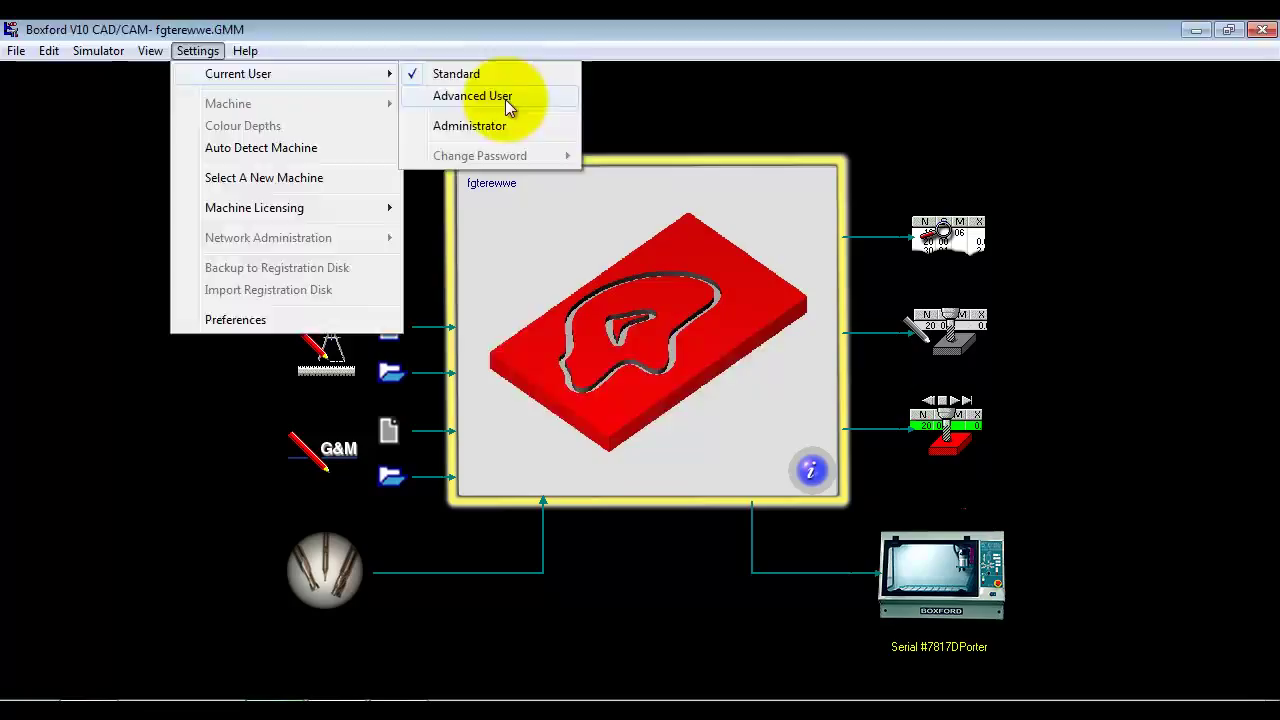
{"action": "left_click", "coordinate": [468, 96]}
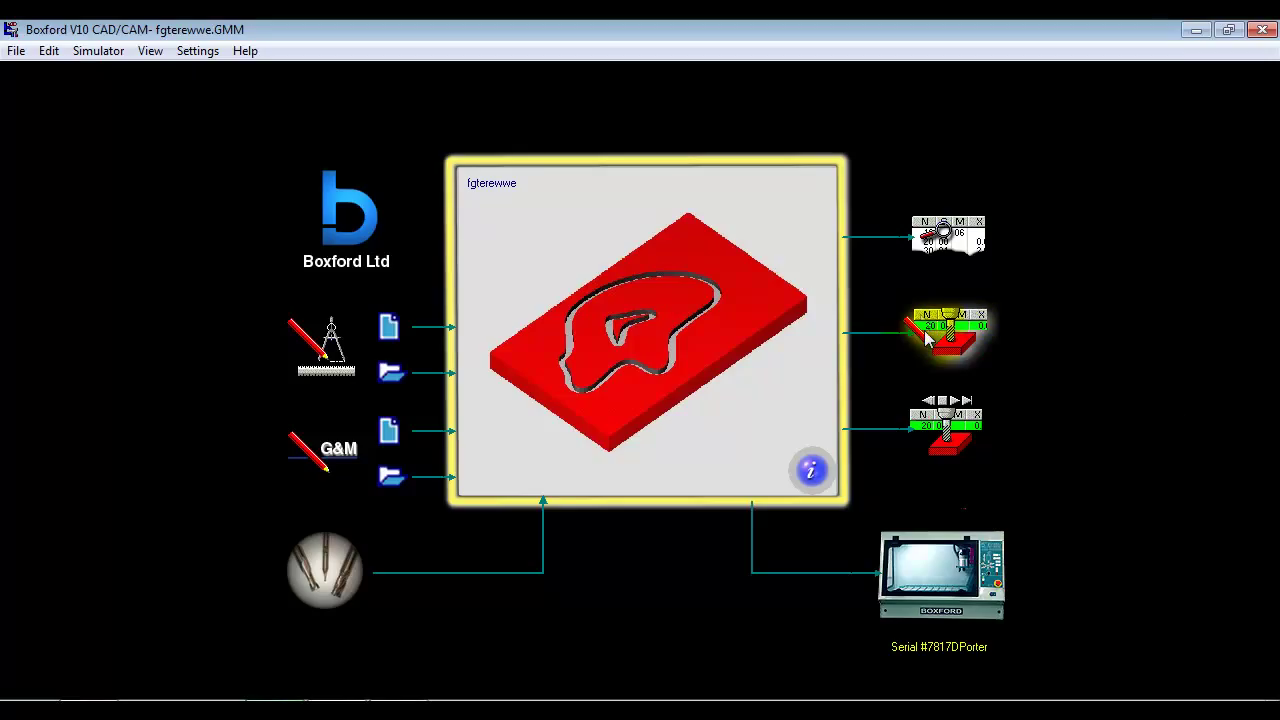
{"action": "mouse_move", "coordinate": [948, 338]}
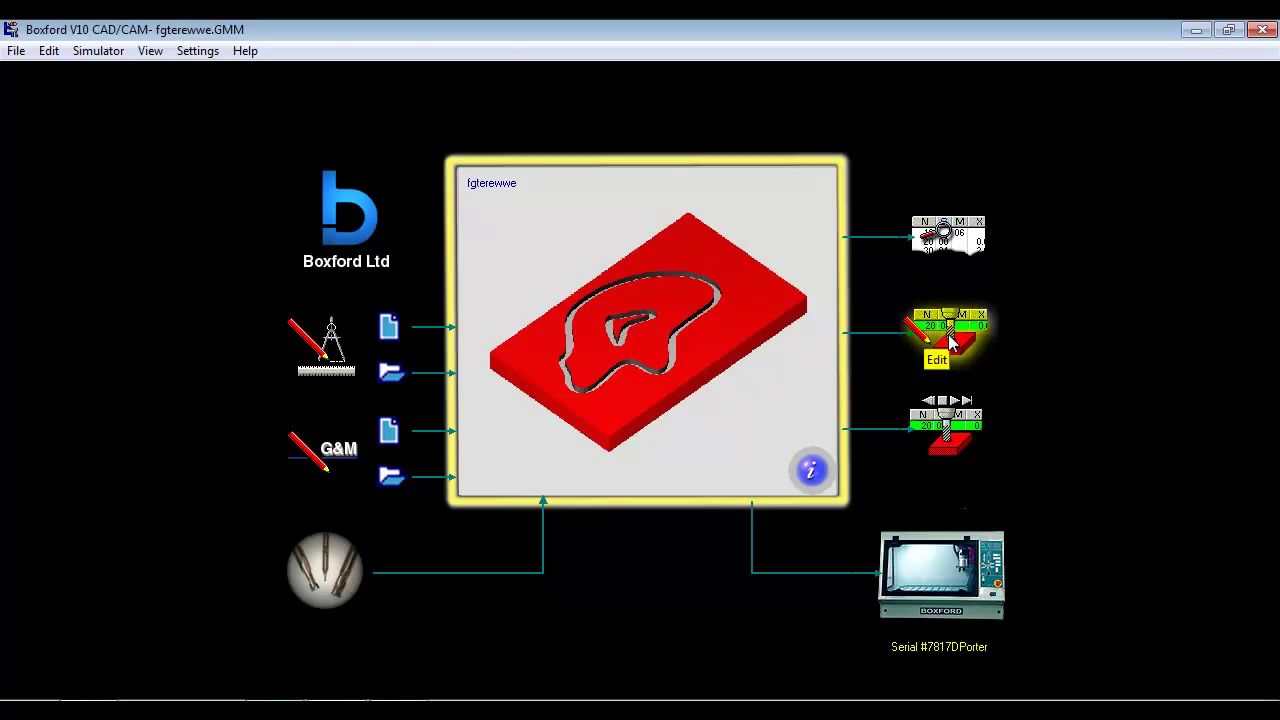
{"action": "left_click", "coordinate": [936, 330]}
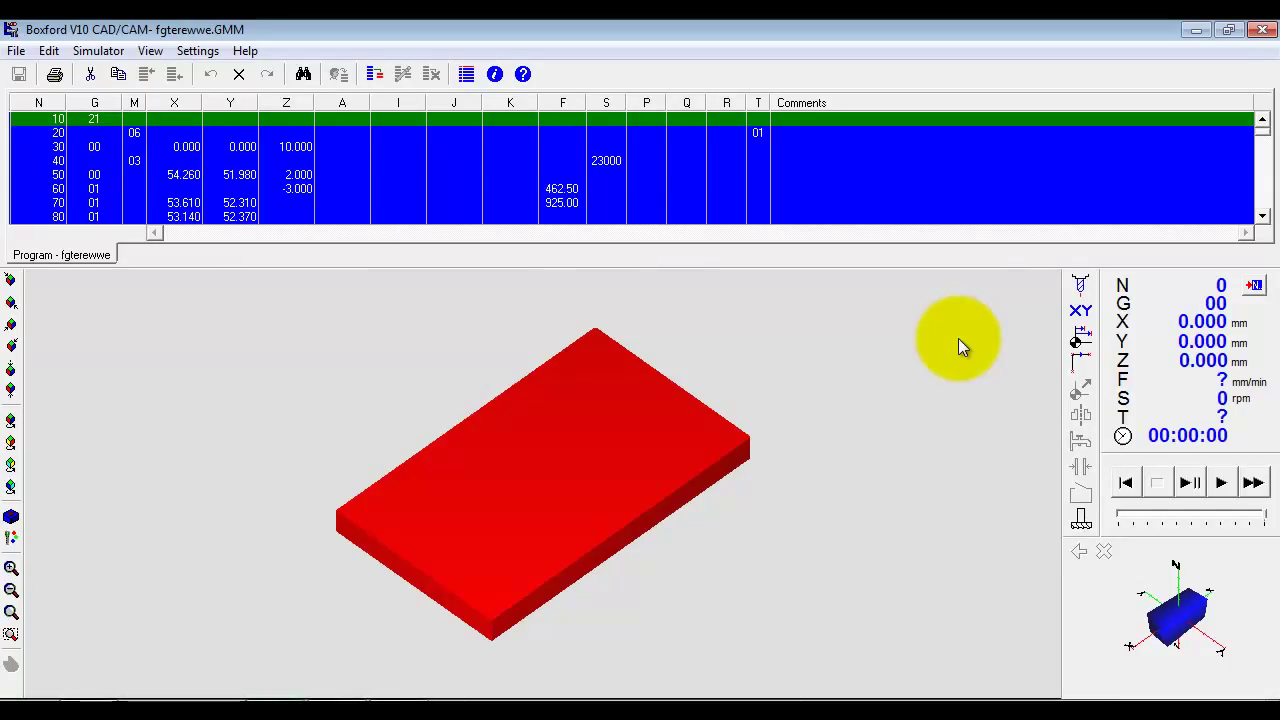
{"action": "left_click", "coordinate": [286, 188]}
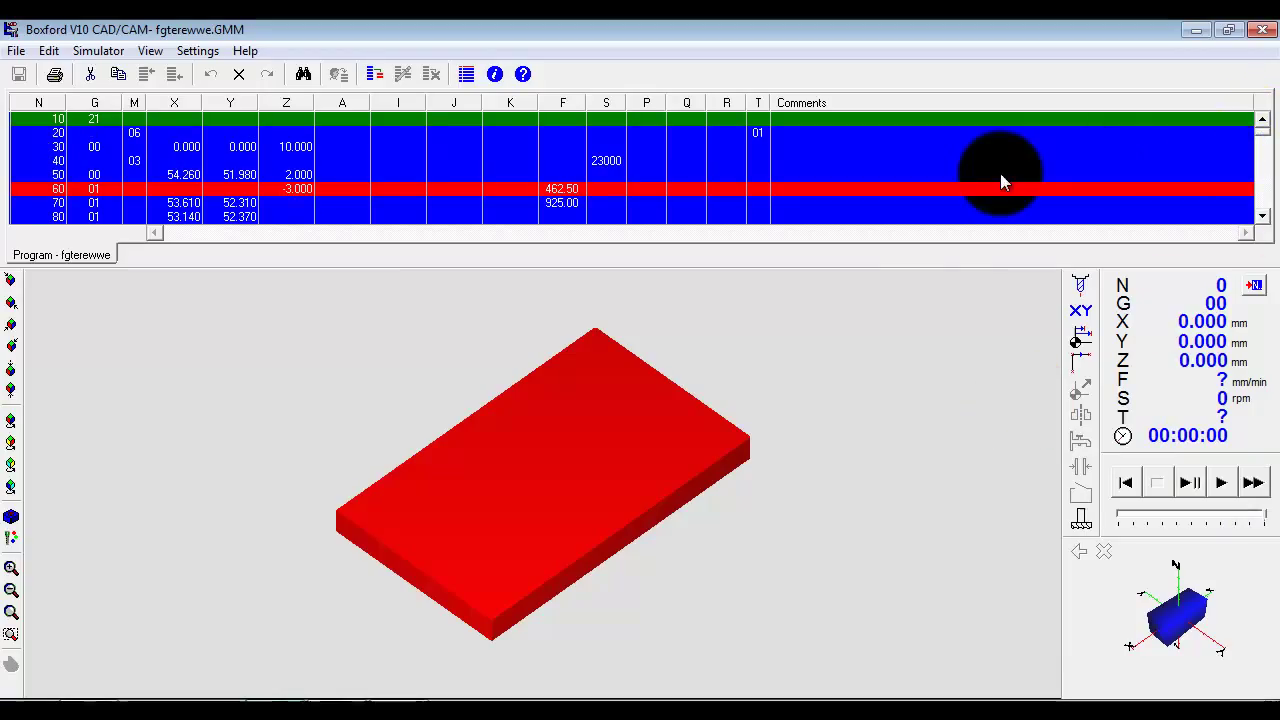
{"action": "mouse_move", "coordinate": [868, 176]}
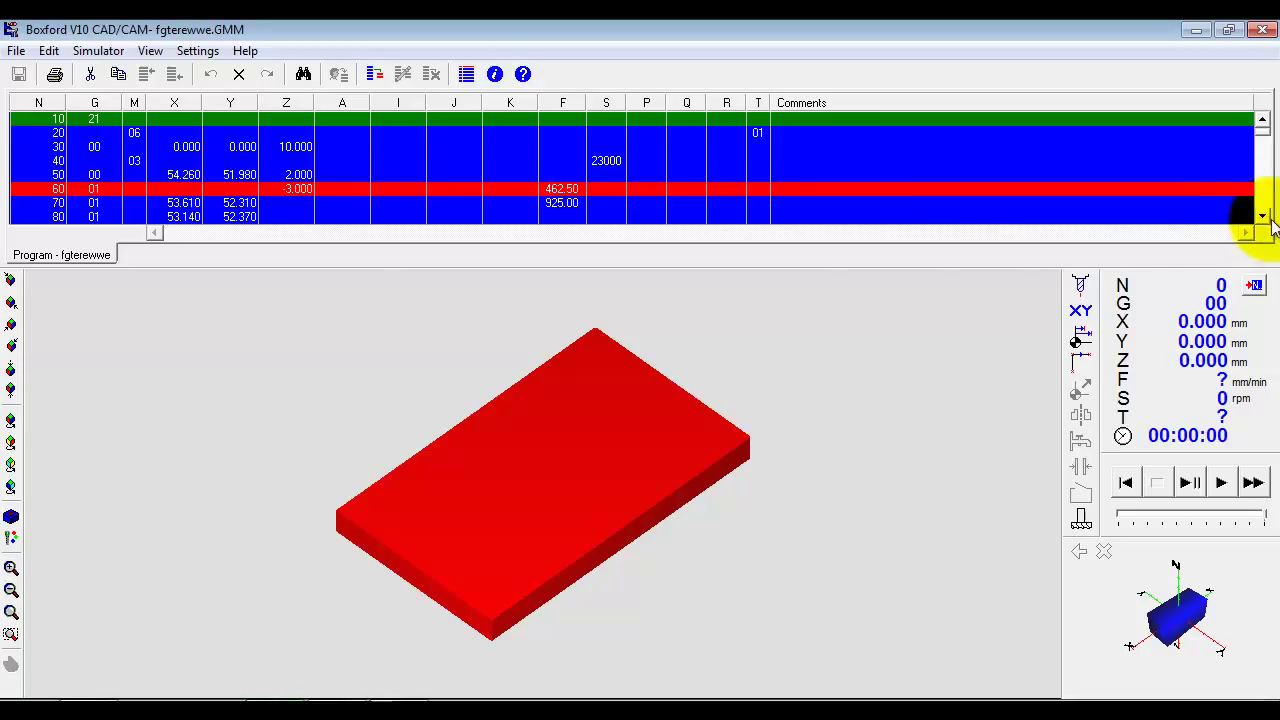
{"action": "scroll", "scroll_direction": "down", "scroll_amount": 3}
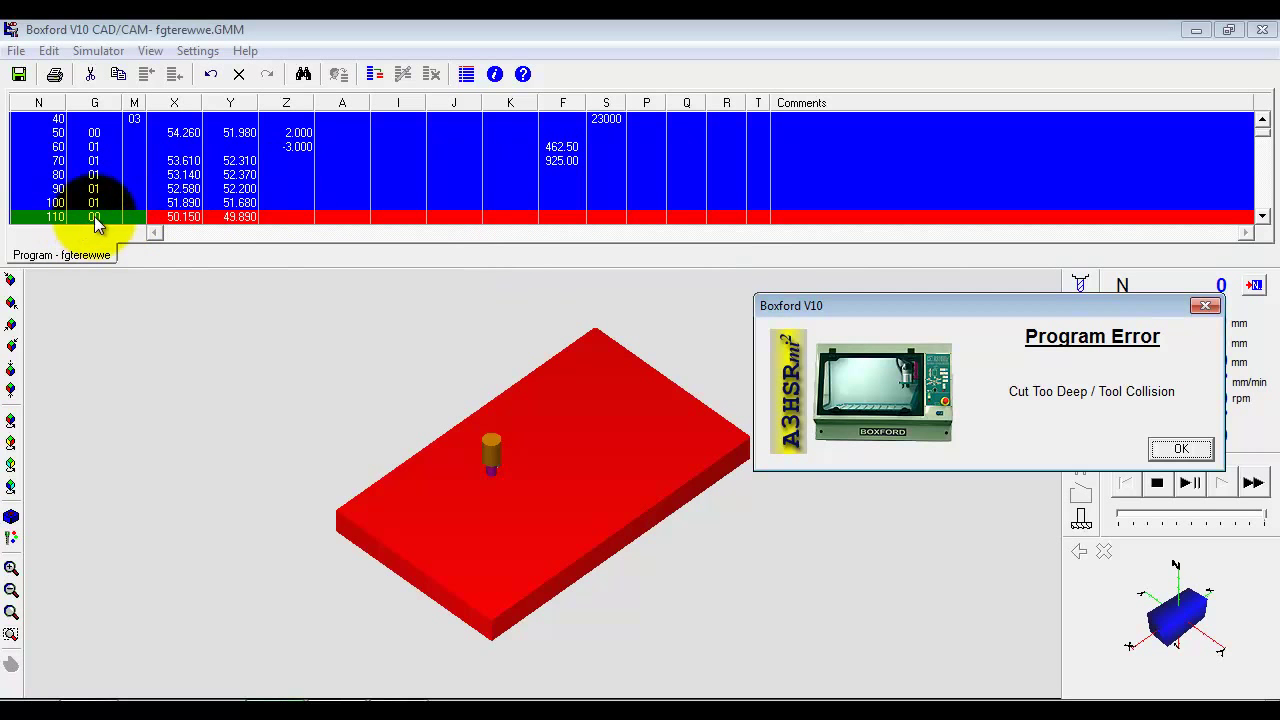
Dismiss the Cut Too Deep collision error and close the program to the start screen
{"action": "left_click", "coordinate": [1176, 448]}
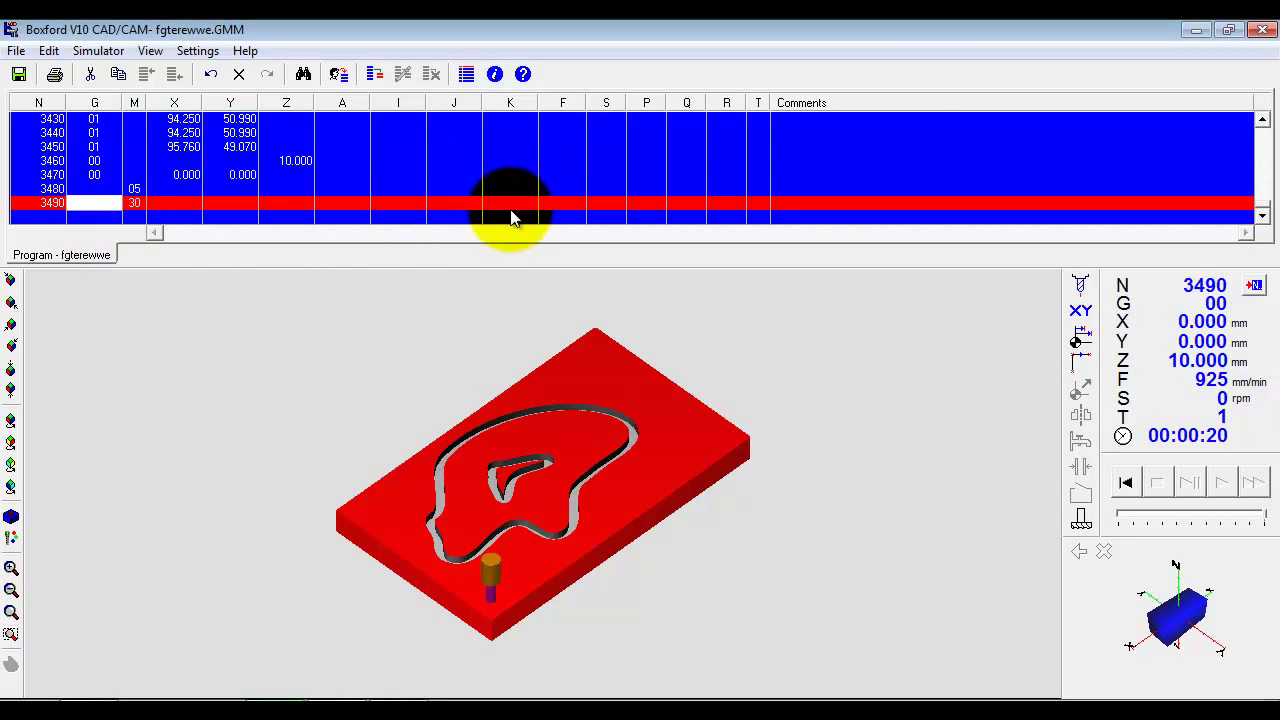
{"action": "left_click", "coordinate": [1262, 30]}
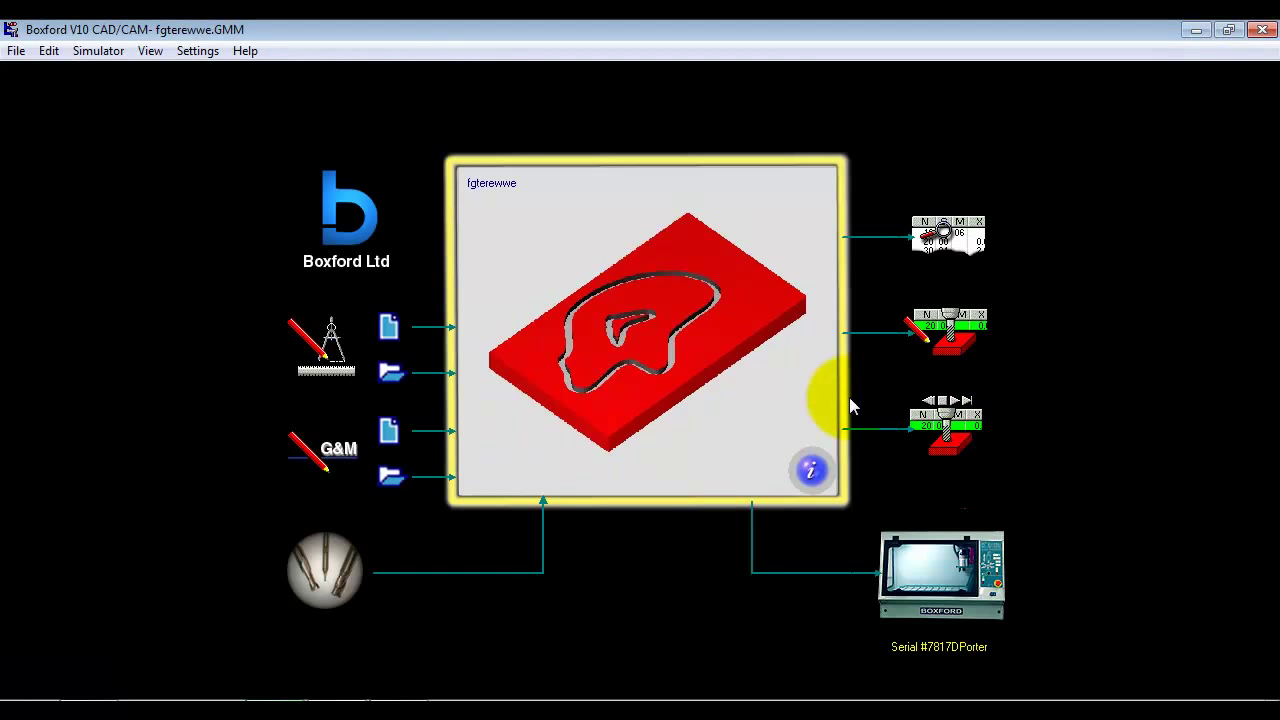
{"action": "mouse_move", "coordinate": [392, 430]}
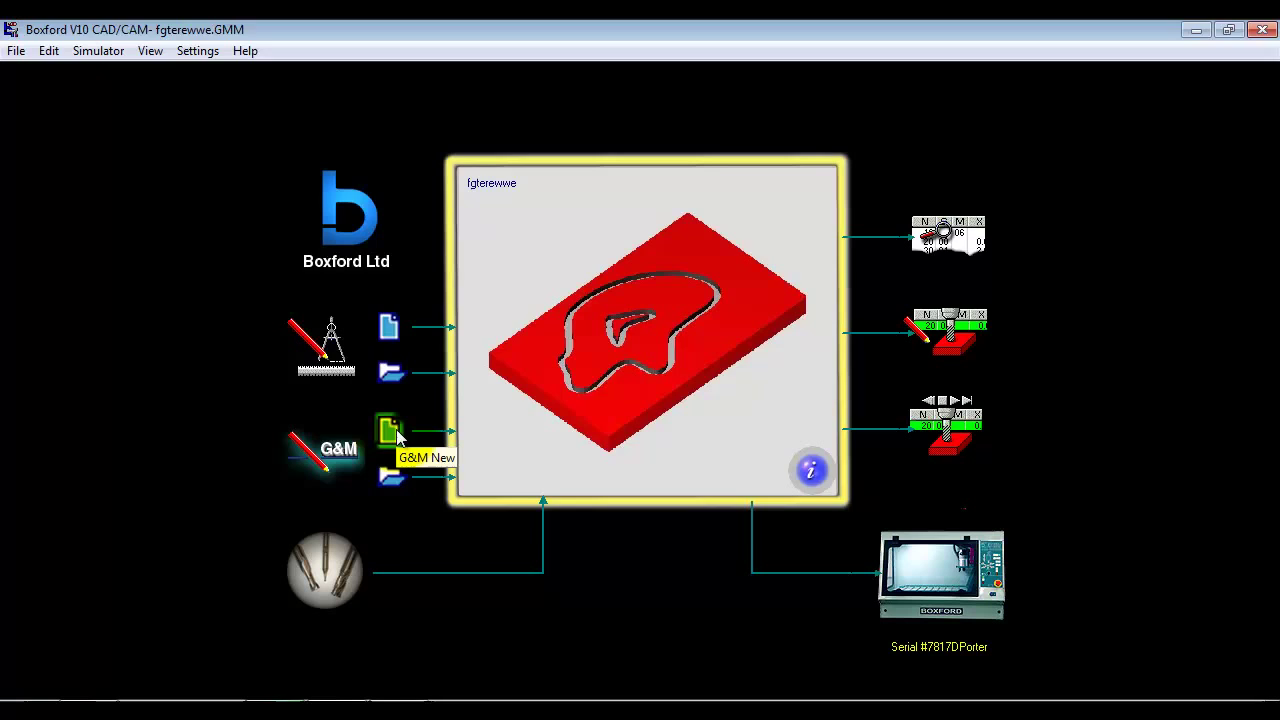
Create a new empty G&M program saved as rewrewrw
{"action": "left_click", "coordinate": [390, 424]}
{"action": "type", "text": "rewrewrw"}
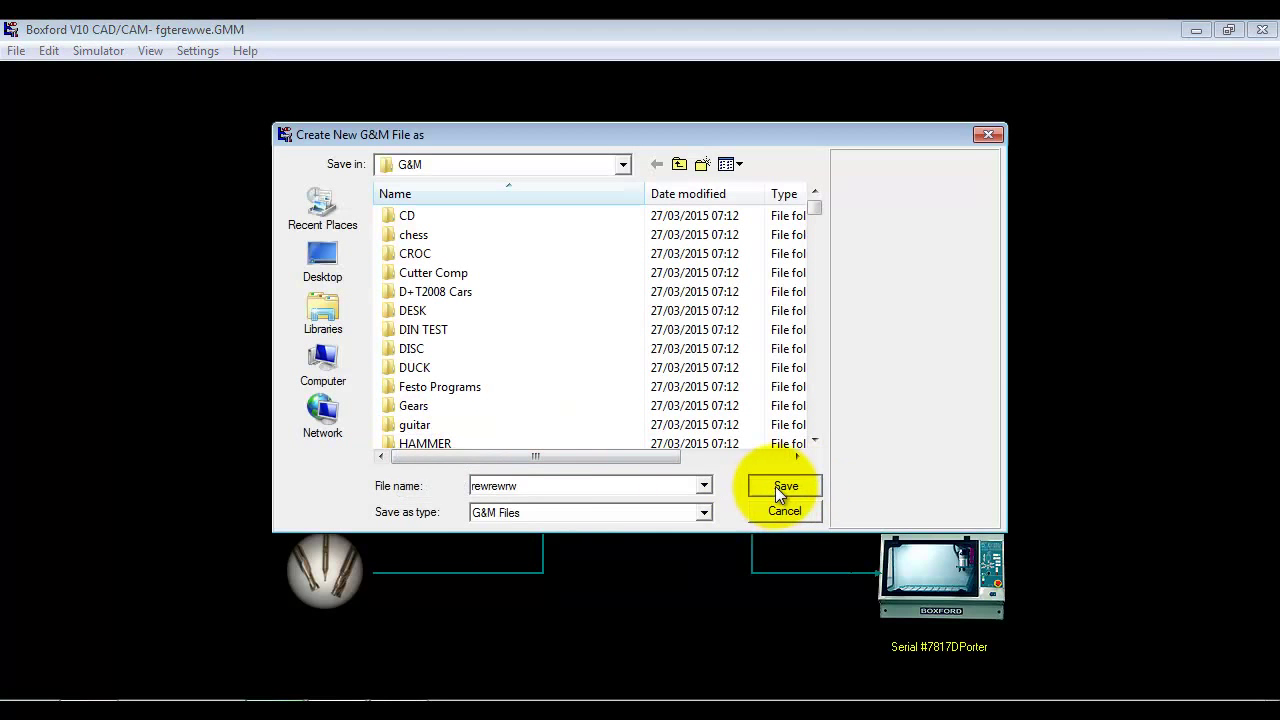
{"action": "left_click", "coordinate": [784, 486]}
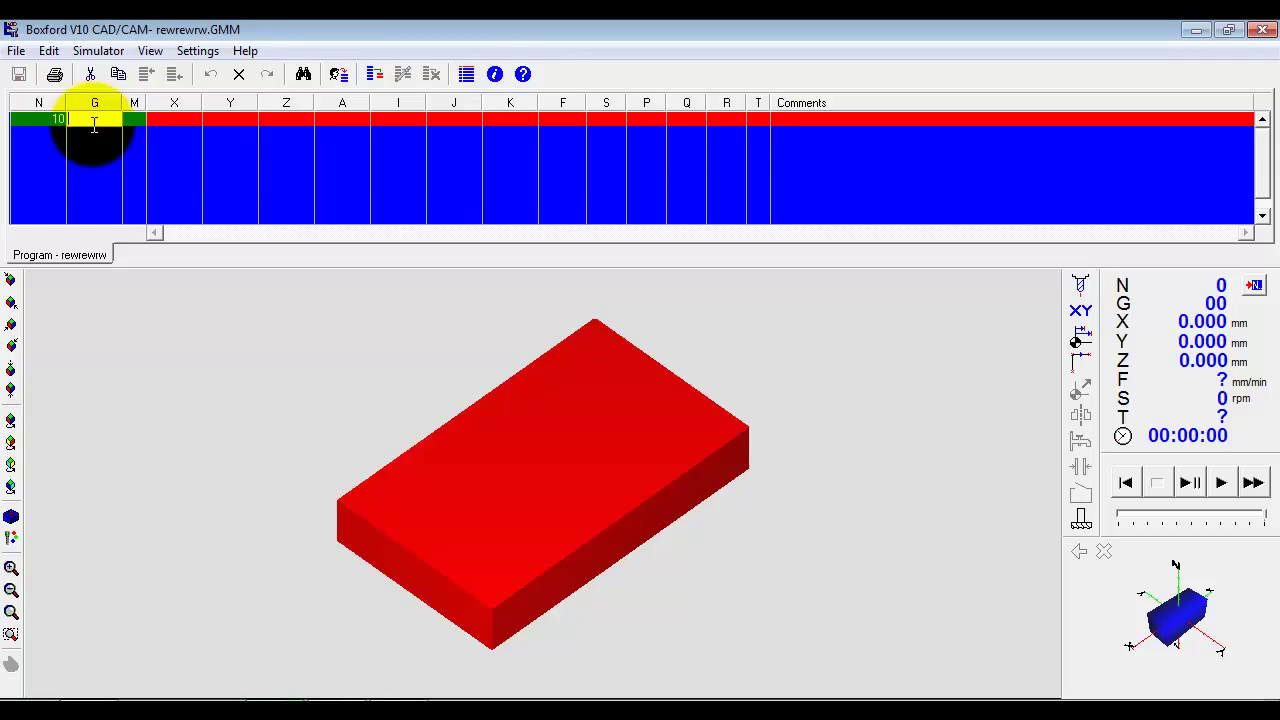
{"action": "mouse_move", "coordinate": [496, 74]}
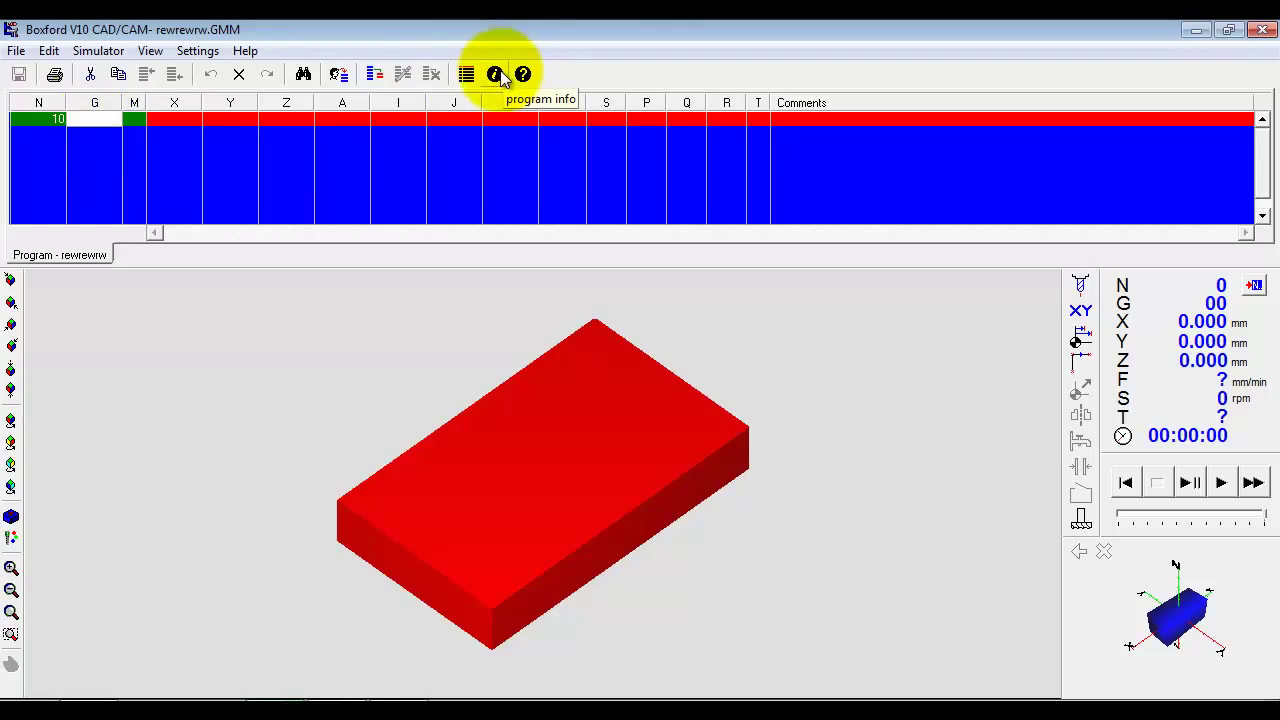
{"action": "left_click", "coordinate": [492, 74]}
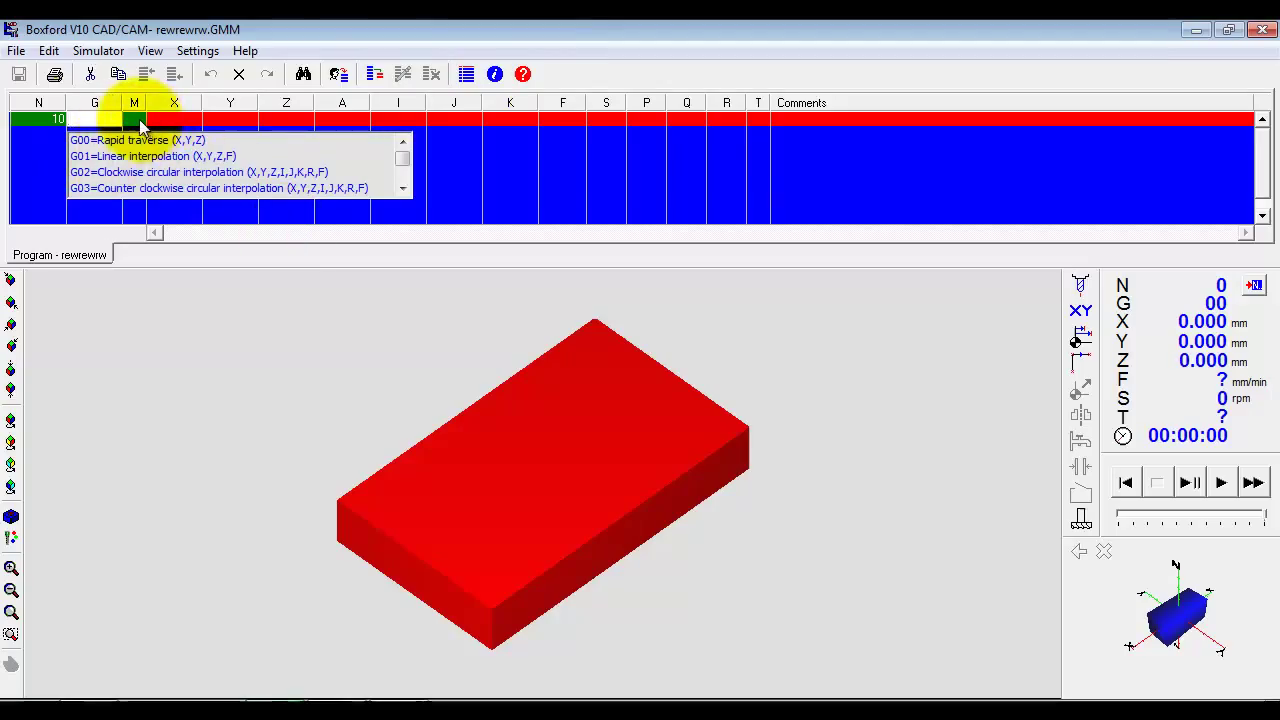
{"action": "left_click", "coordinate": [96, 124]}
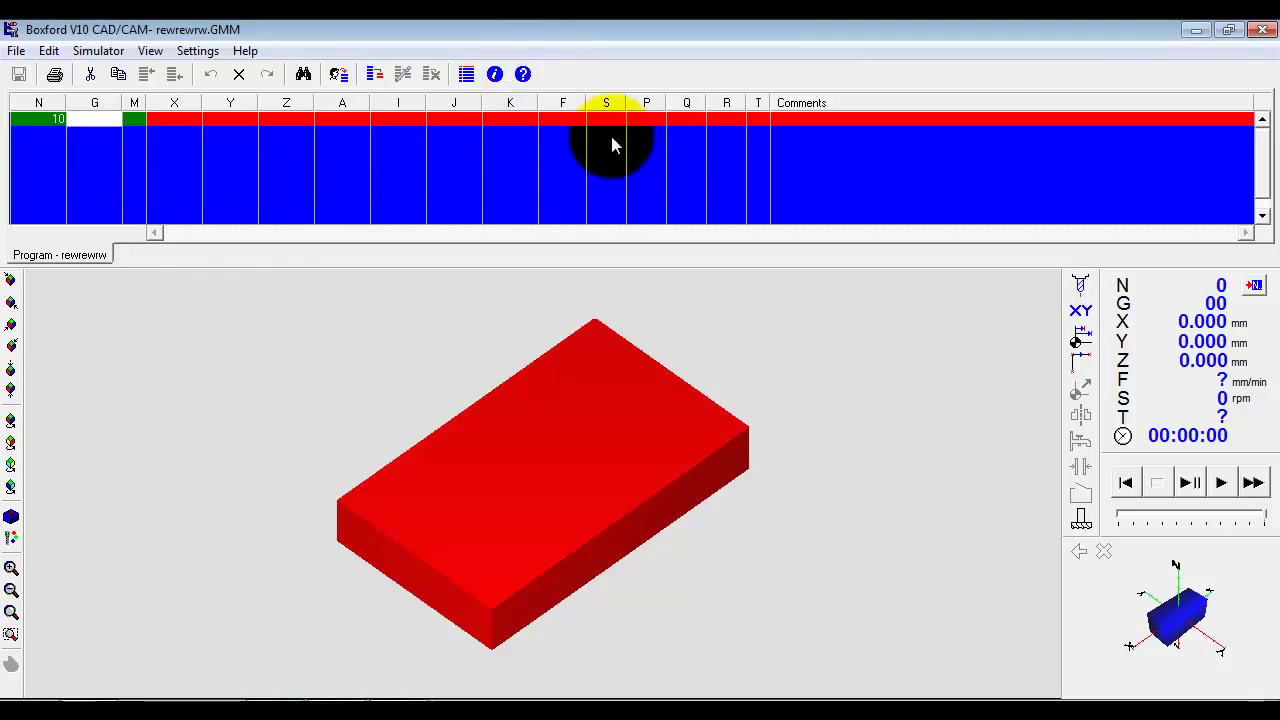
{"action": "mouse_move", "coordinate": [608, 138]}
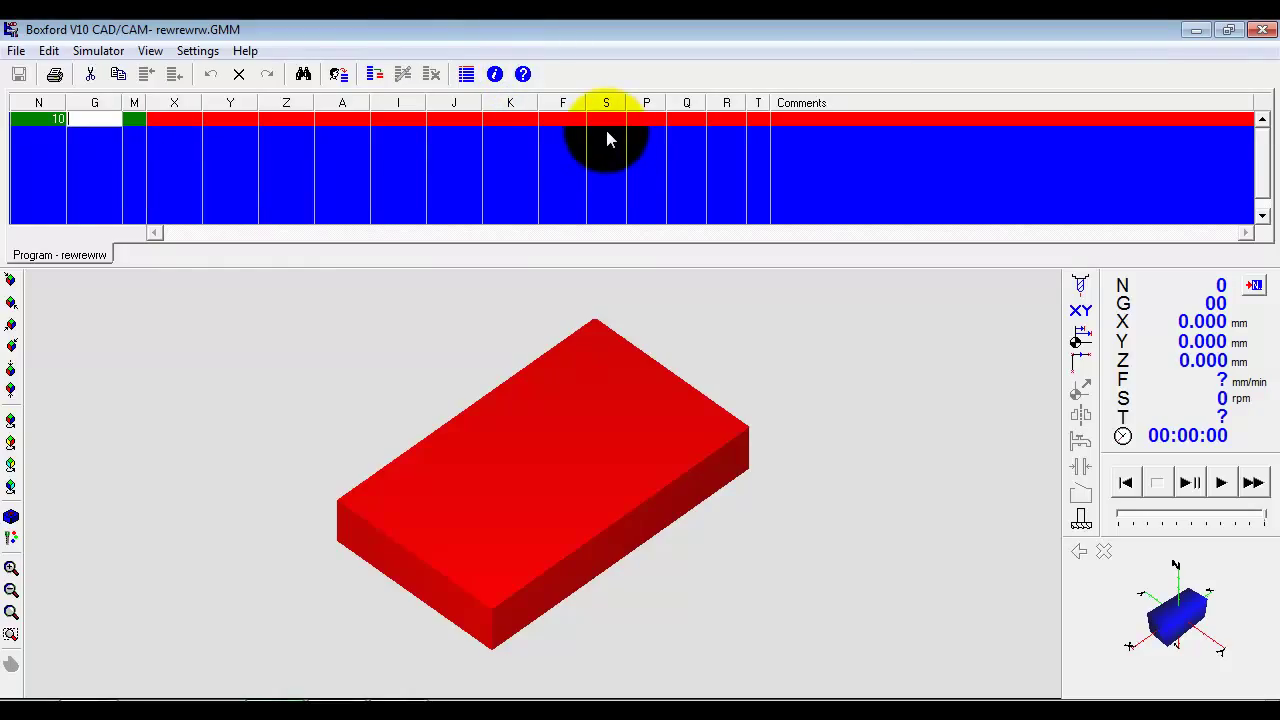
{"action": "mouse_move", "coordinate": [664, 128]}
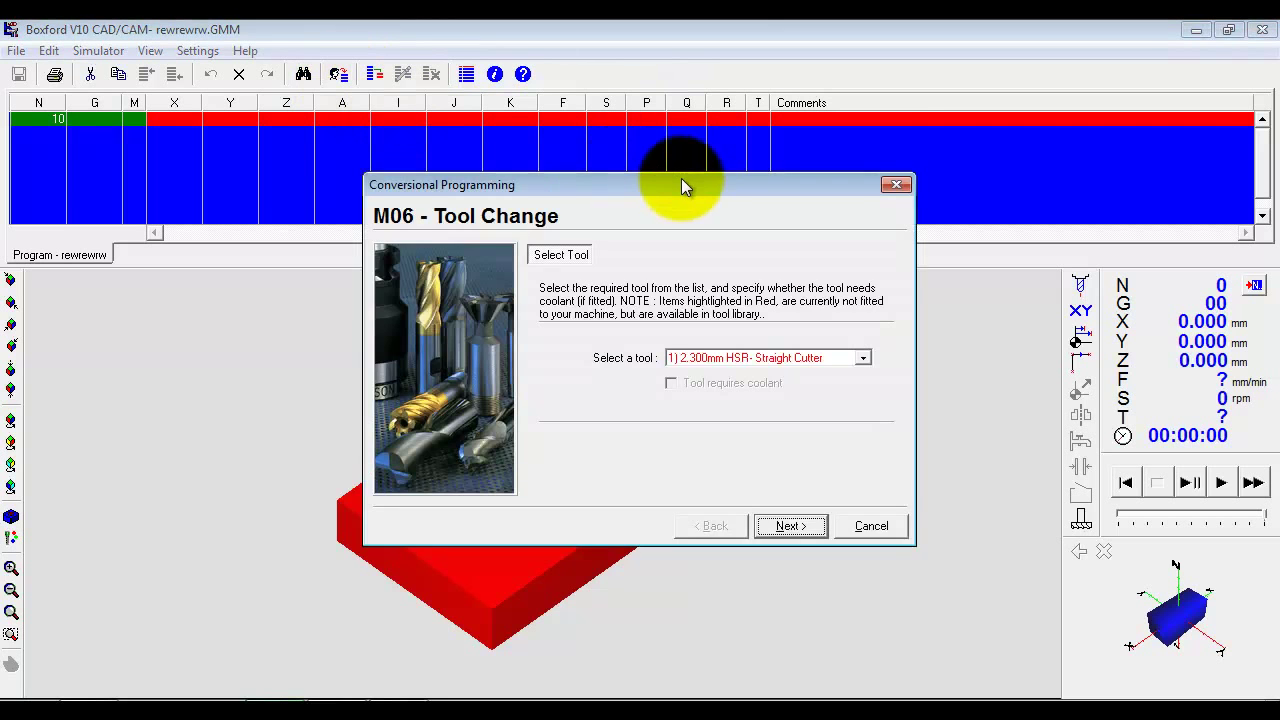
Insert an M06 tool change to tool 3, the 4 mm HSR straight cutter, parking at X0 Y0 Z10
{"action": "left_click_drag", "start_coordinate": [686, 184], "coordinate": [894, 288]}
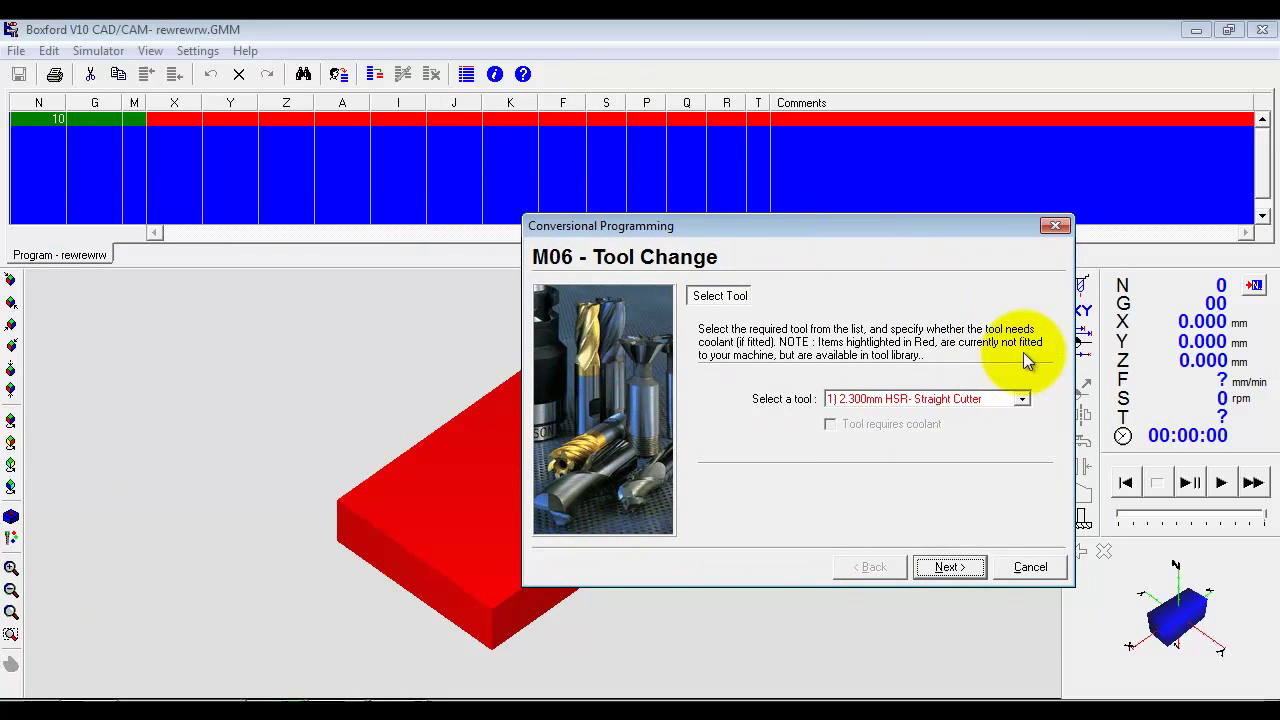
{"action": "left_click", "coordinate": [1022, 398]}
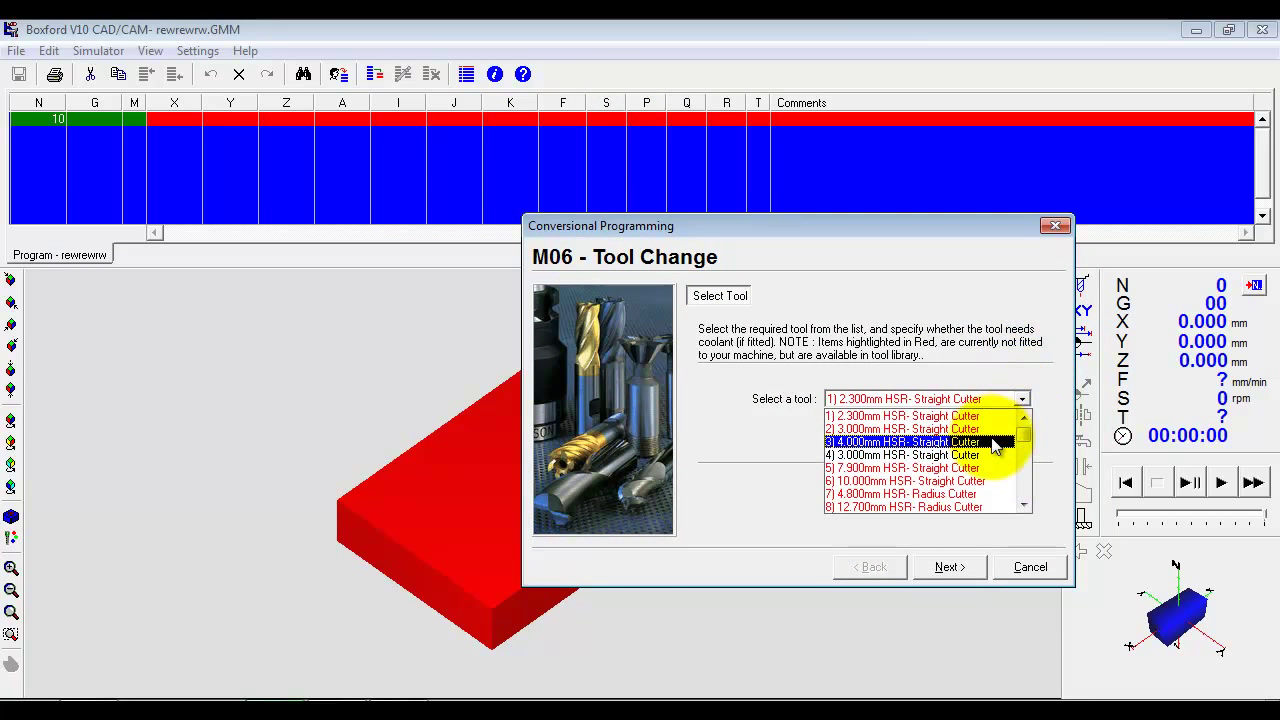
{"action": "left_click", "coordinate": [900, 442]}
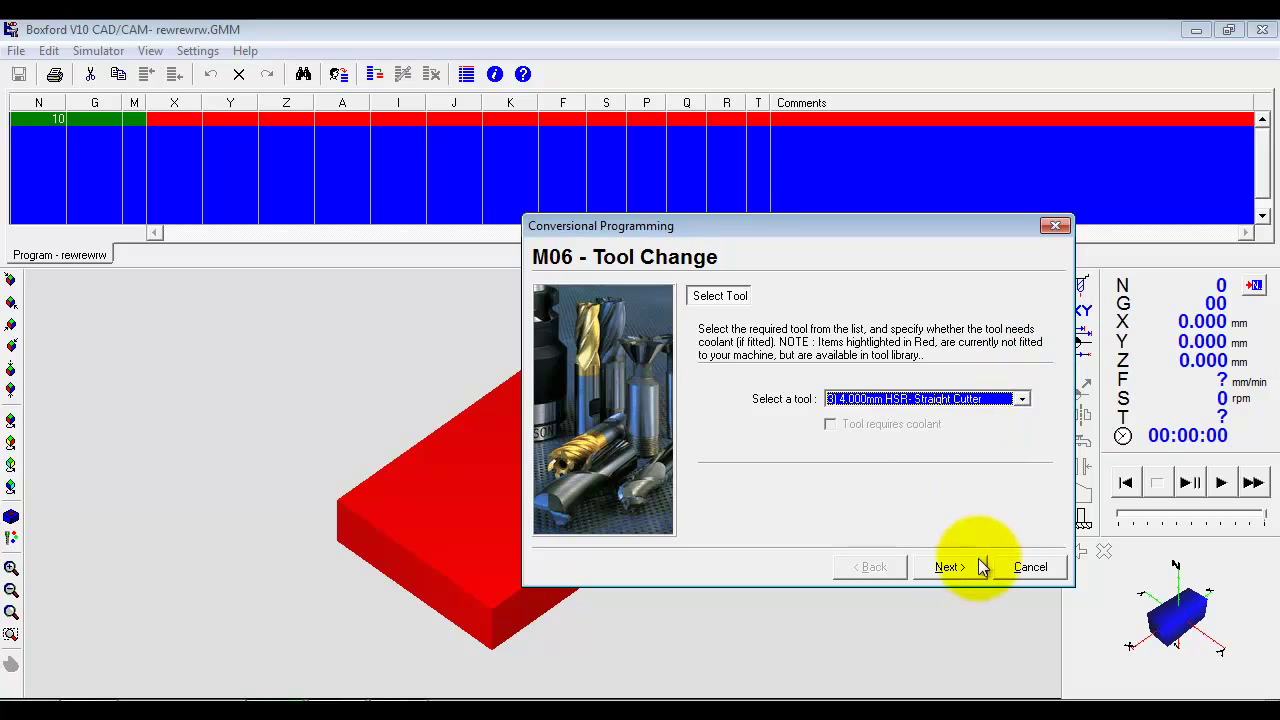
{"action": "left_click", "coordinate": [948, 566]}
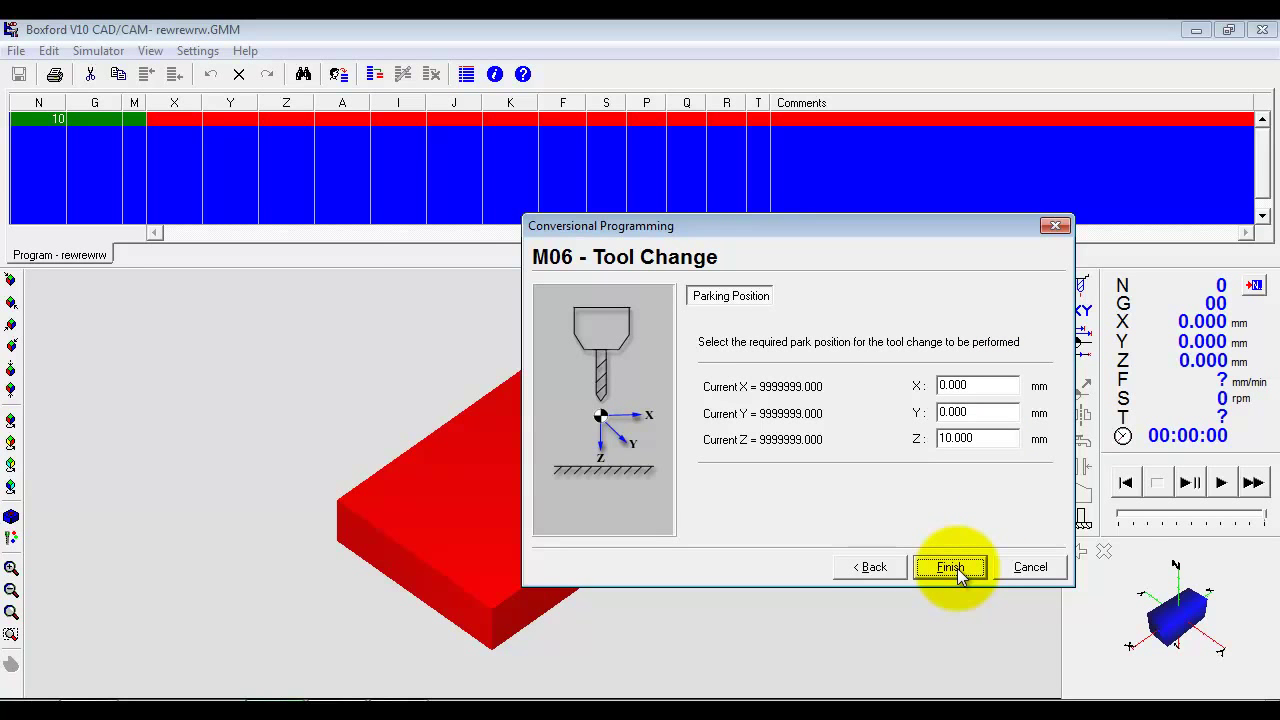
{"action": "left_click", "coordinate": [950, 568]}
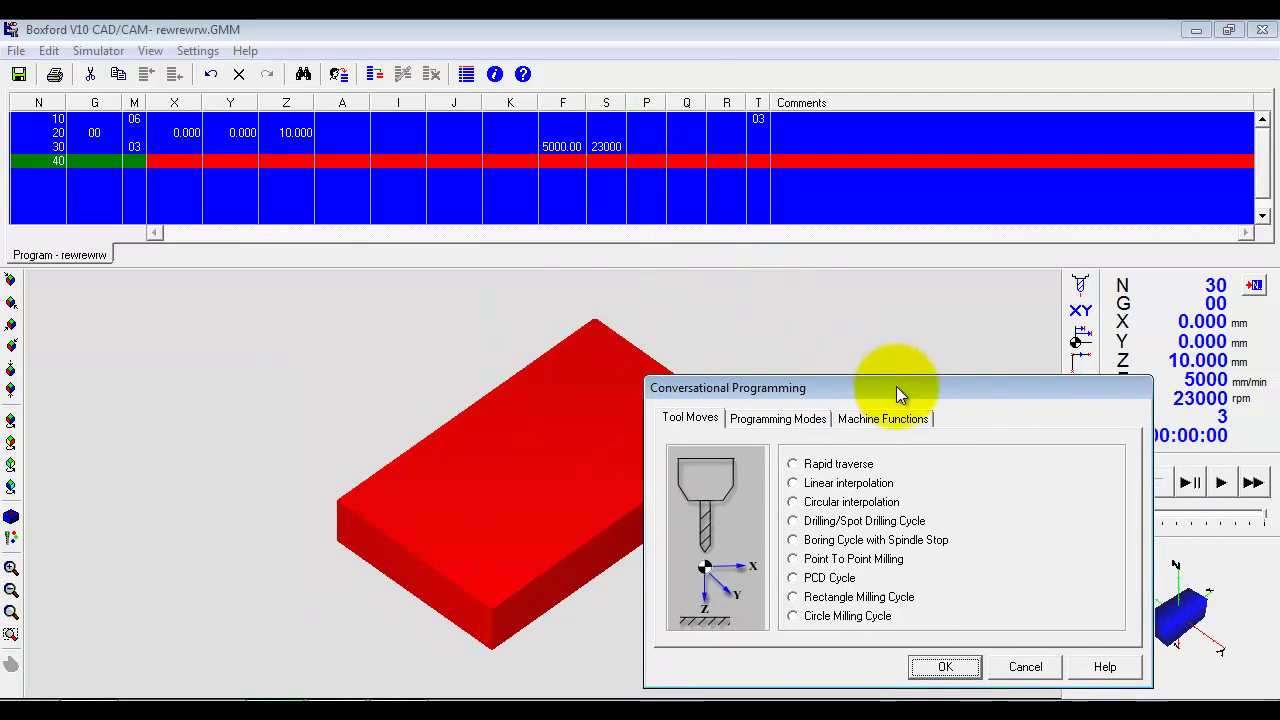
Insert a rapid traverse move to X0 Y0 Z2 above the block
{"action": "left_click_drag", "start_coordinate": [896, 388], "coordinate": [336, 276]}
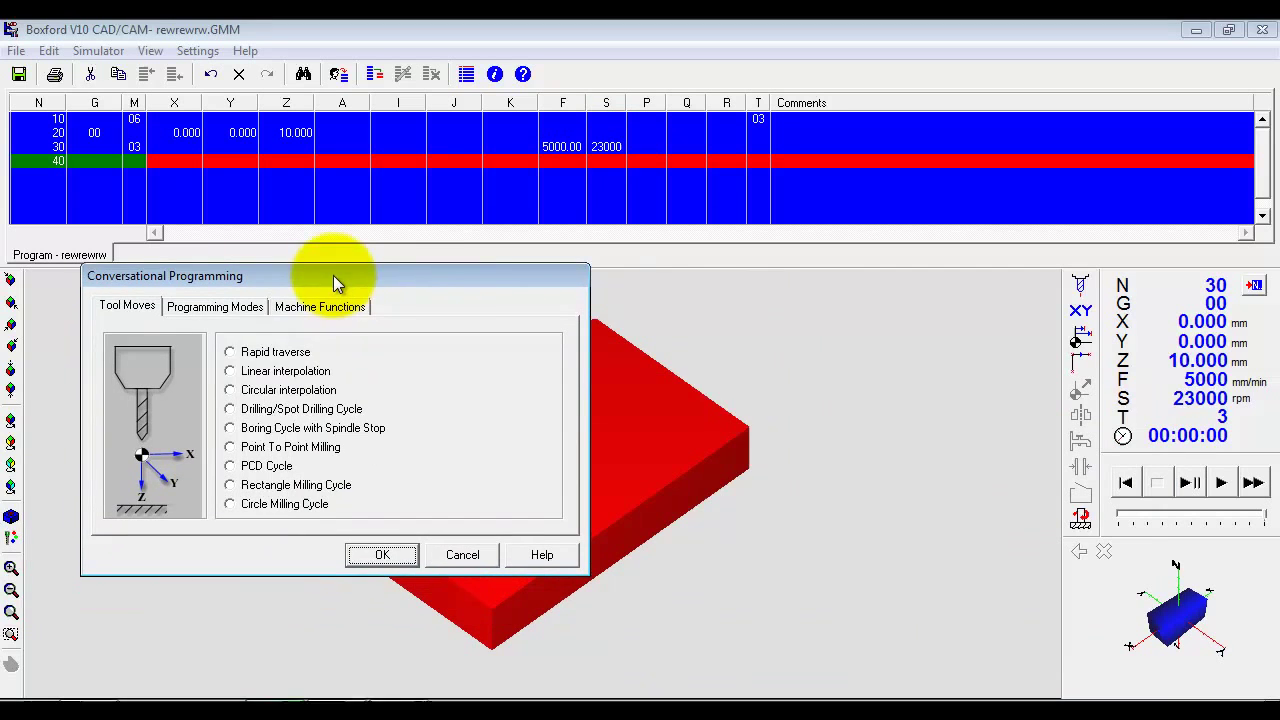
{"action": "left_click", "coordinate": [228, 352]}
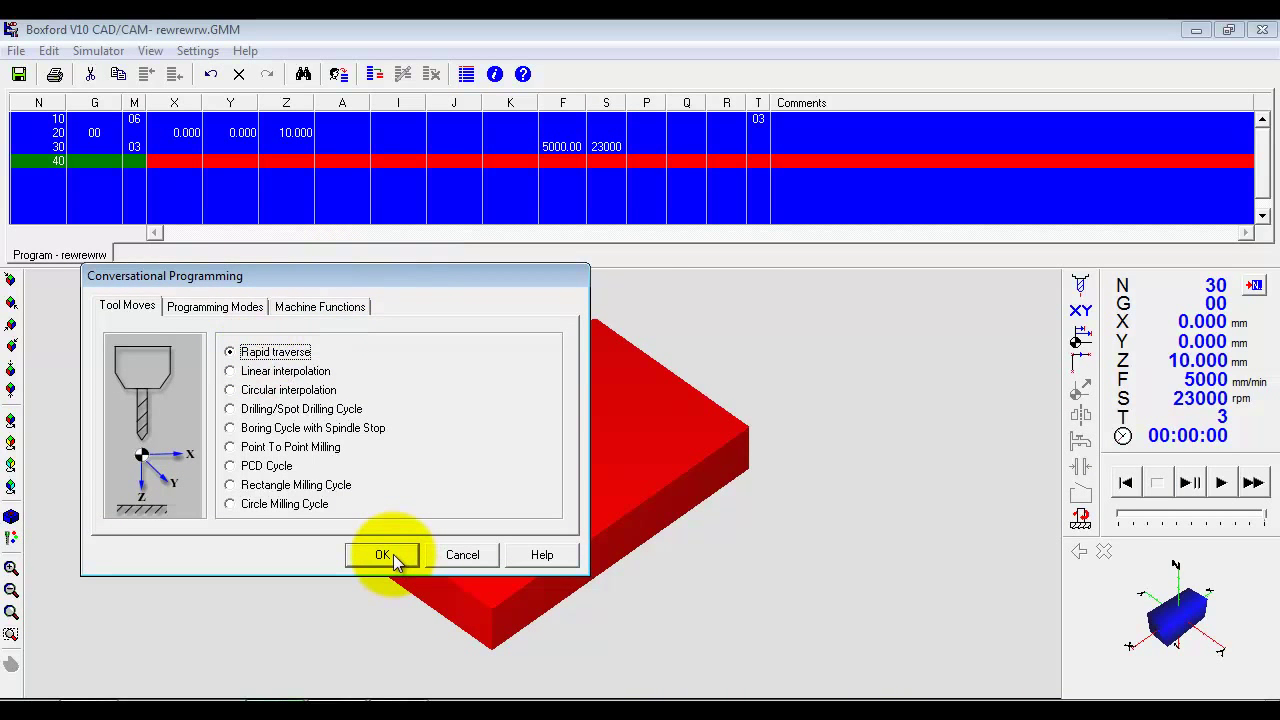
{"action": "left_click", "coordinate": [382, 556]}
{"action": "type", "text": "2"}
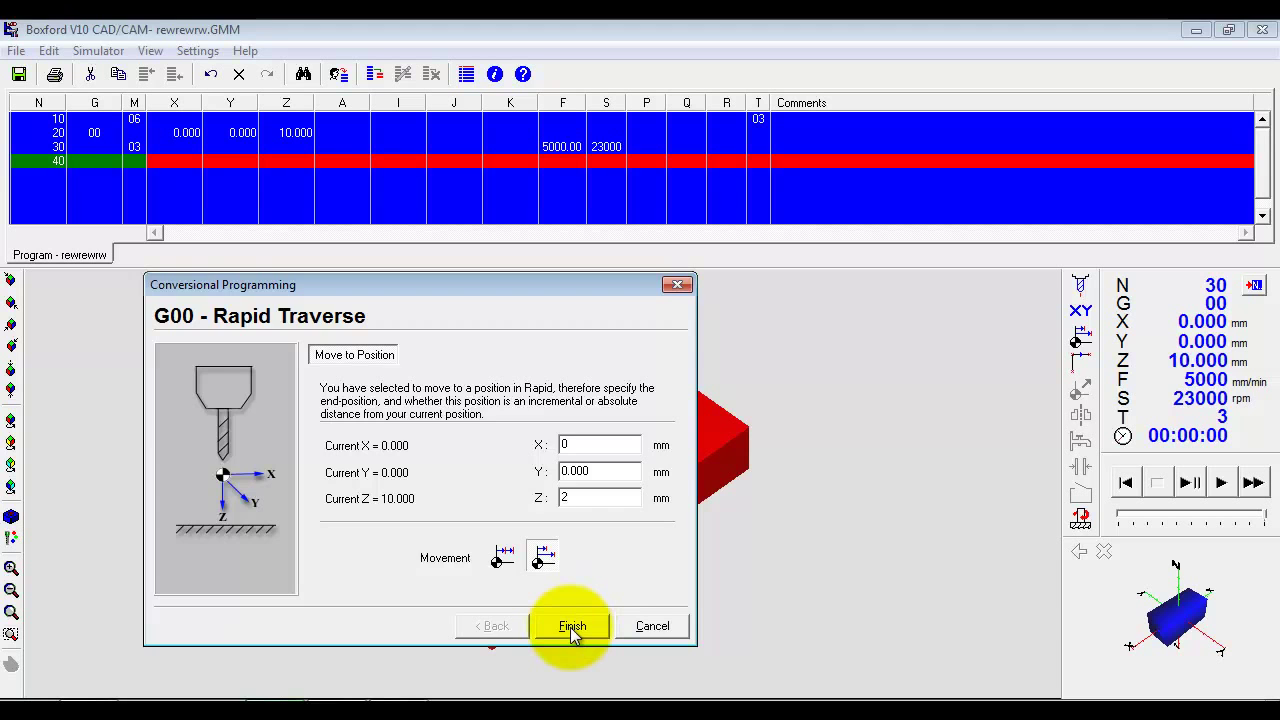
{"action": "left_click", "coordinate": [572, 626]}
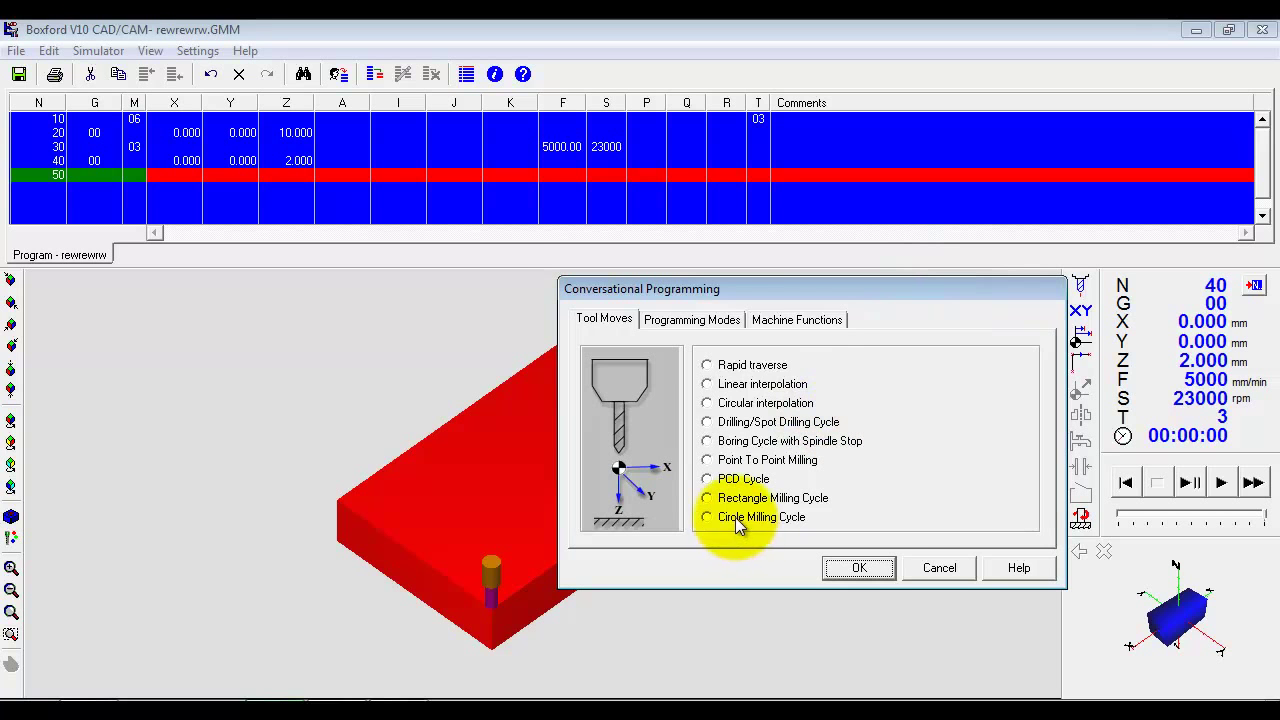
Start a P1089 circle milling cycle centred at X50 Y30
{"action": "left_click", "coordinate": [704, 516]}
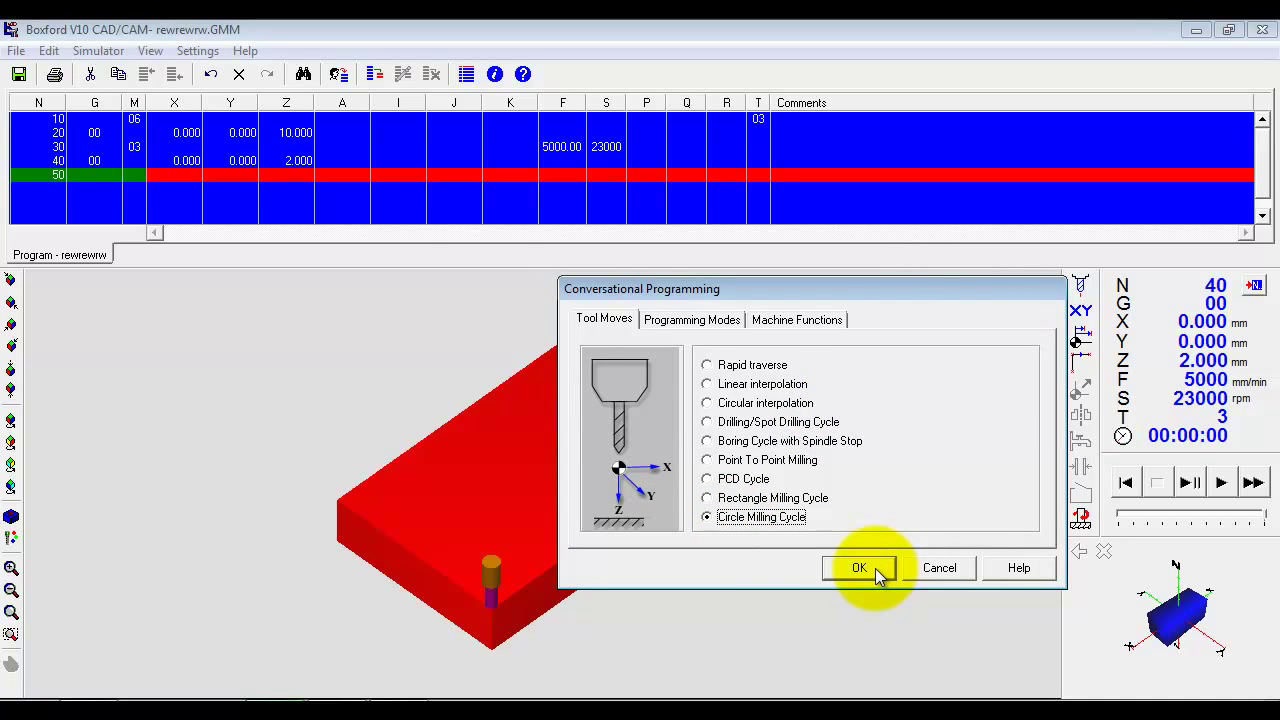
{"action": "left_click", "coordinate": [858, 568]}
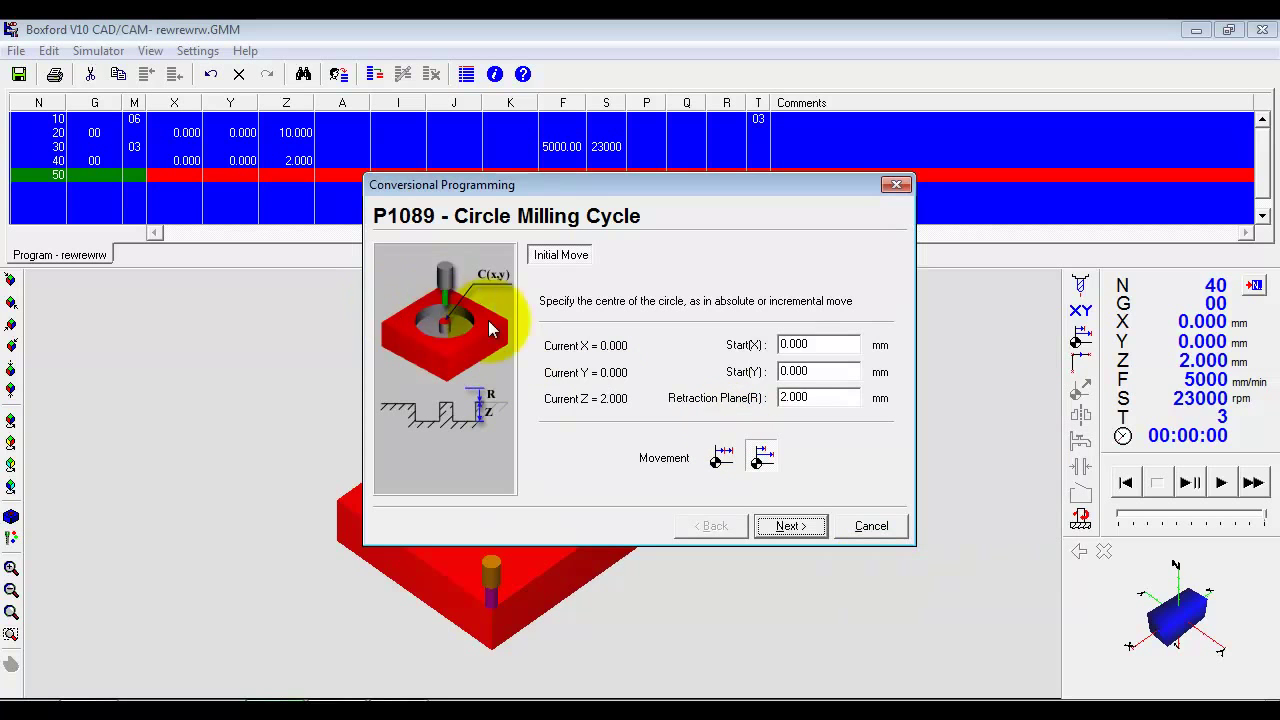
{"action": "left_click", "coordinate": [816, 344]}
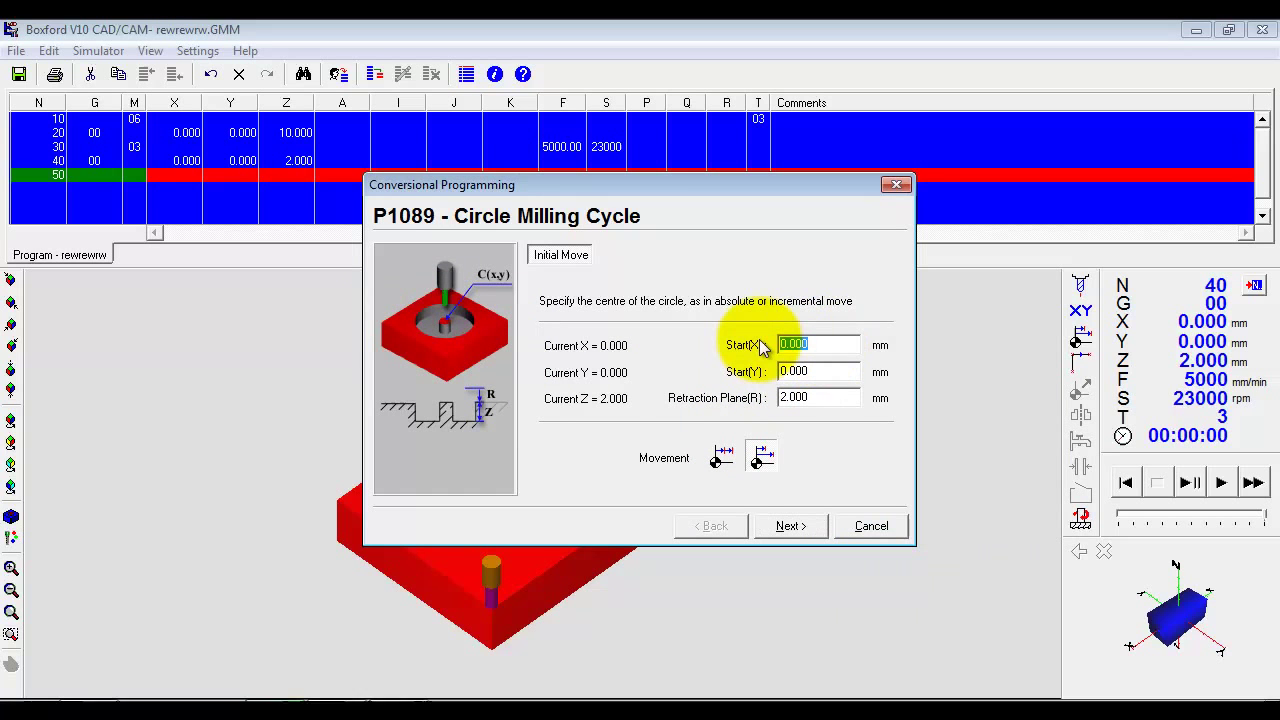
{"action": "type", "text": "50"}
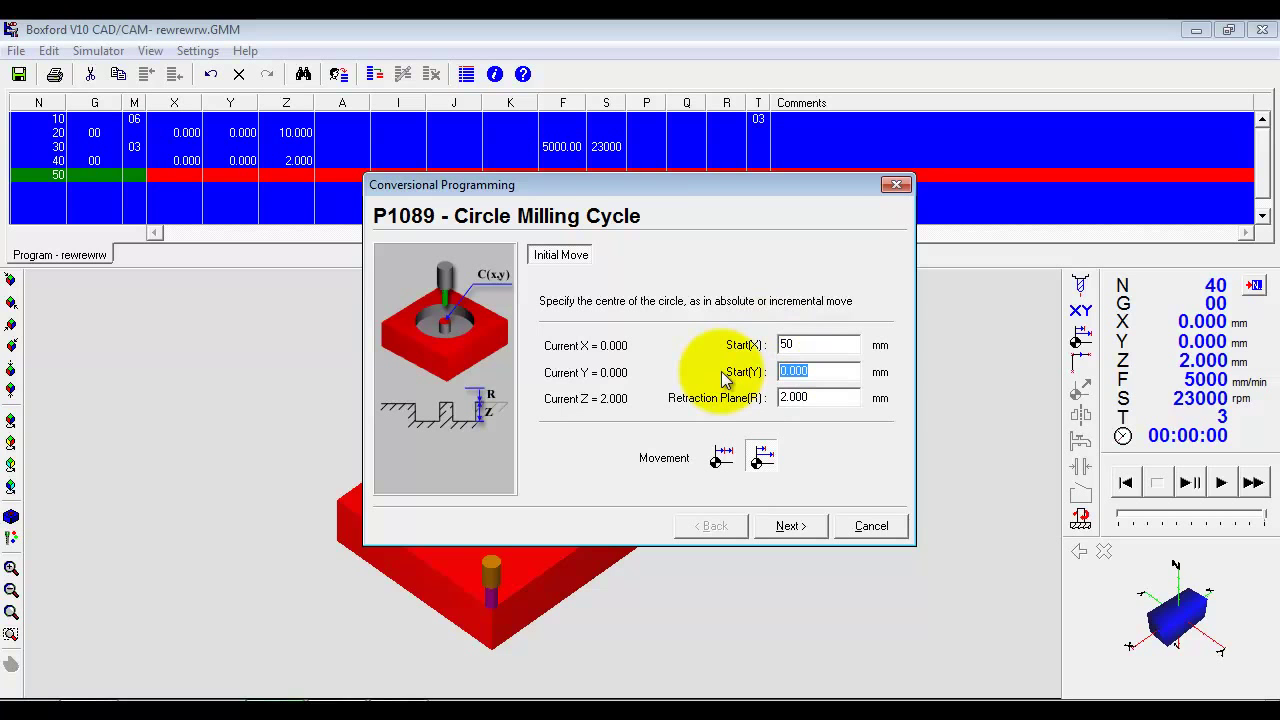
{"action": "type", "text": "30"}
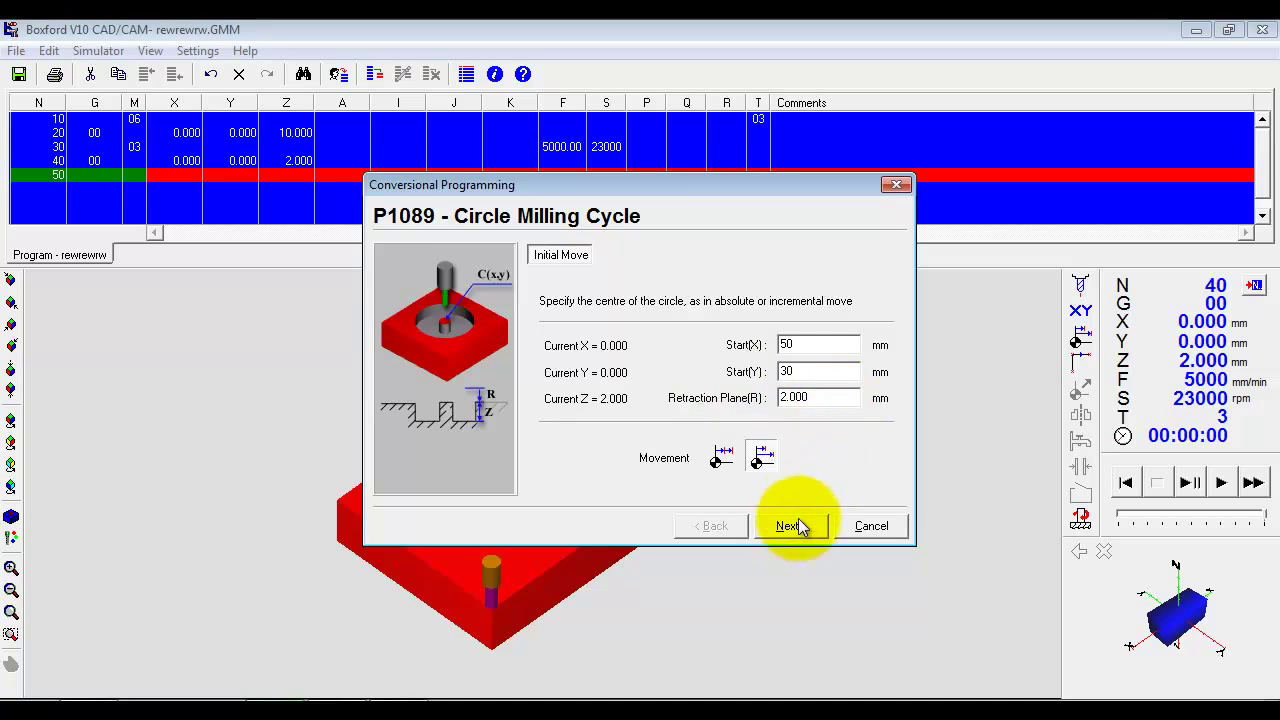
{"action": "left_click", "coordinate": [786, 526]}
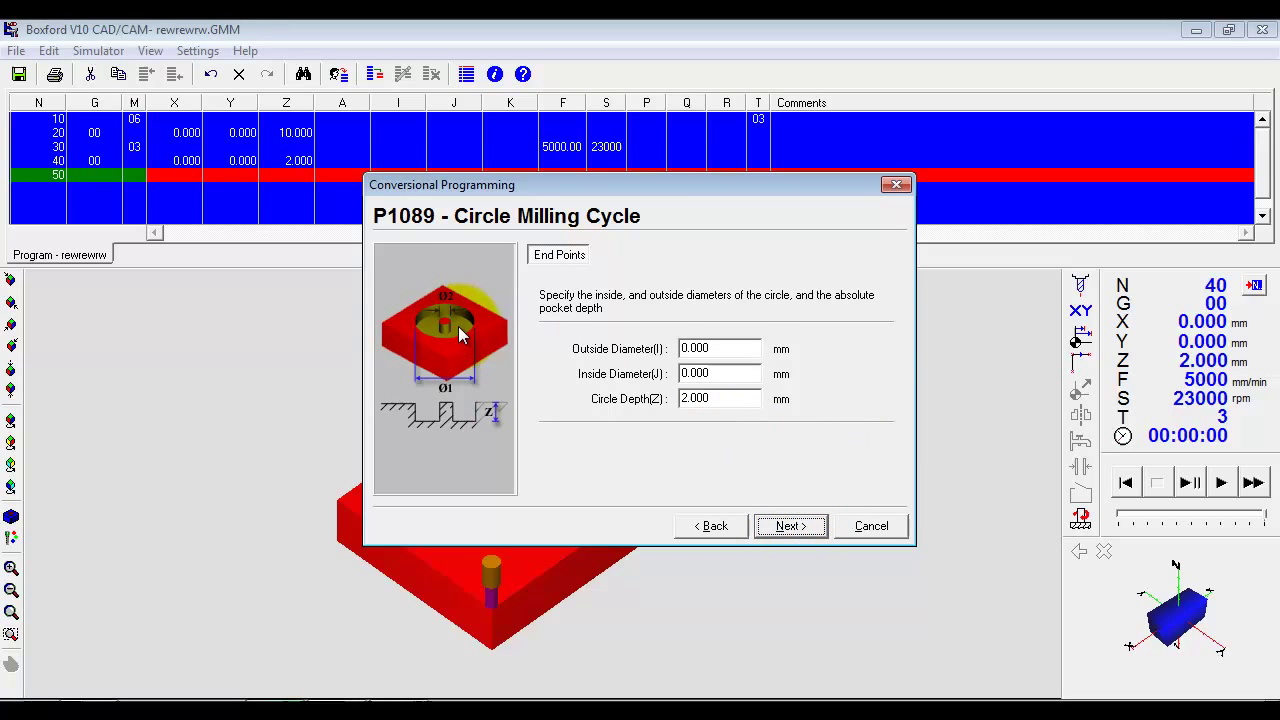
Set outside diameter 30, inside 10, depth -5, keep default cuts and feeds, and insert the cycle
{"action": "left_click", "coordinate": [716, 348]}
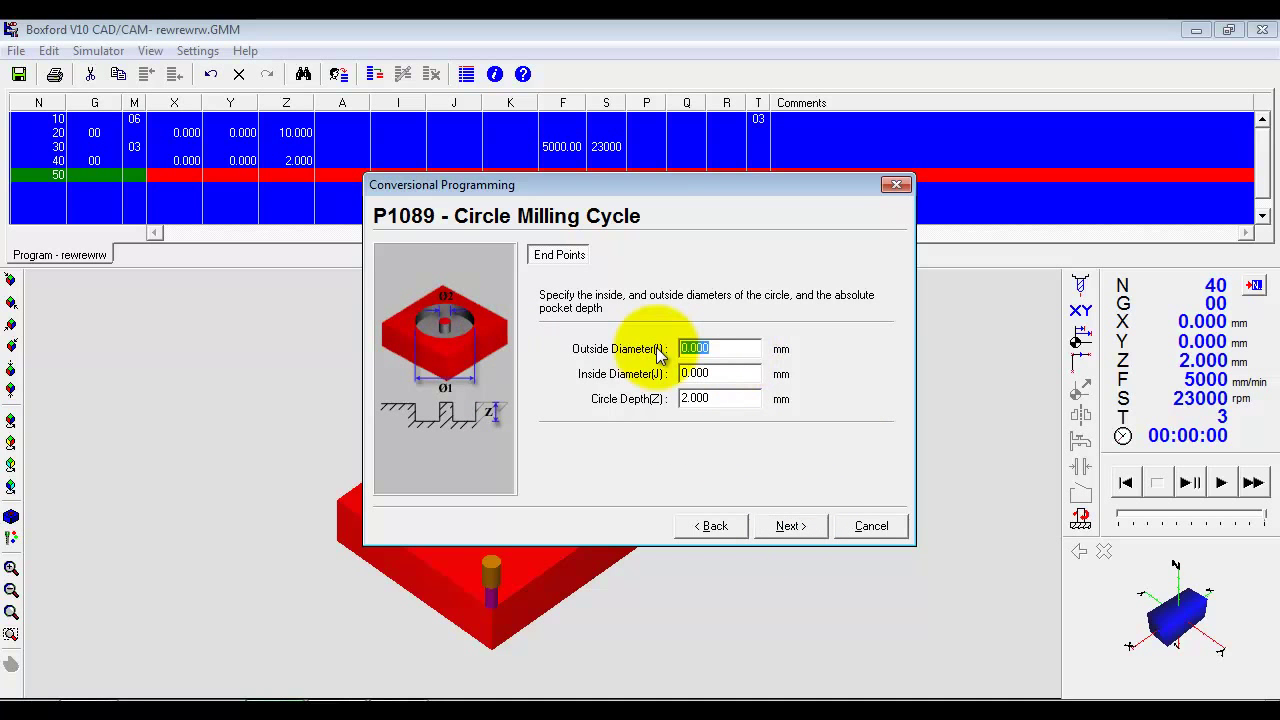
{"action": "type", "text": "30"}
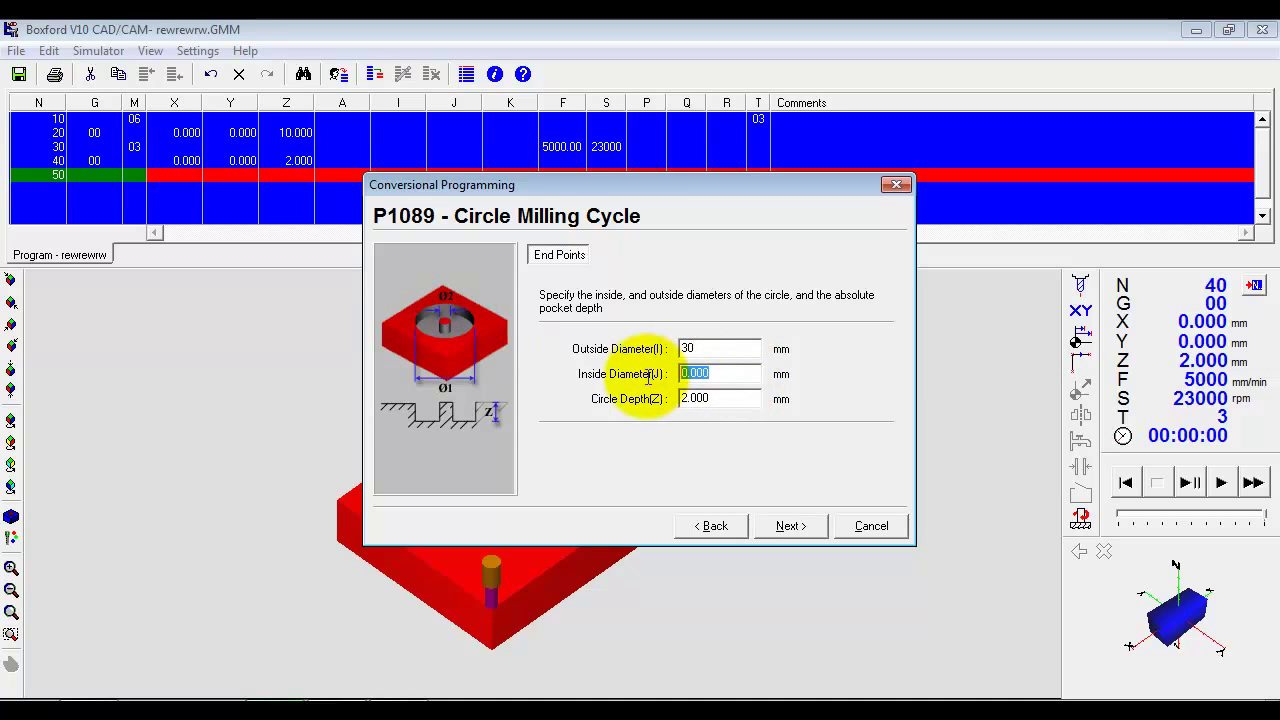
{"action": "type", "text": "10"}
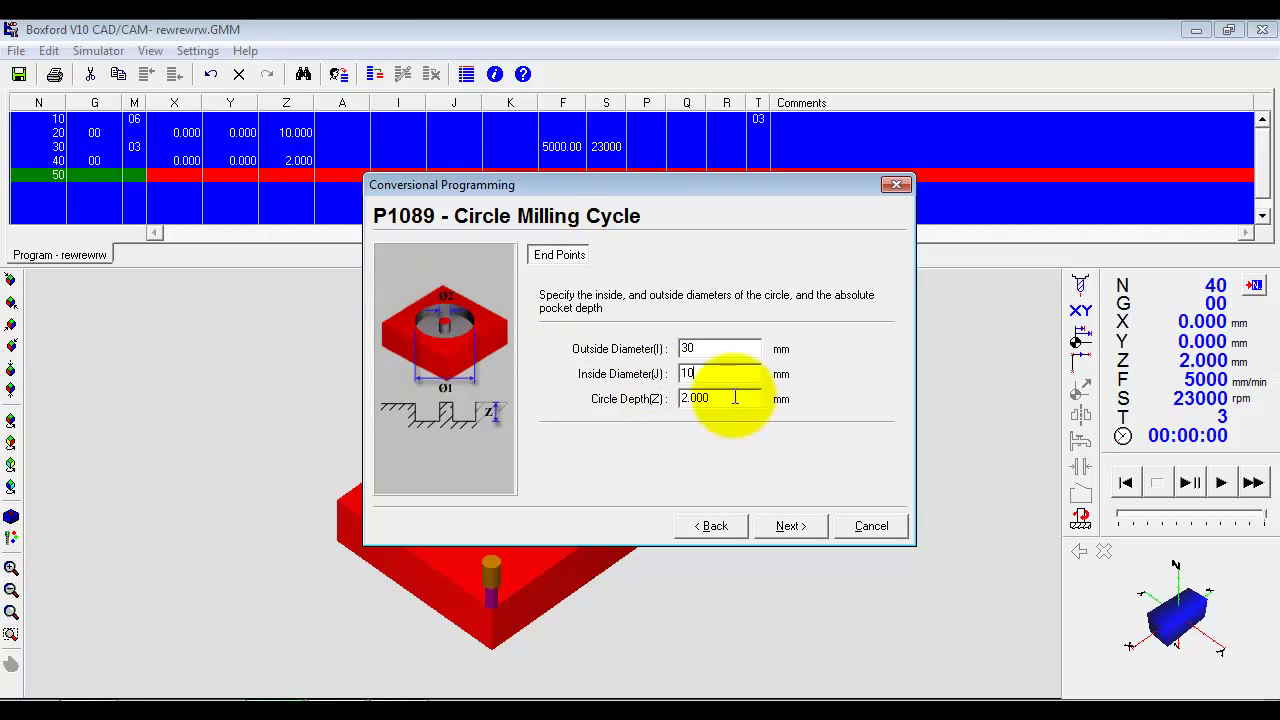
{"action": "type", "text": "-5"}
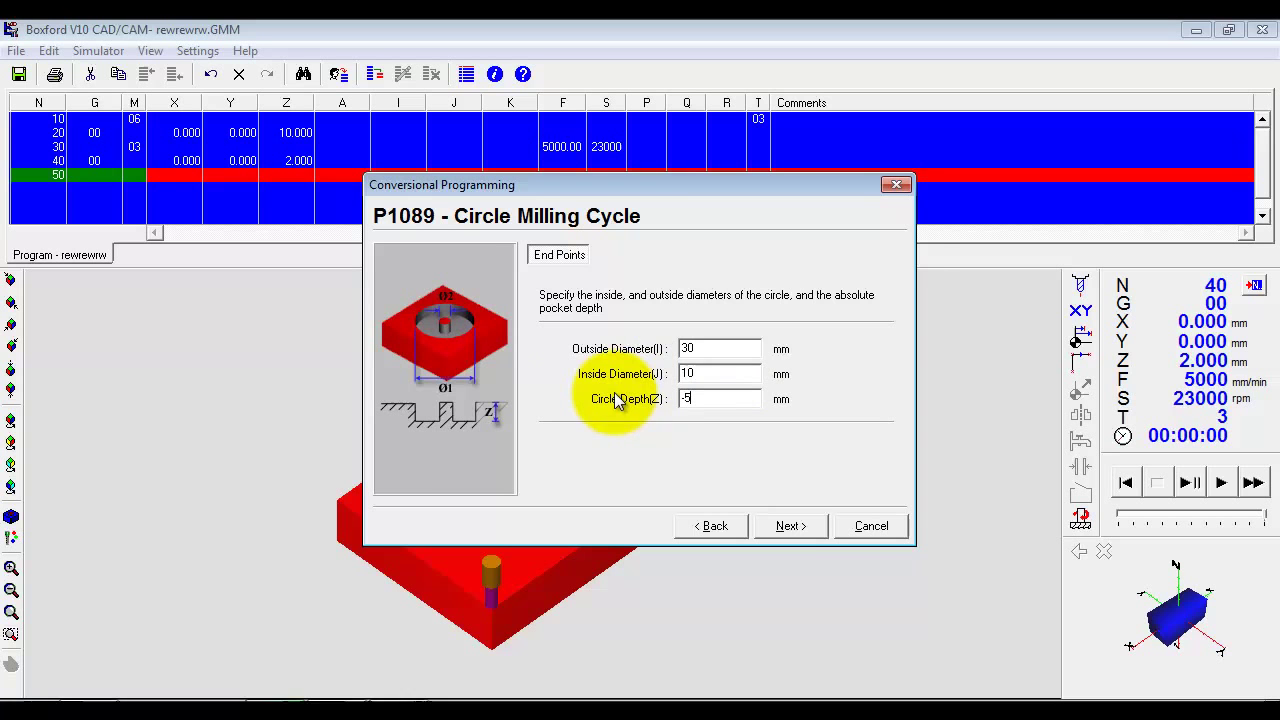
{"action": "left_click", "coordinate": [790, 526]}
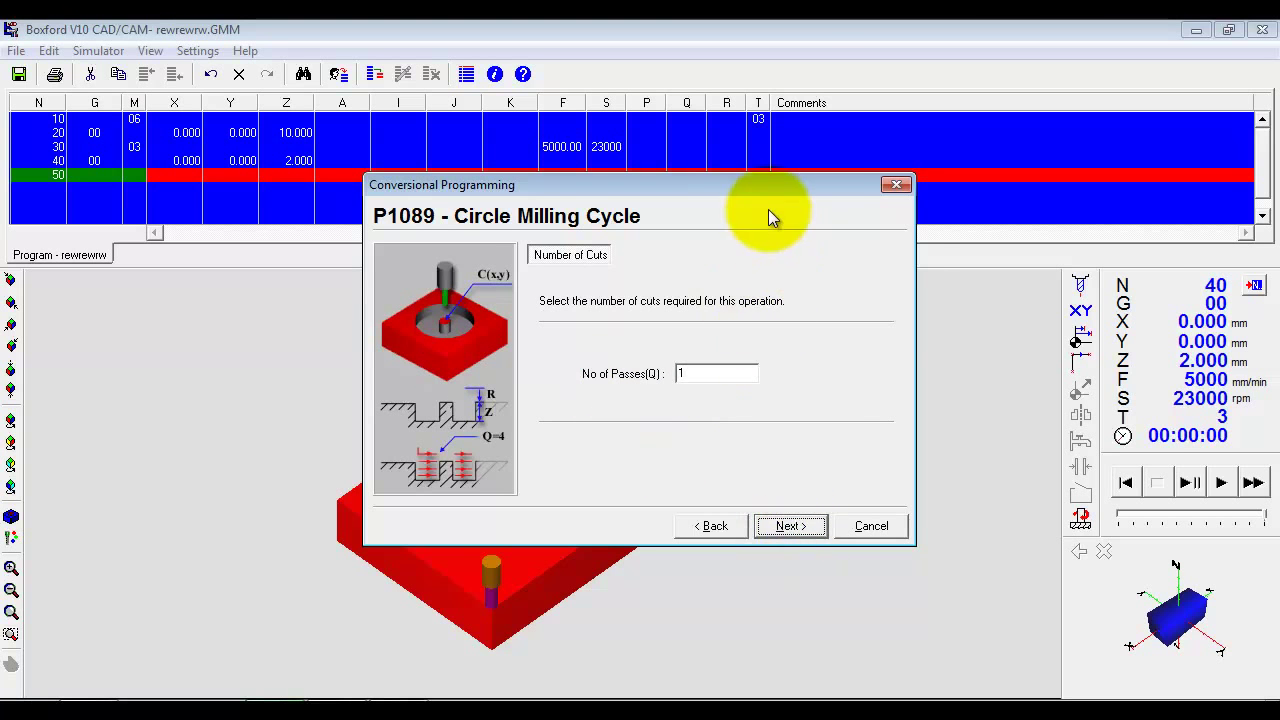
{"action": "left_click", "coordinate": [790, 526]}
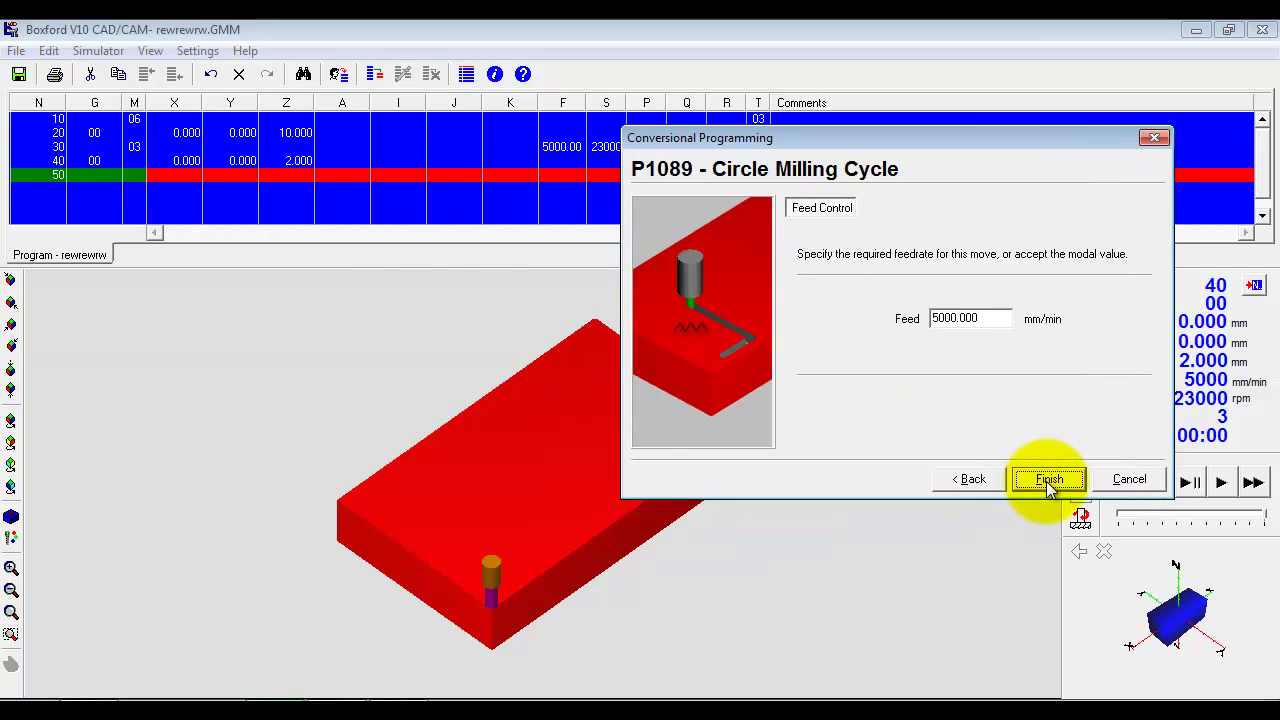
{"action": "left_click", "coordinate": [1048, 480]}
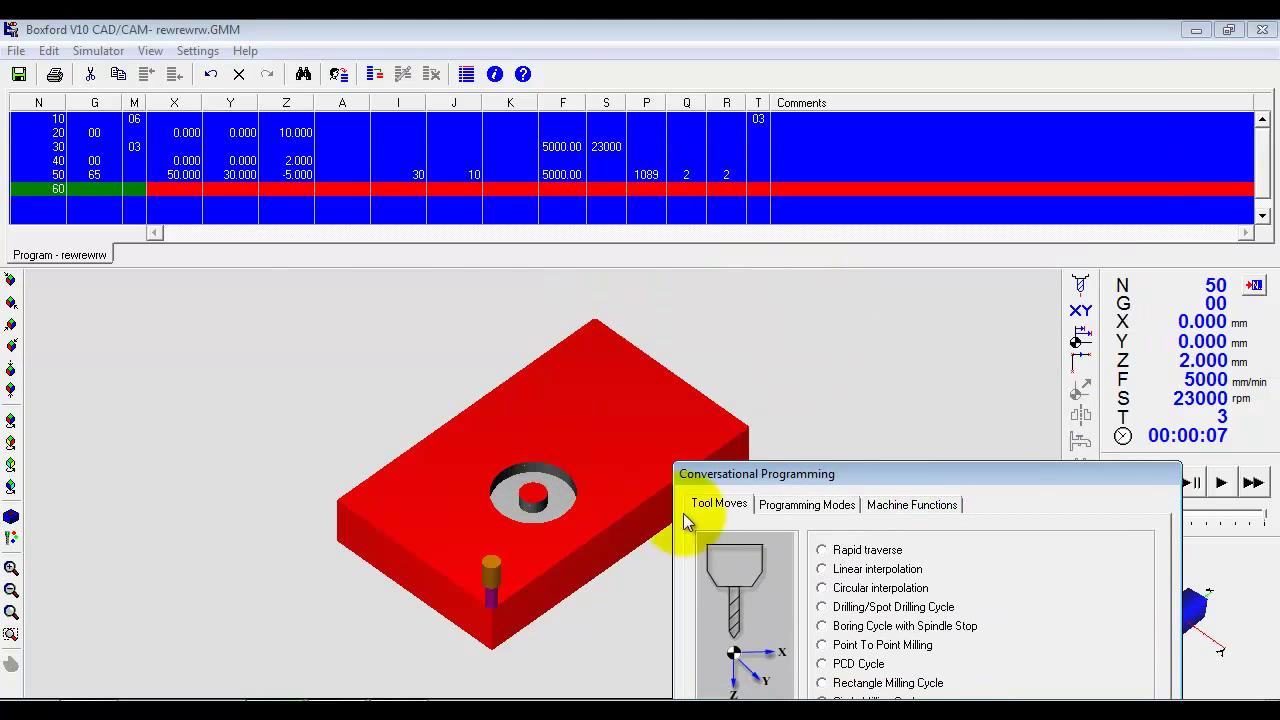
Move the Conversational Programming window aside to show the ring-pocketed block
{"action": "left_click_drag", "start_coordinate": [756, 472], "coordinate": [756, 398]}
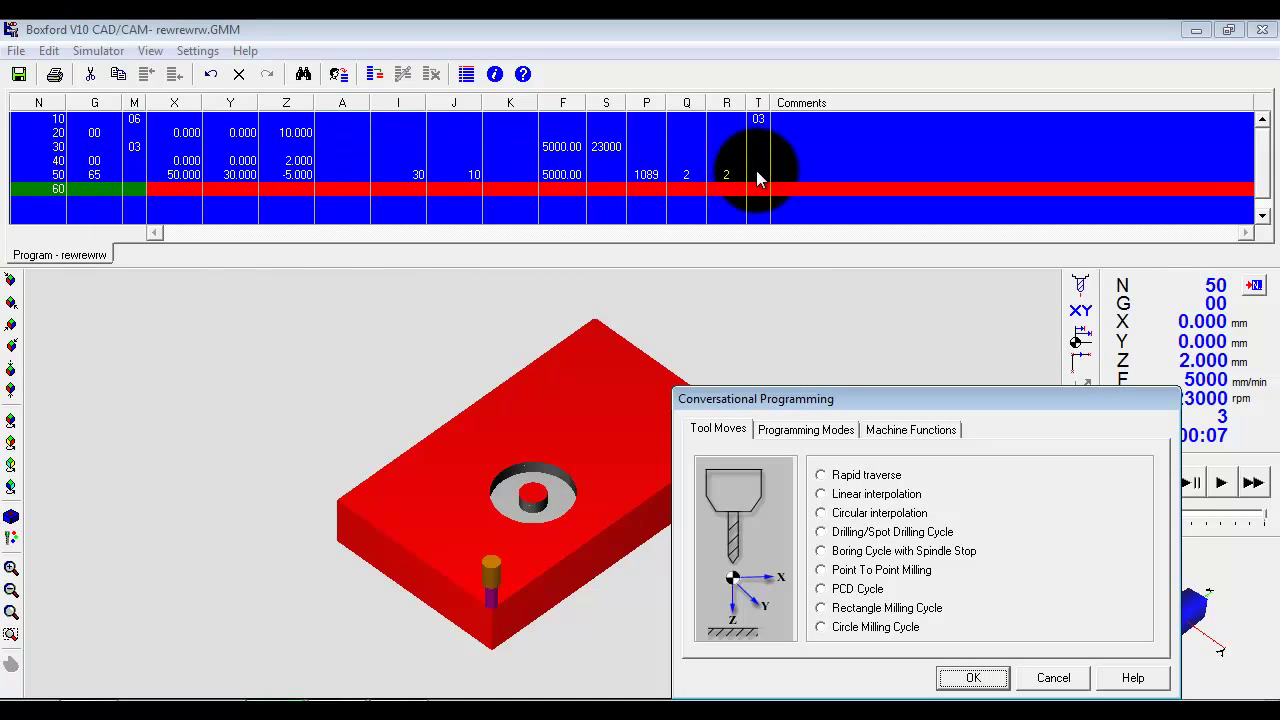
{"action": "mouse_move", "coordinate": [832, 408]}
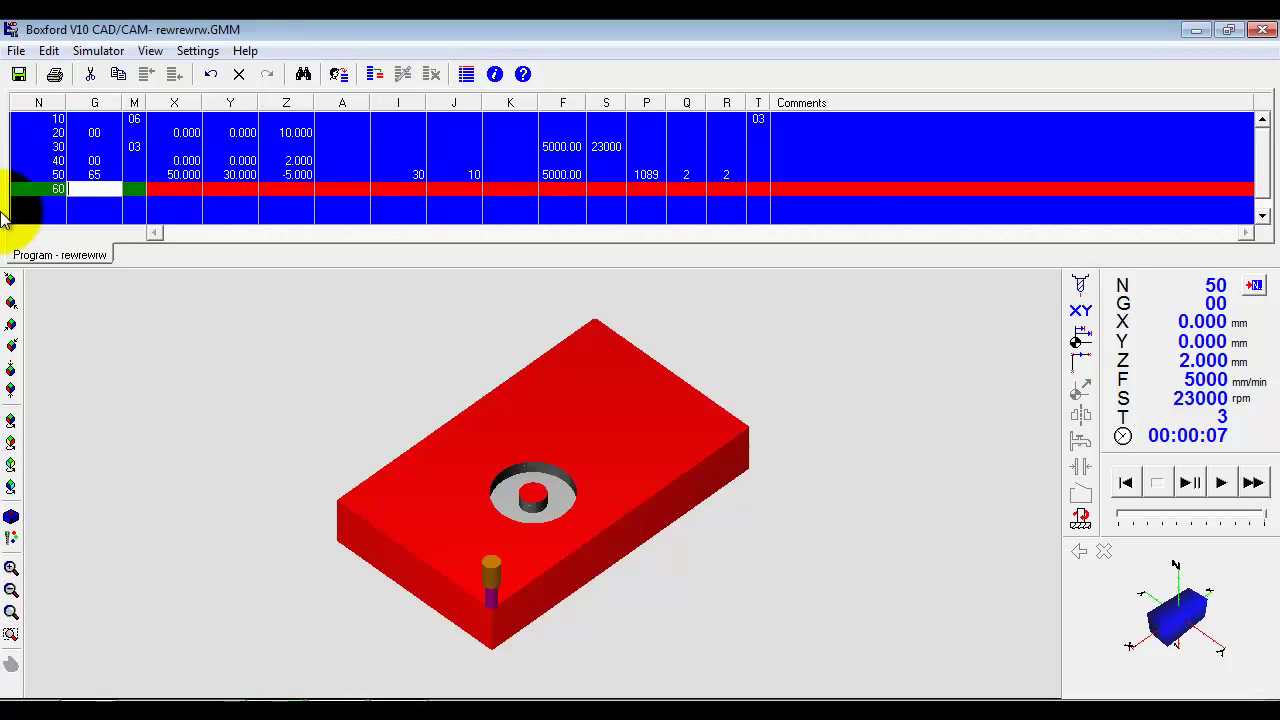
{"action": "mouse_move", "coordinate": [220, 244]}
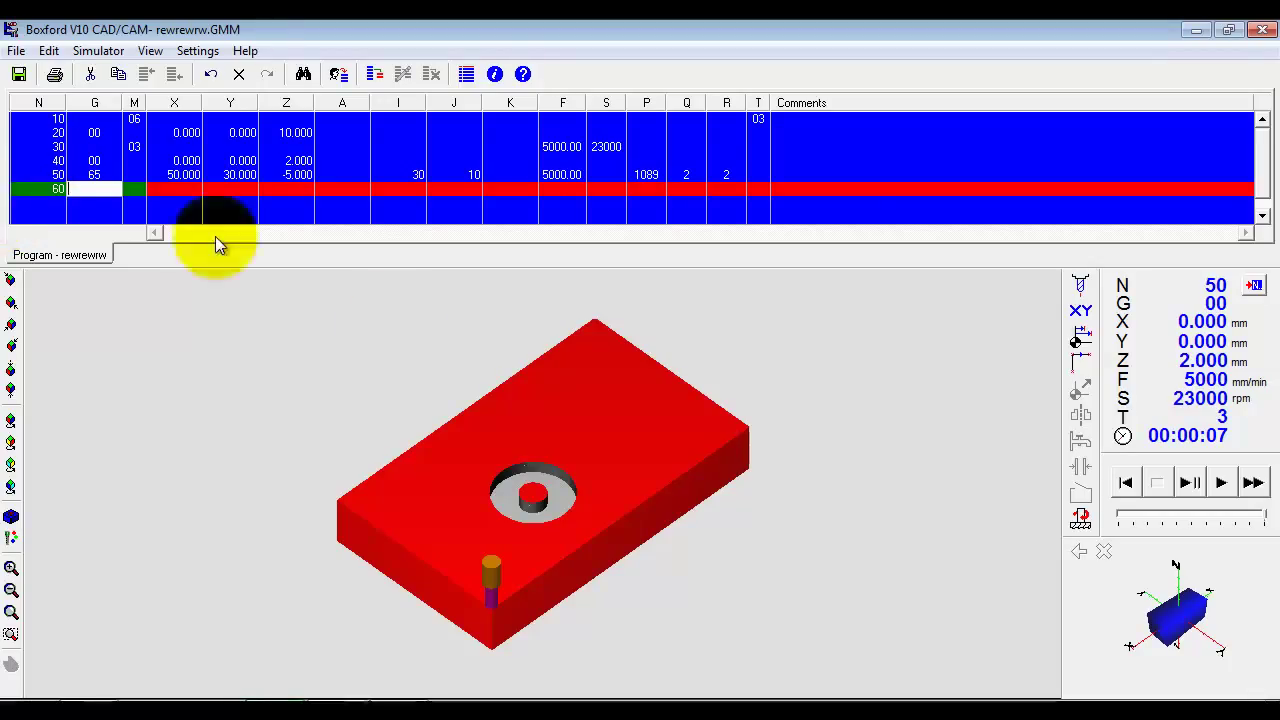
{"action": "mouse_move", "coordinate": [812, 204]}
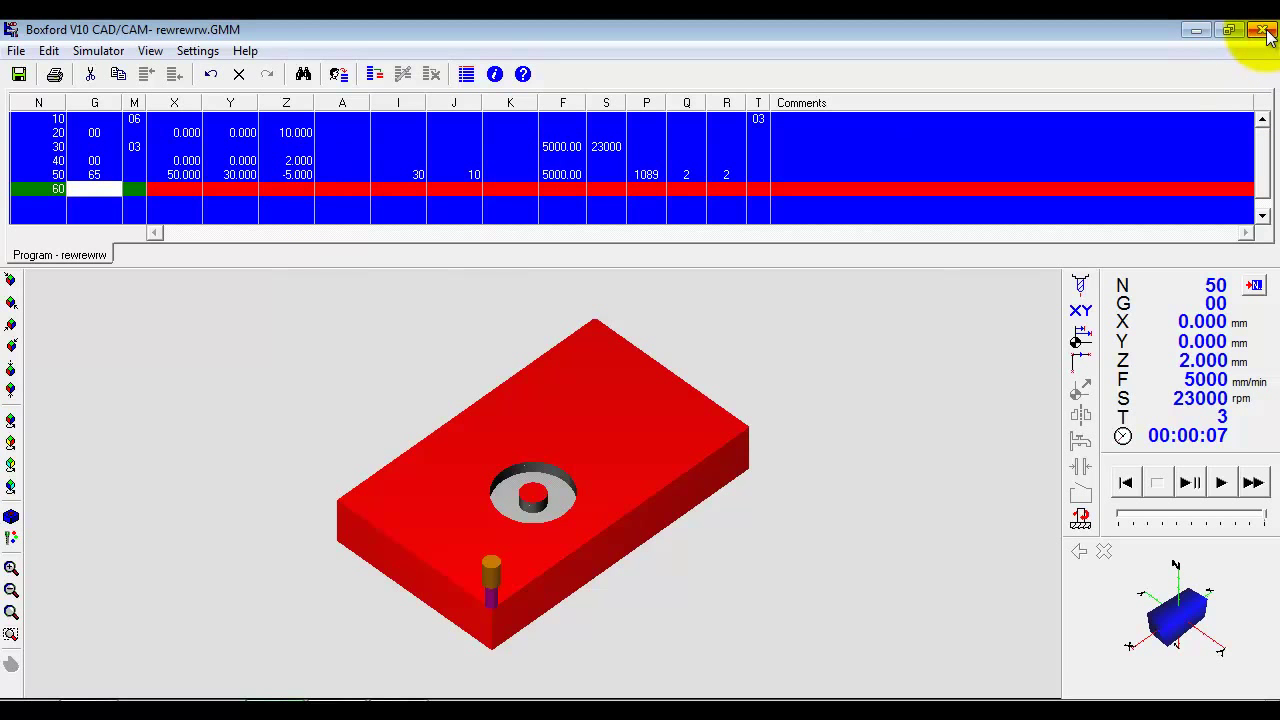
Close the rewrewrw editor saving changes, then close the Tool Library to reach the launcher
{"action": "left_click", "coordinate": [1262, 28]}
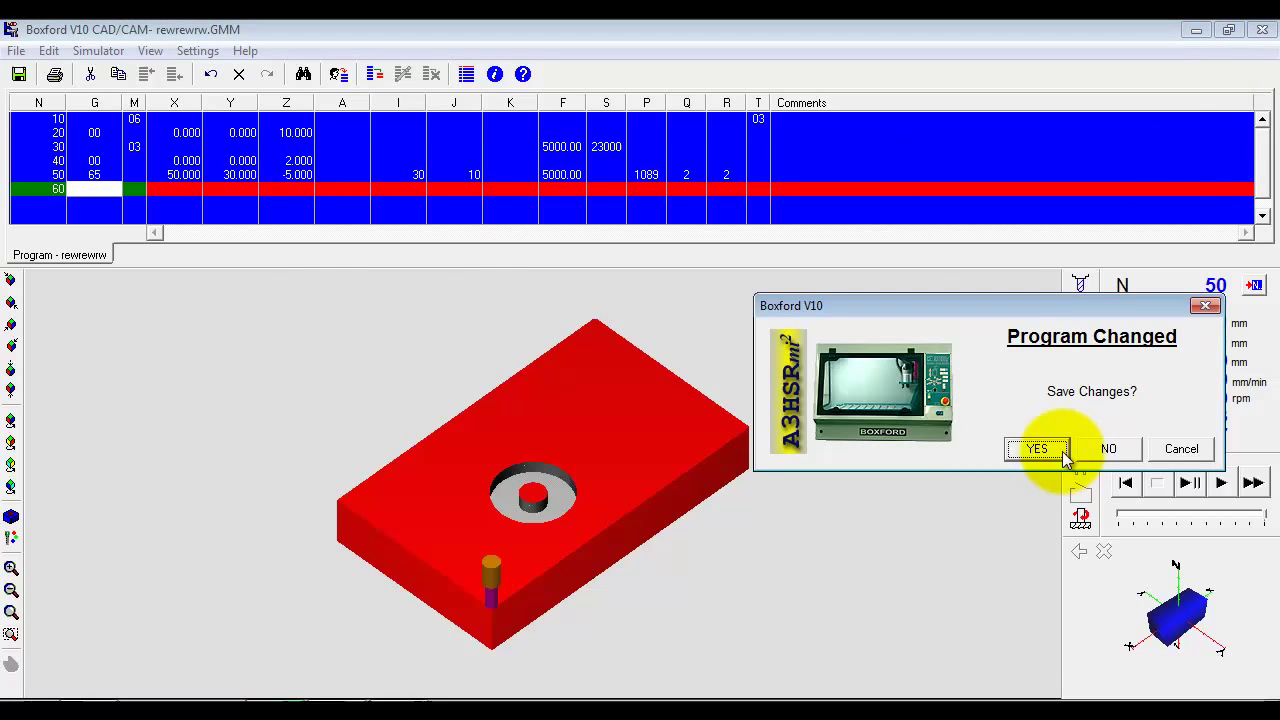
{"action": "left_click", "coordinate": [1036, 448]}
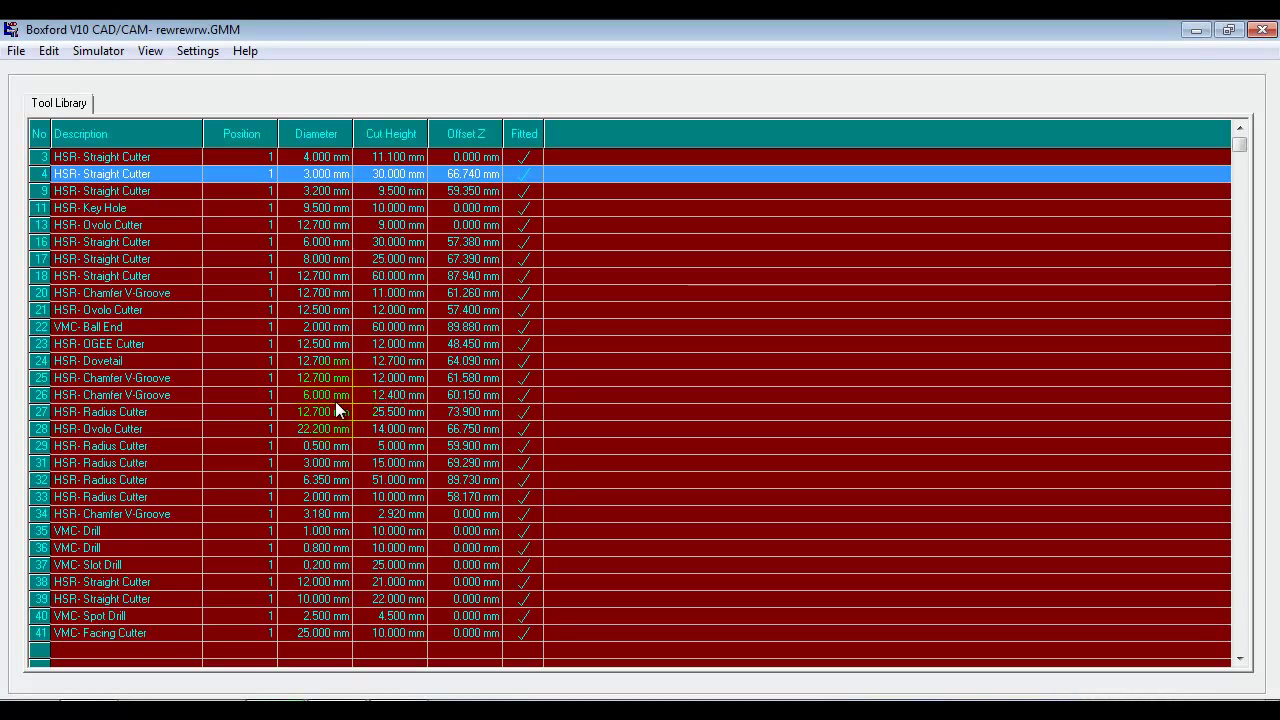
{"action": "left_click", "coordinate": [324, 328]}
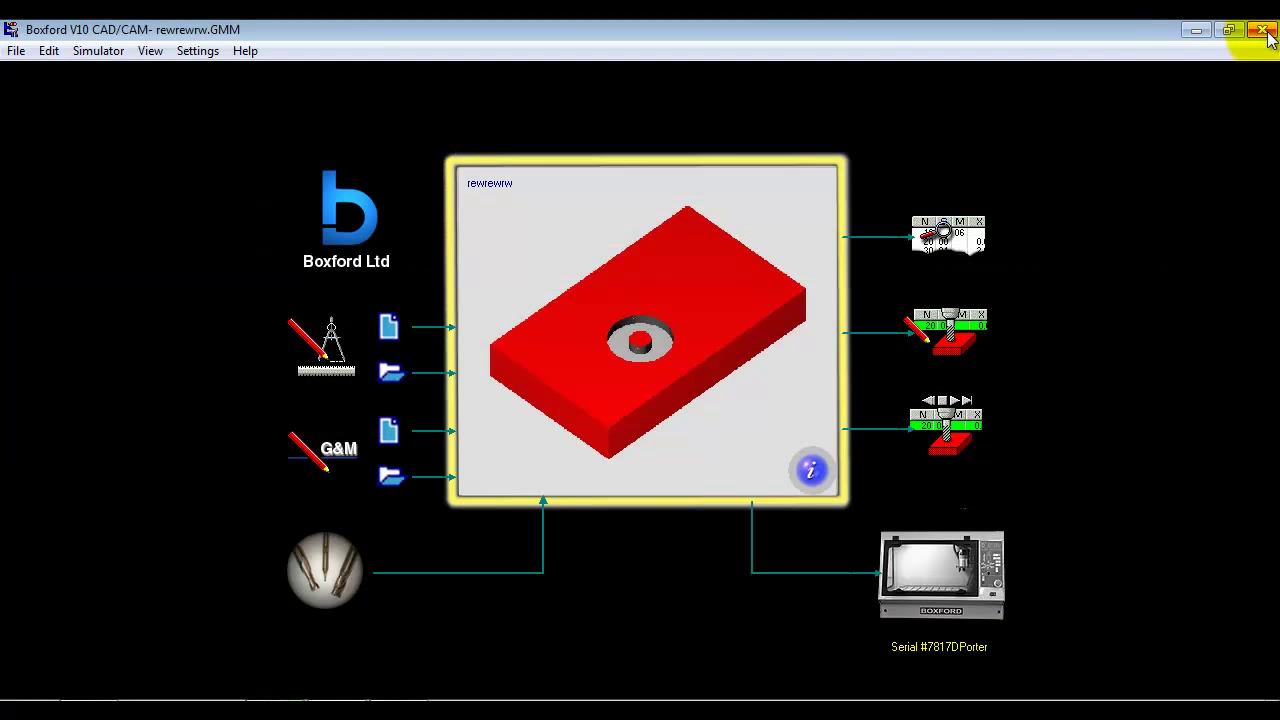
Set the current user to Administrator via Settings and bring up the full tool library
{"action": "left_click", "coordinate": [196, 50]}
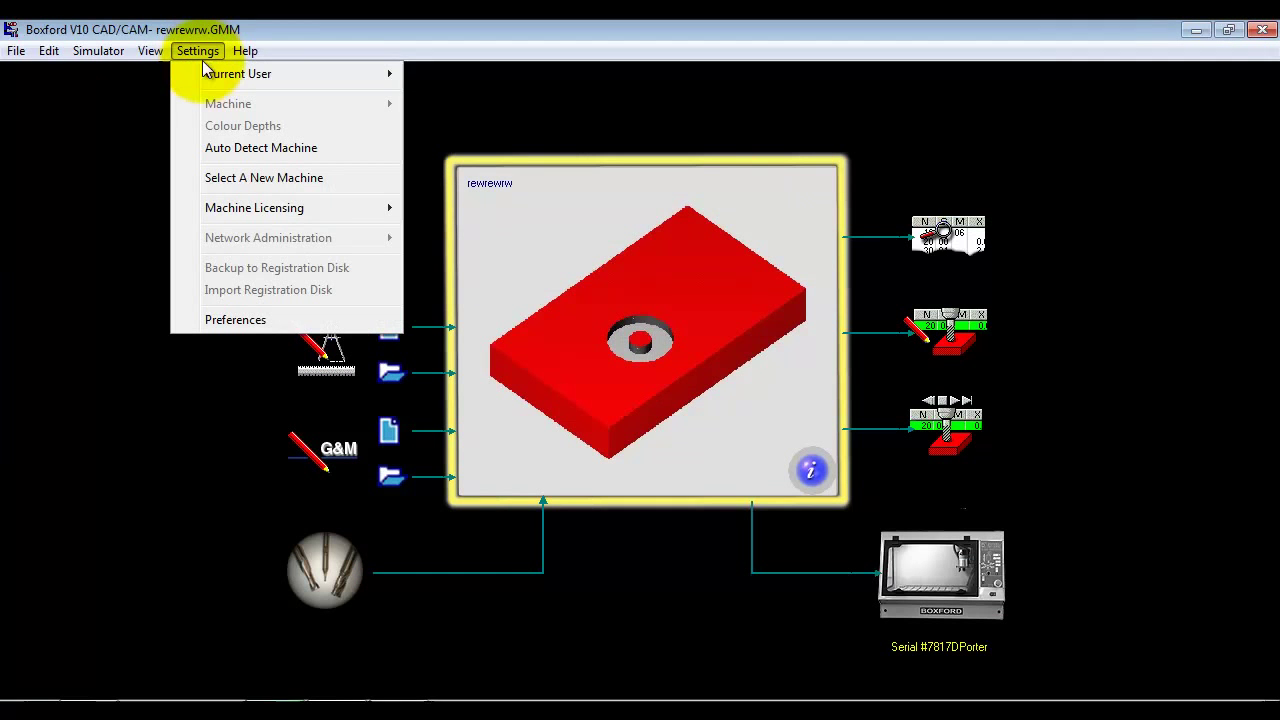
{"action": "mouse_move", "coordinate": [240, 72]}
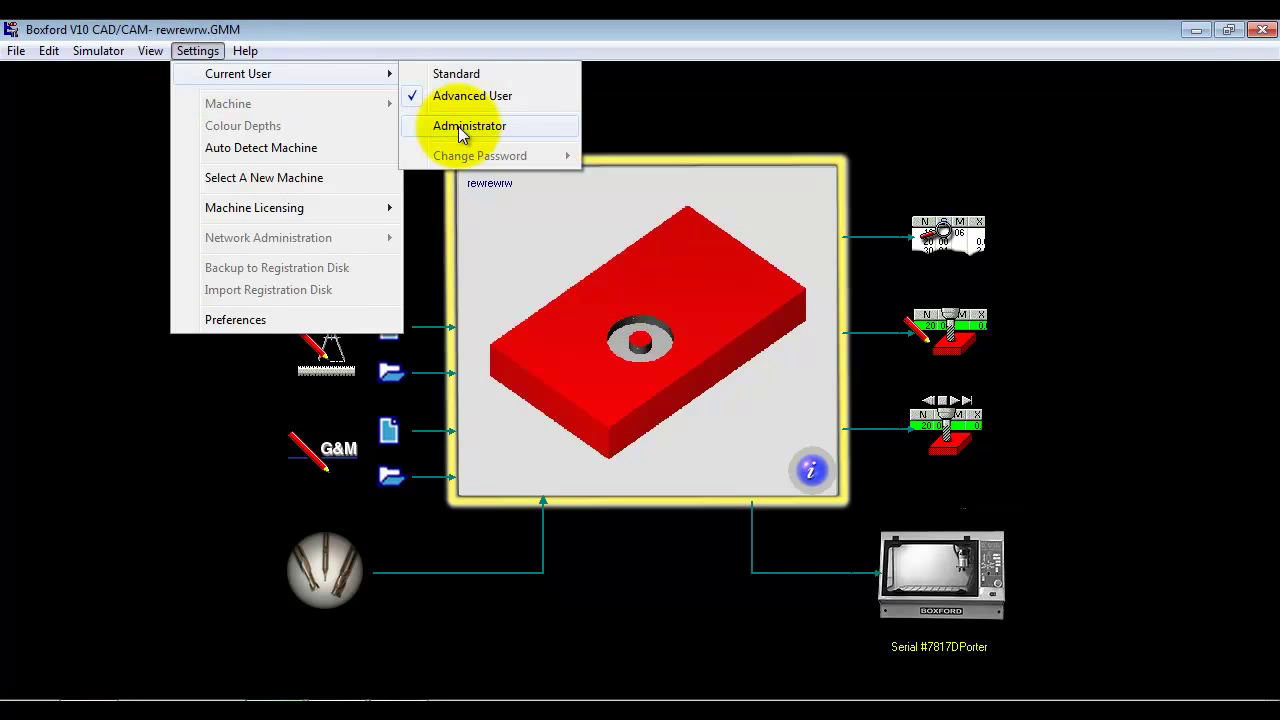
{"action": "left_click", "coordinate": [468, 124]}
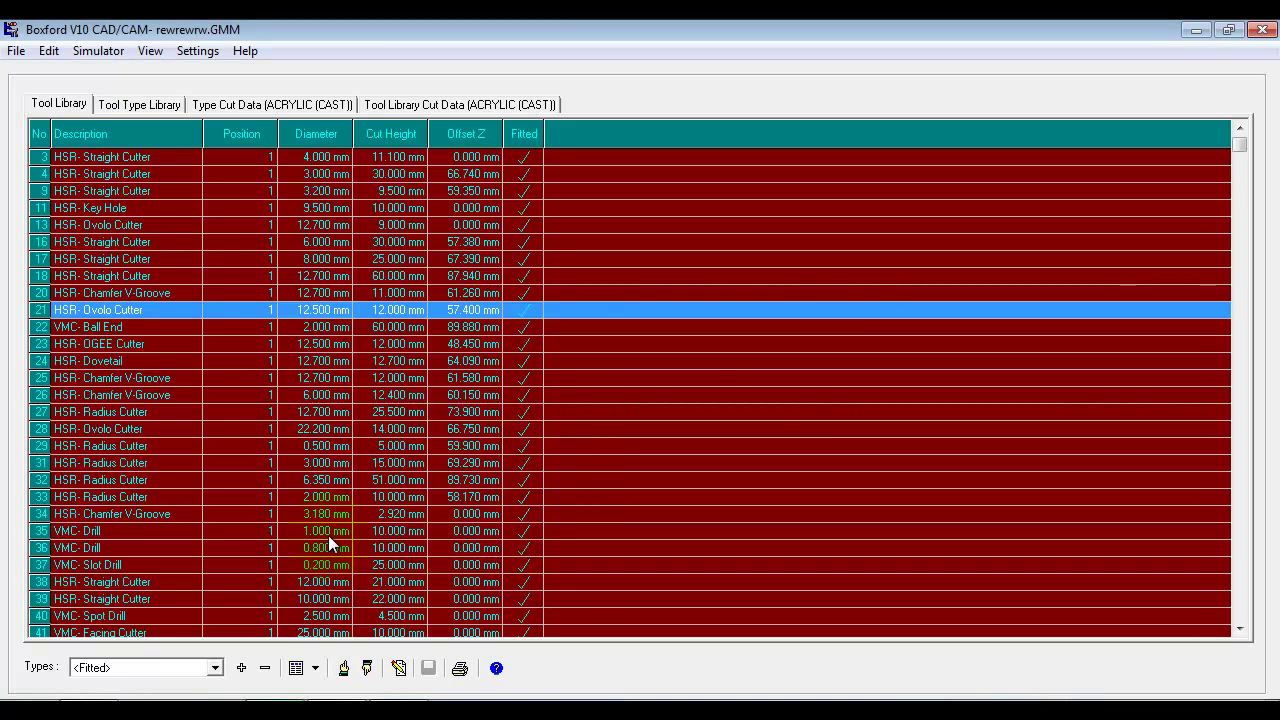
{"action": "double_click", "coordinate": [102, 156]}
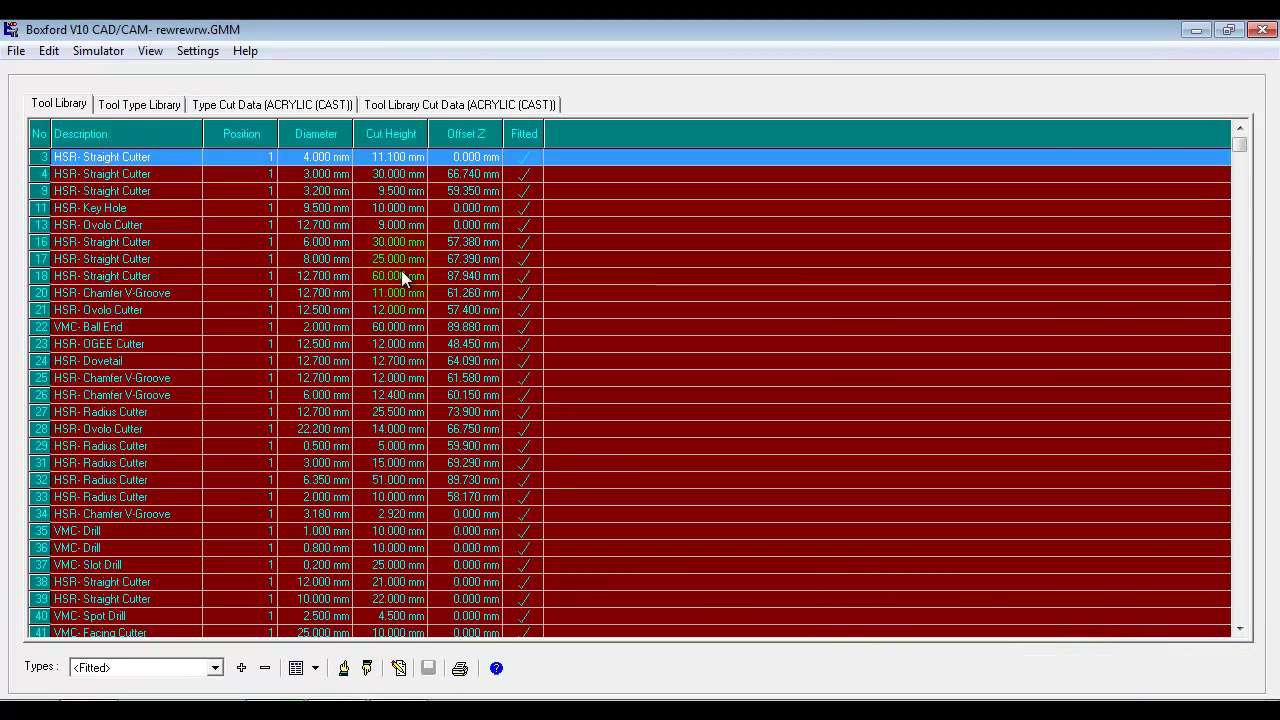
Review the tool library's Cut Data for ACRYLIC (CAST), then close the library window
{"action": "left_click", "coordinate": [468, 104]}
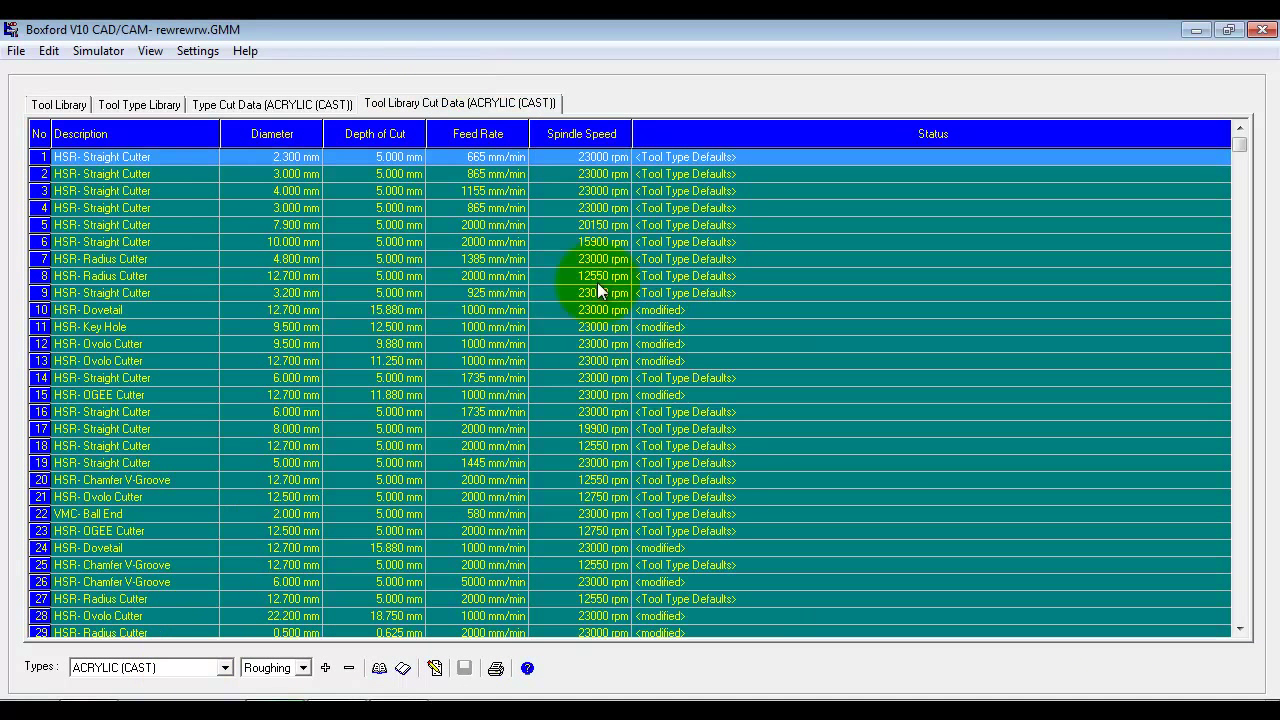
{"action": "mouse_move", "coordinate": [432, 532]}
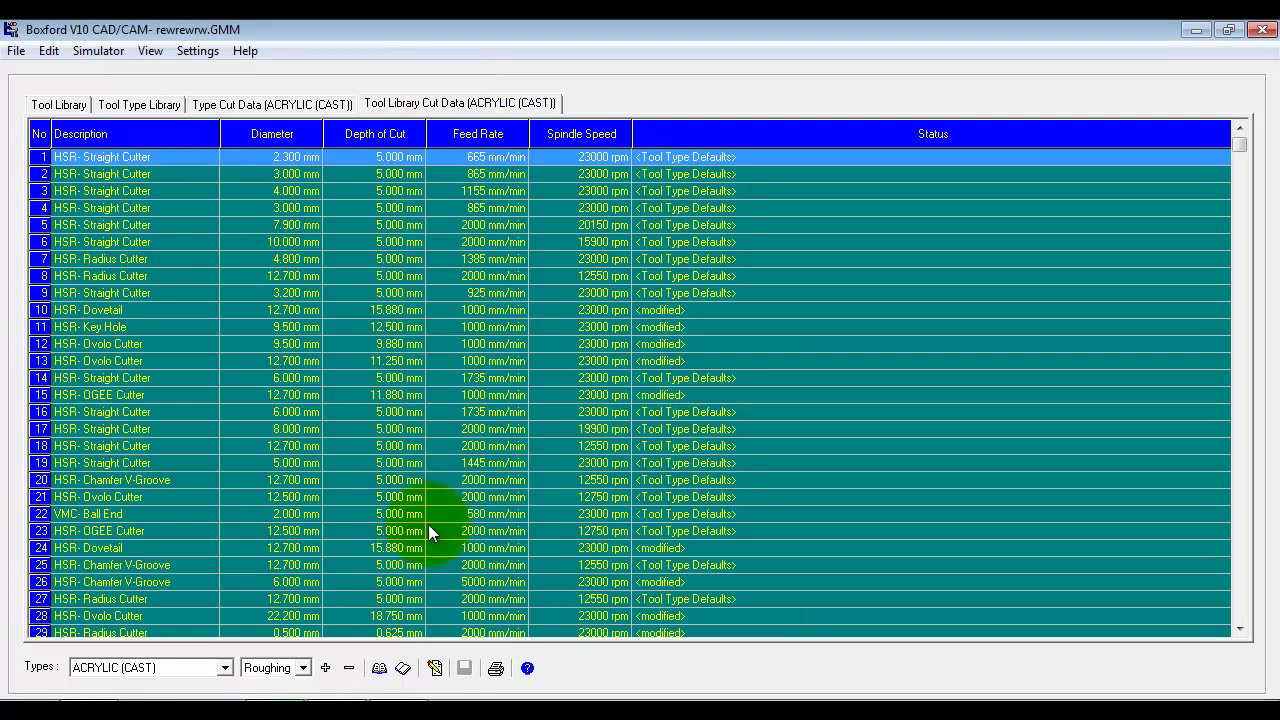
{"action": "left_click", "coordinate": [220, 668]}
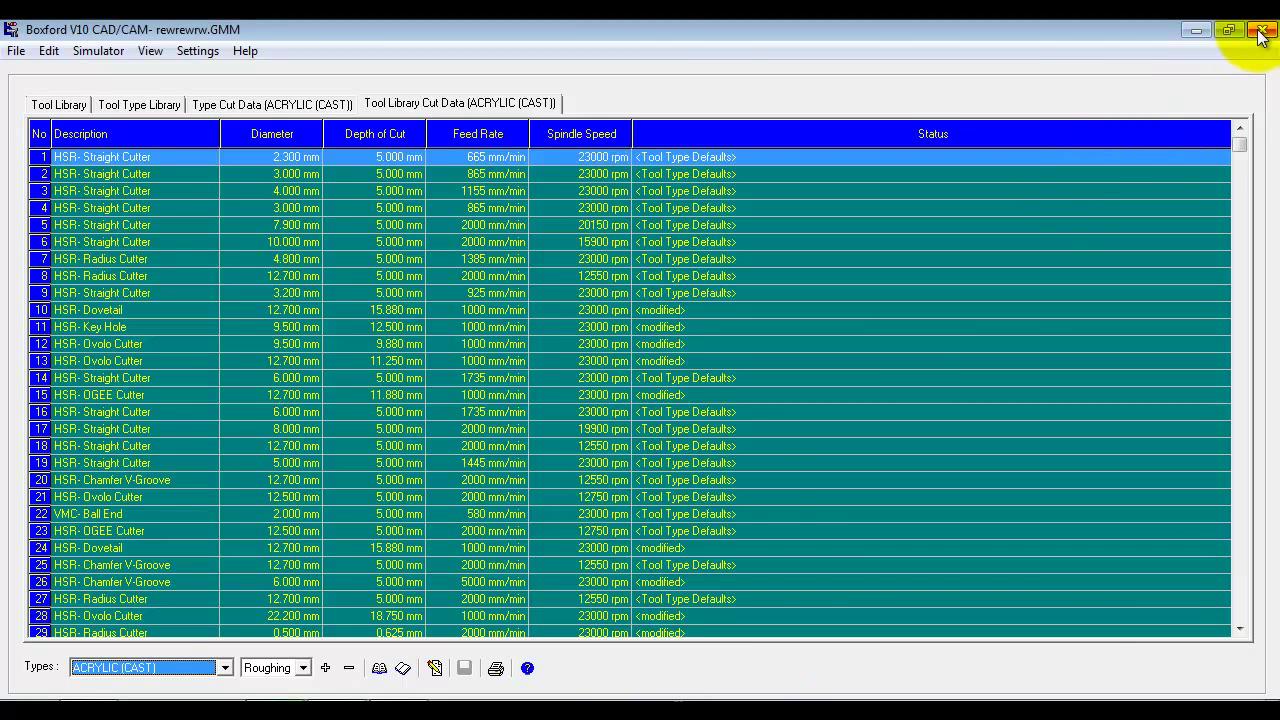
{"action": "left_click", "coordinate": [1264, 32]}
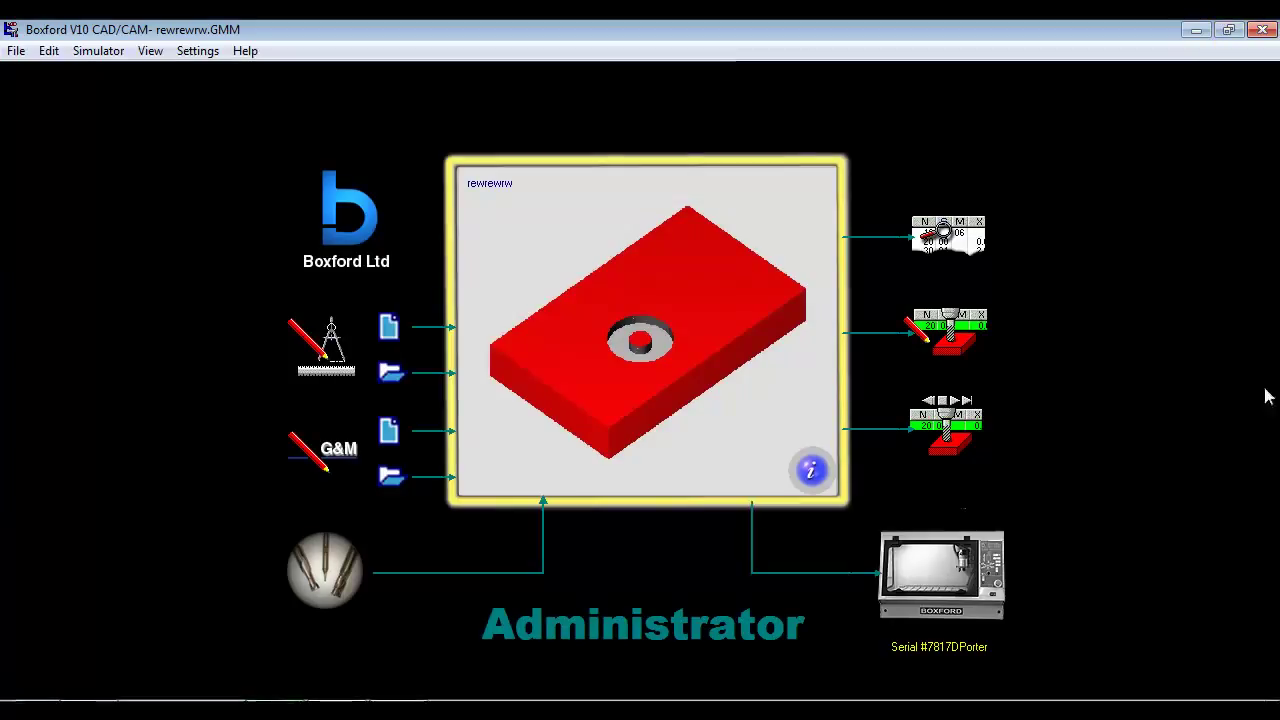